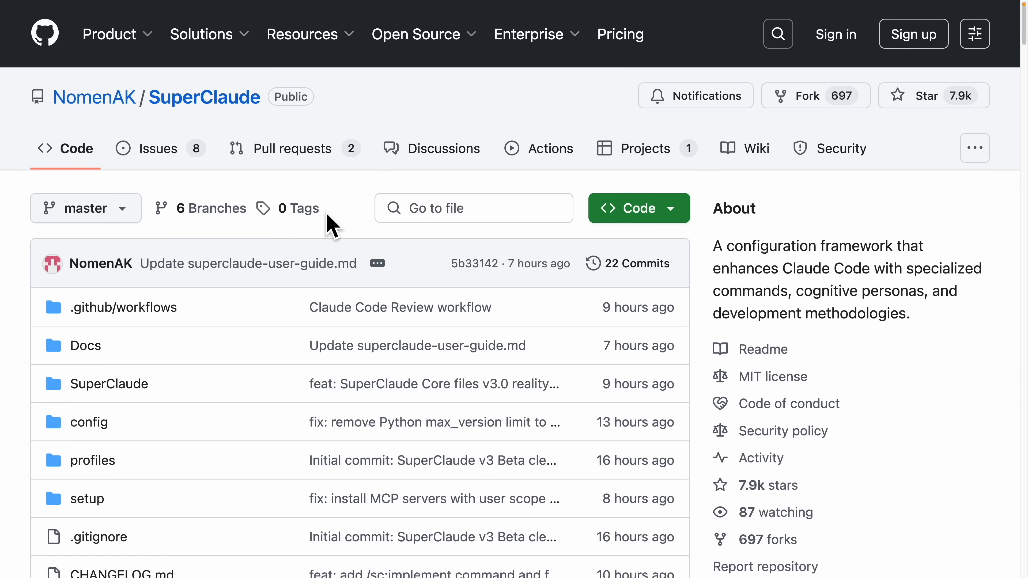
- Read down the README to Key Features and Smart Personas, picking out the architect persona
scroll("down", 3)
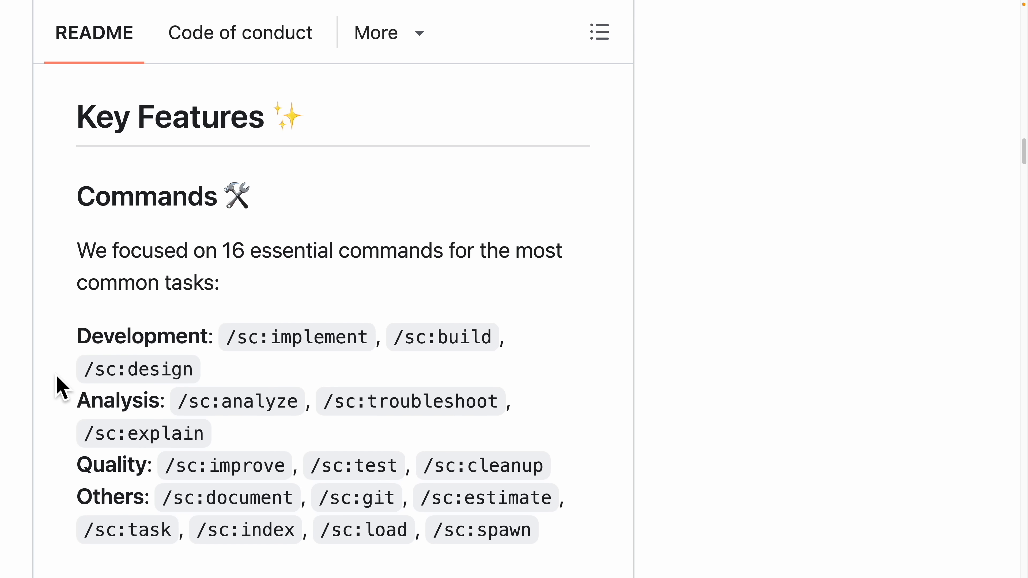
scroll("down", 3)
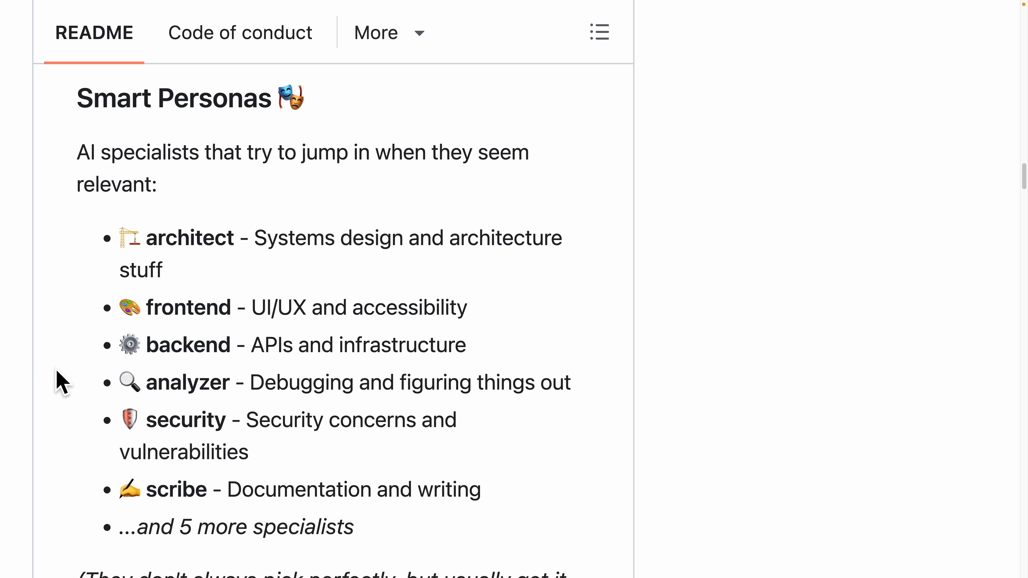
mouse_move(156, 269)
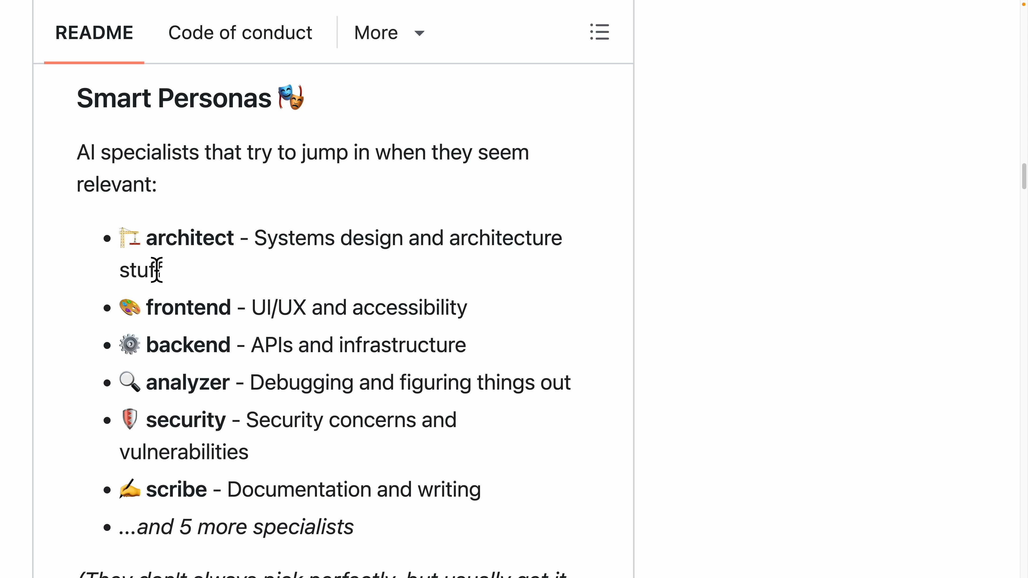
double_click(189, 237)
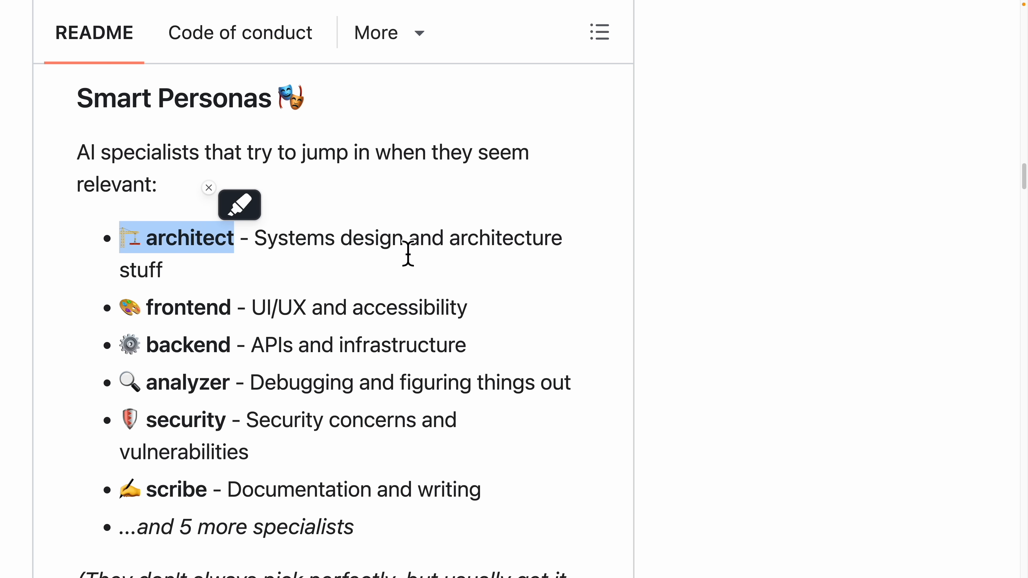
mouse_move(128, 313)
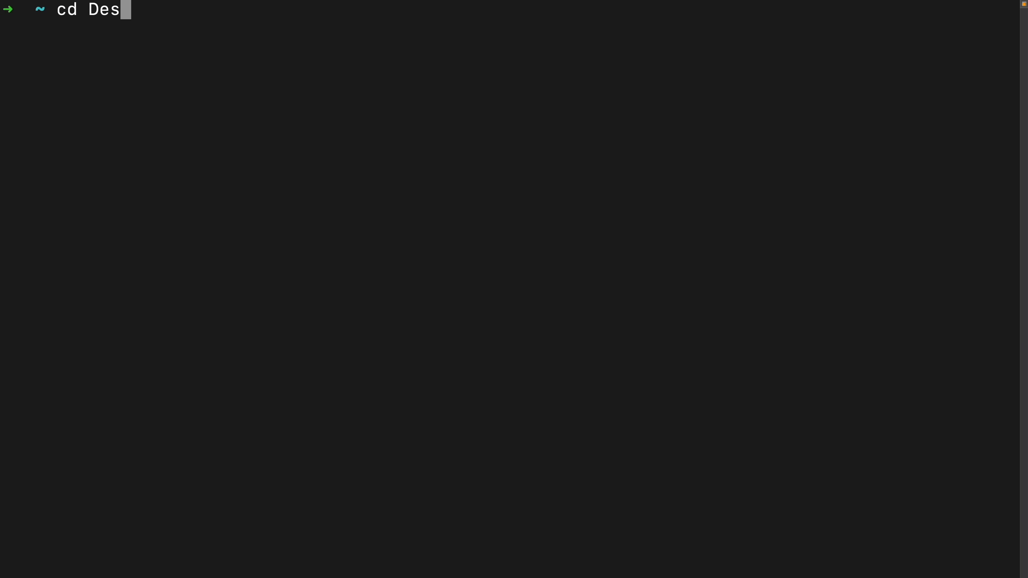
- Clone NomenAK/SuperClaude to the Desktop and run python3 SuperClaude.py install --quick, answering y
type("git clone https://github.com/NomenAK/SuperClaude.git")
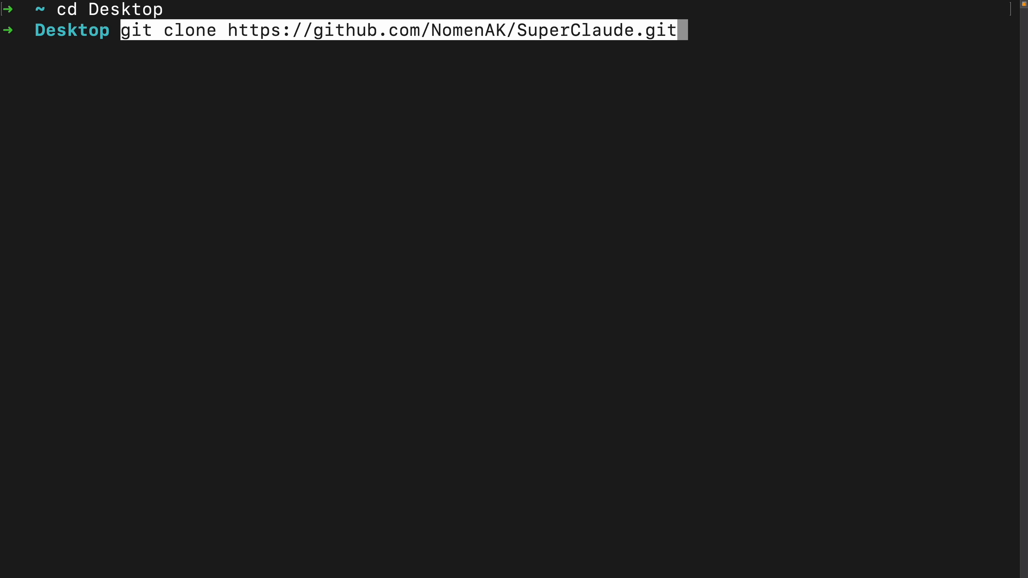
key("Return")
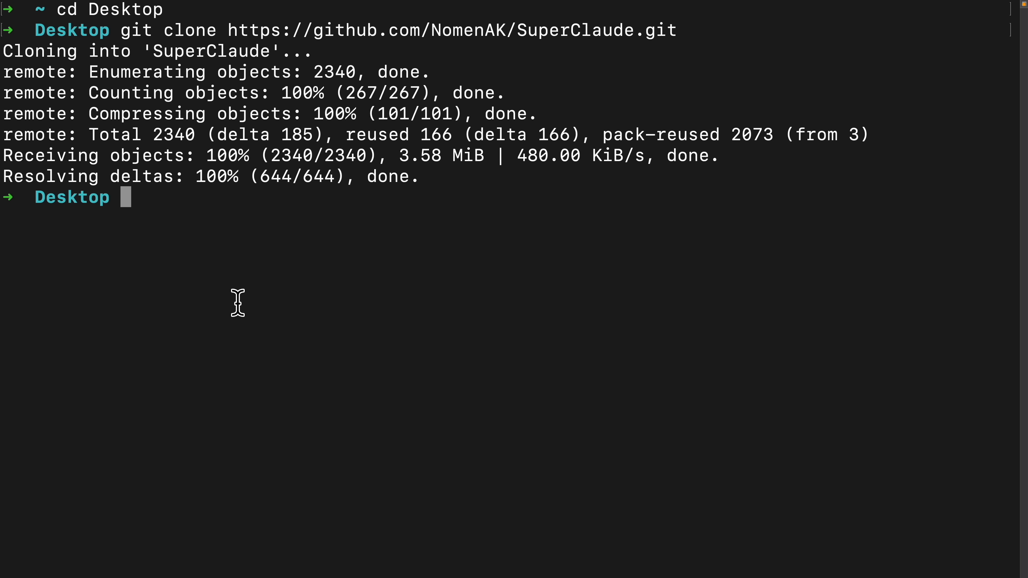
type("cd S")
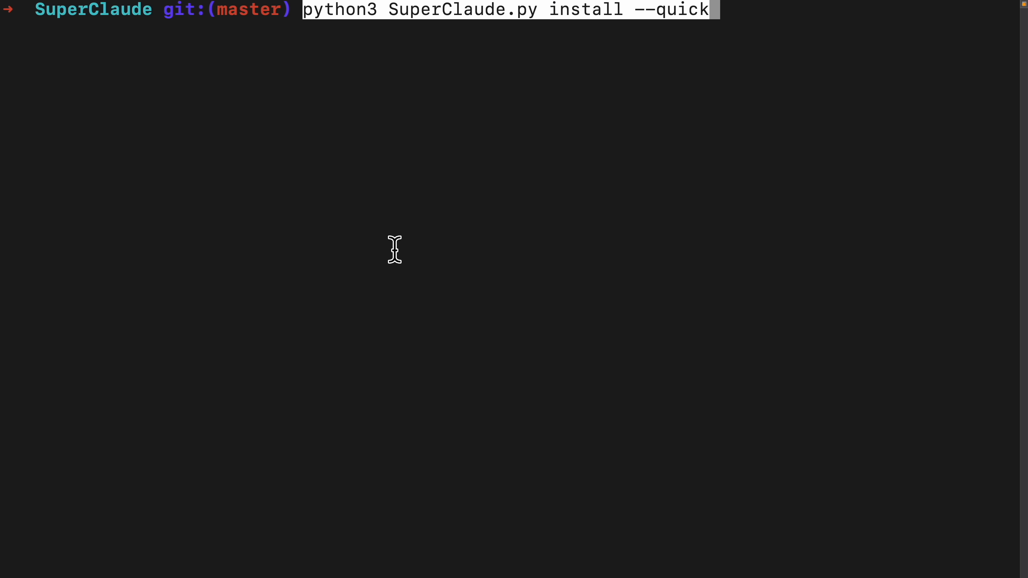
key("Return")
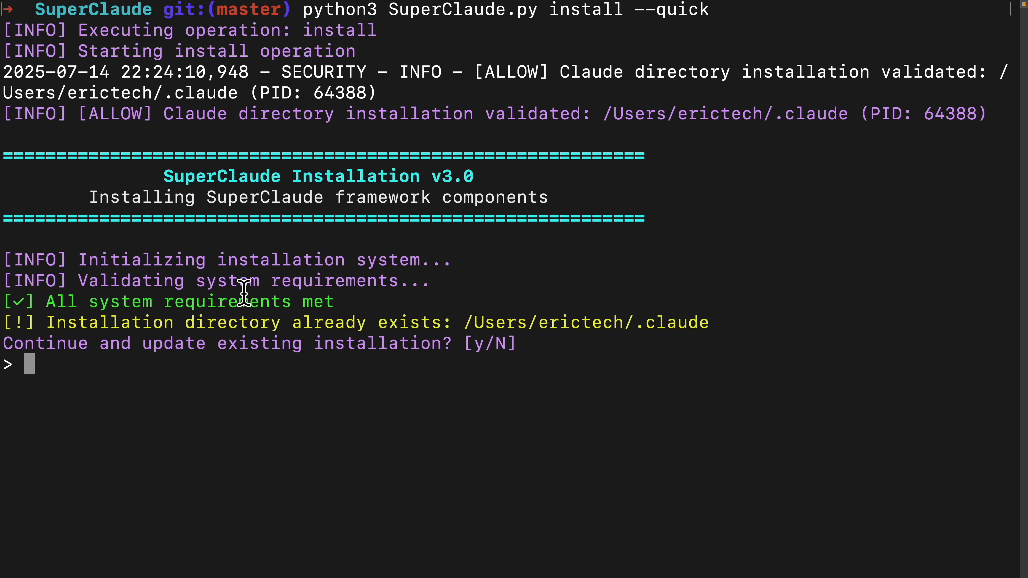
mouse_move(108, 308)
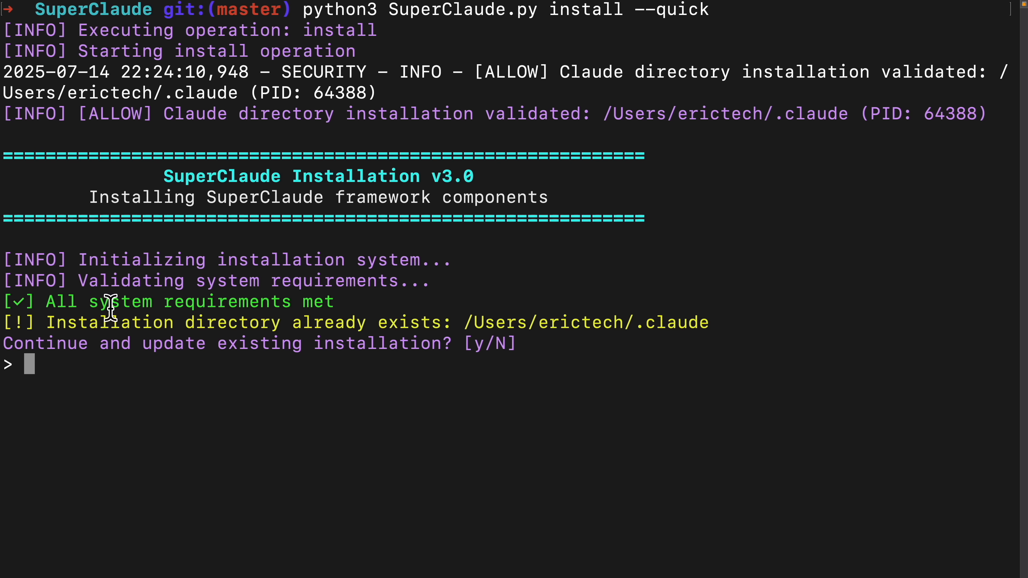
mouse_move(274, 321)
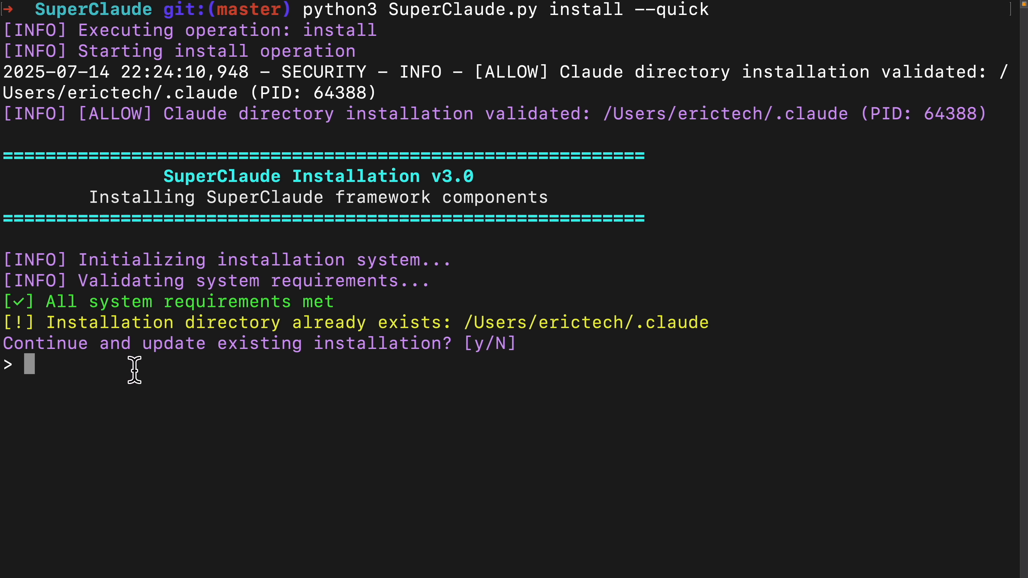
type("y")
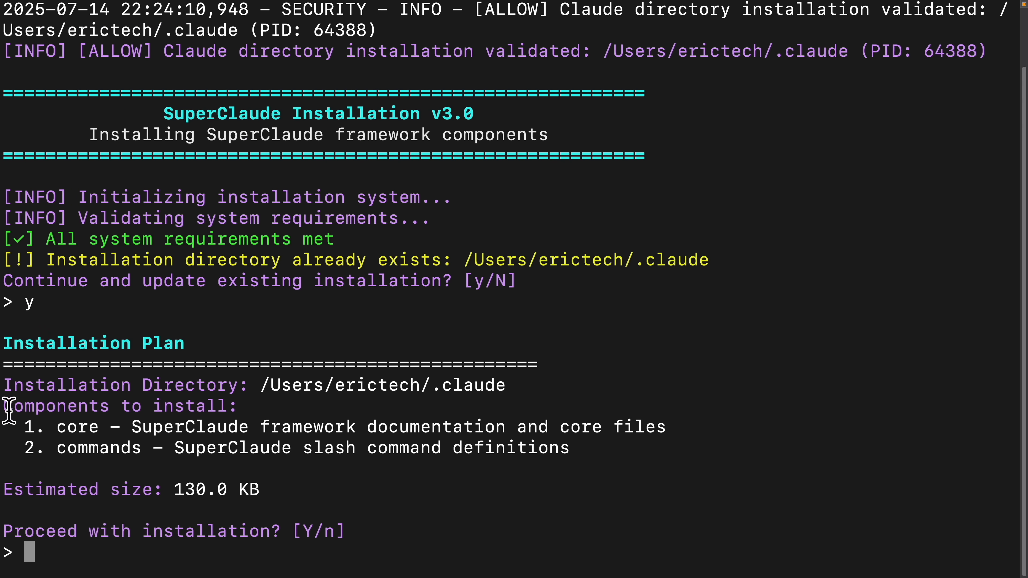
mouse_move(217, 515)
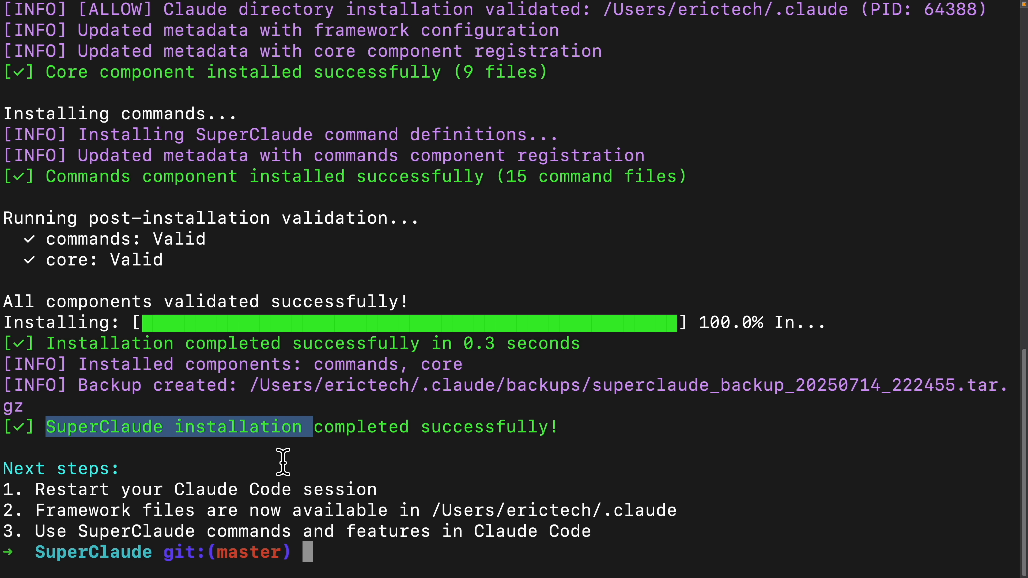
mouse_move(190, 498)
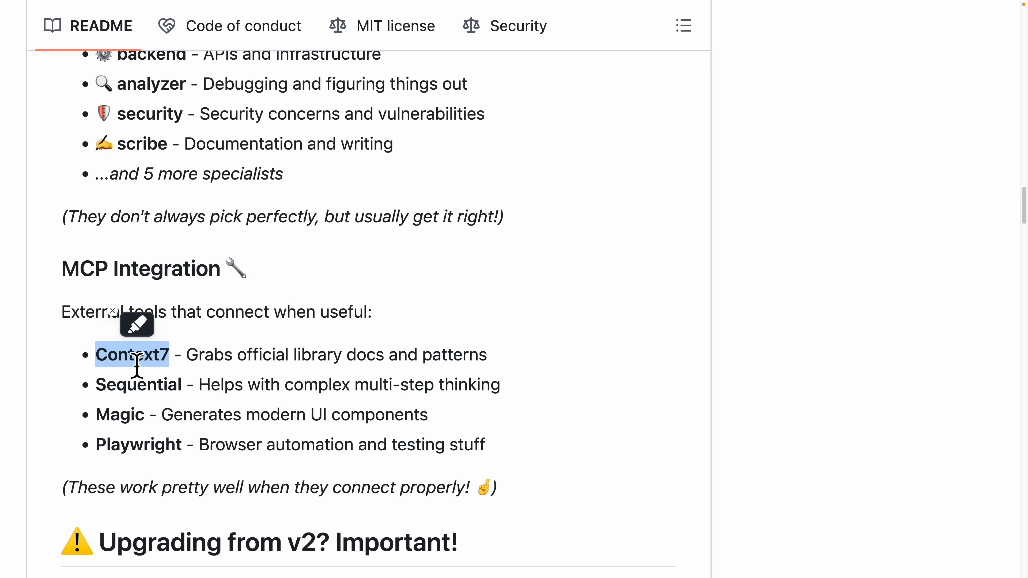
mouse_move(256, 368)
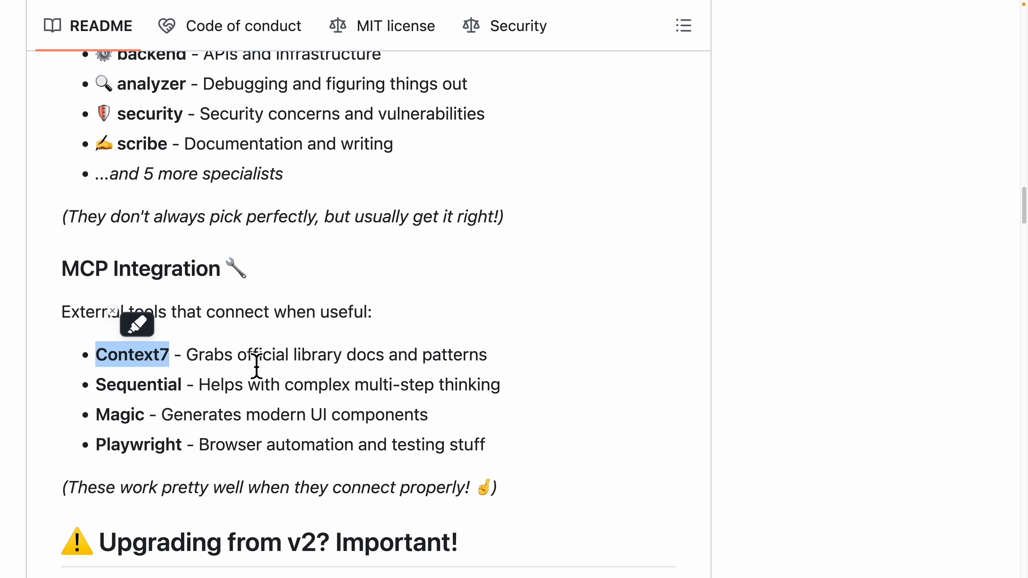
mouse_move(155, 398)
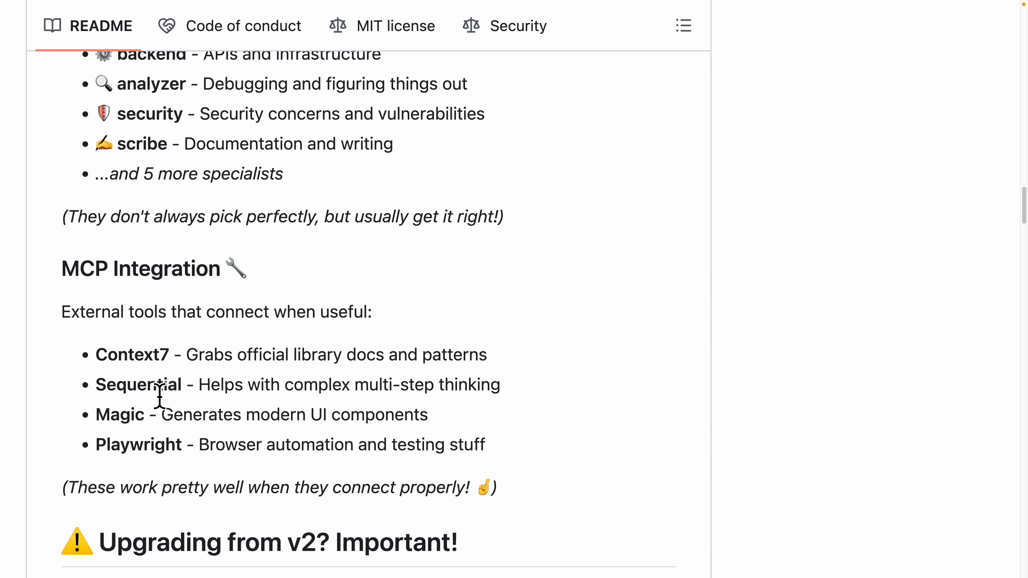
- Highlight the Playwright tool in the README's MCP Integration section
double_click(120, 414)
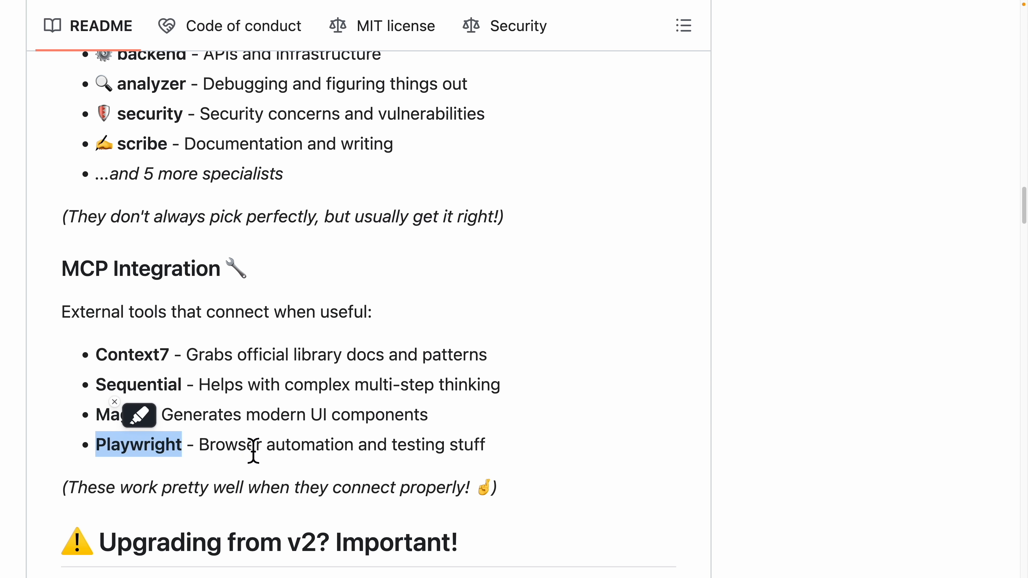
mouse_move(208, 364)
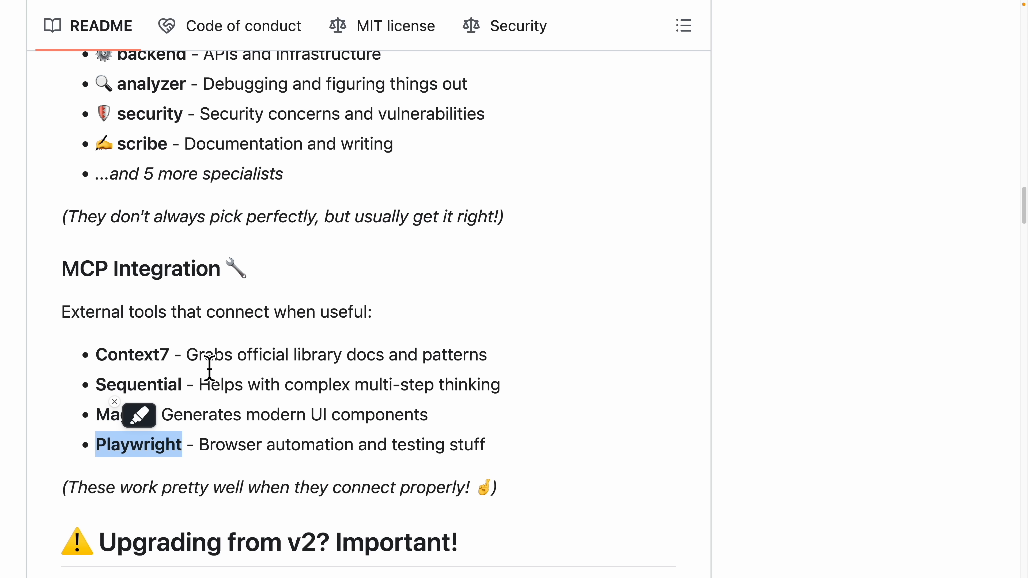
mouse_move(220, 367)
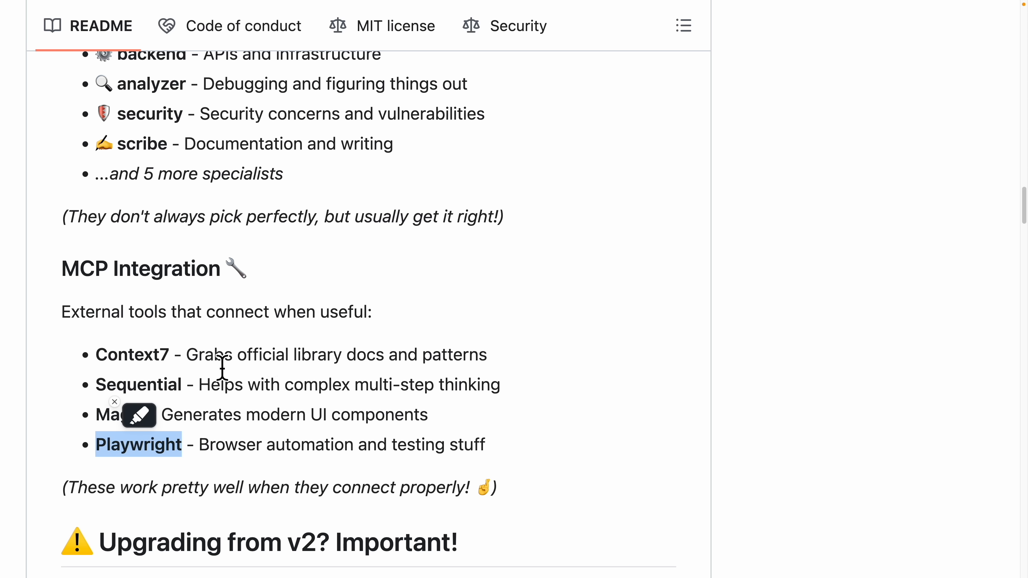
mouse_move(373, 341)
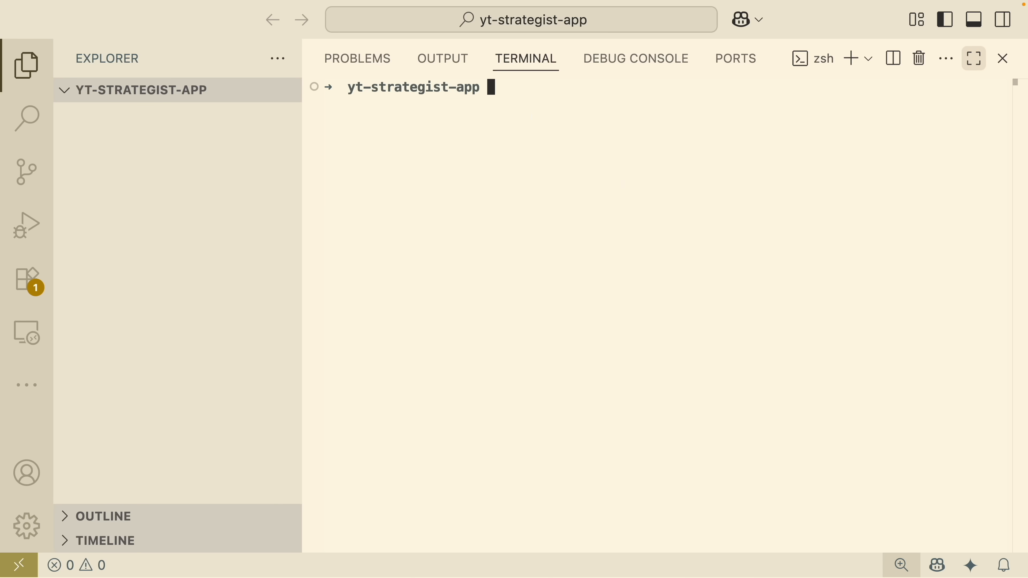
- Register the context7 (HTTP), sequential-thinking and magic MCP servers via claude mcp add
type("claude mcp add --transport http context7 https://mcp.context7.com/mcp")
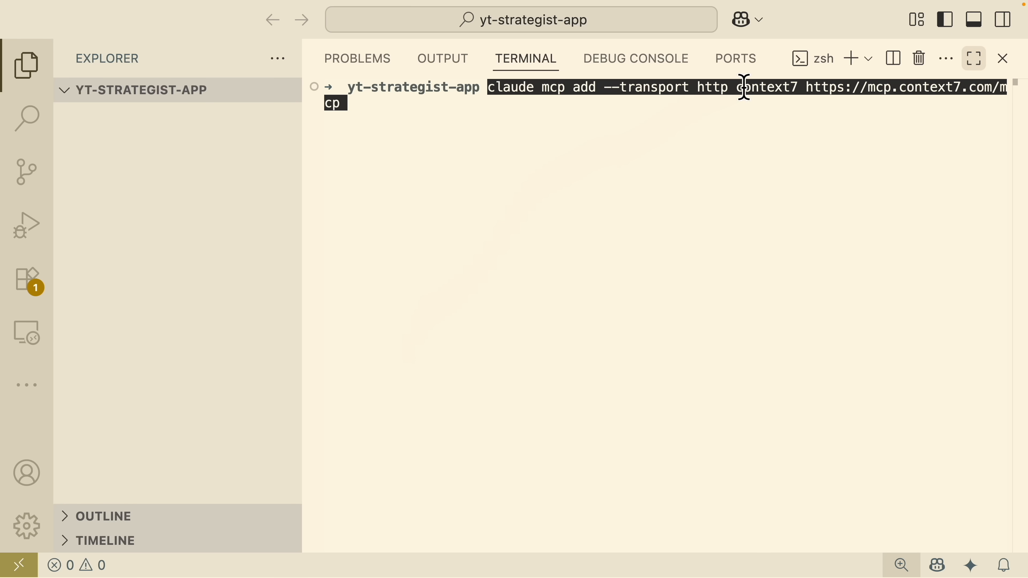
key("Return")
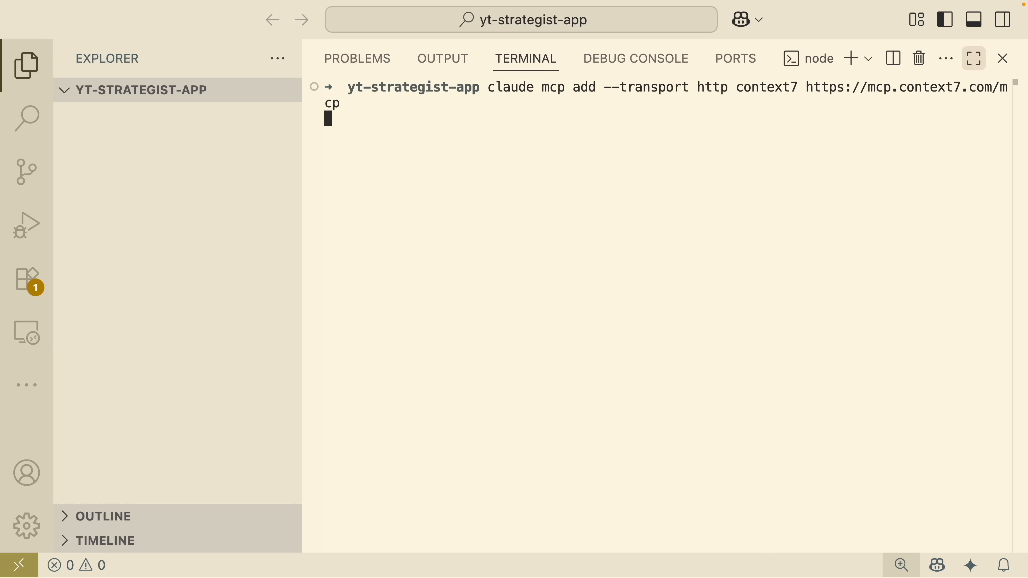
key("Return")
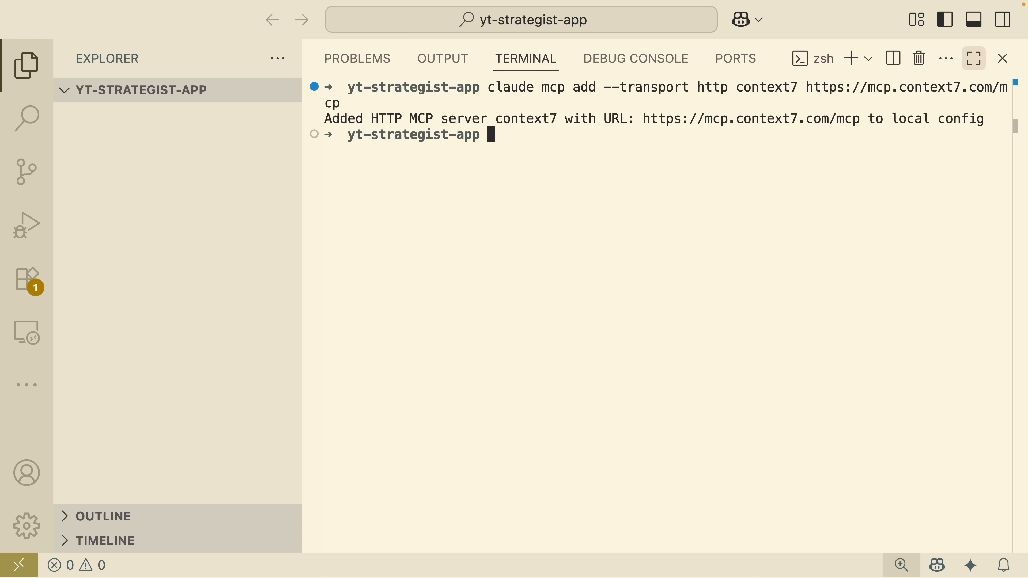
type("claude mcp add sequential-thinking npx @modelcontextprotocol/server-sequential-thinking")
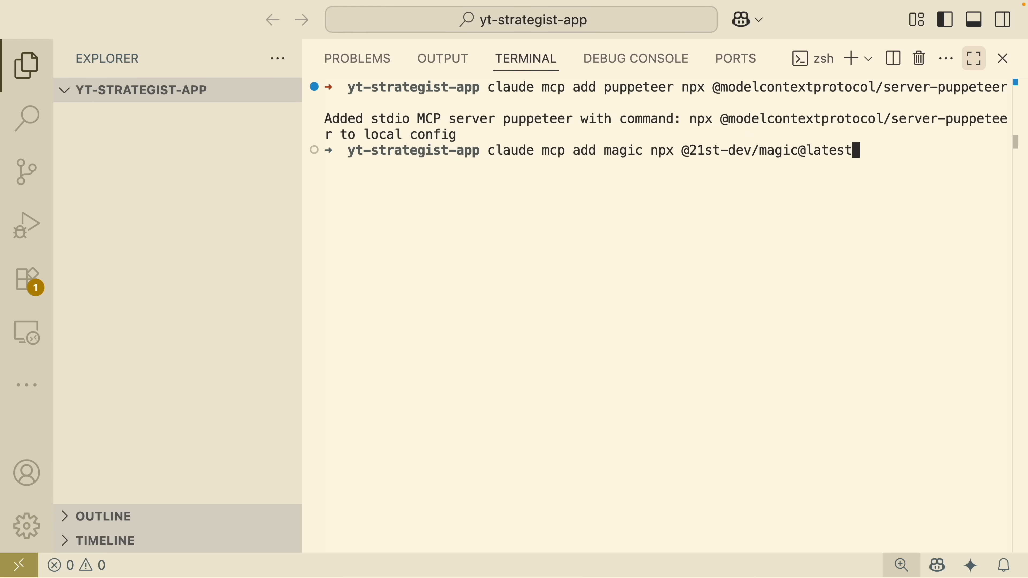
key("Return")
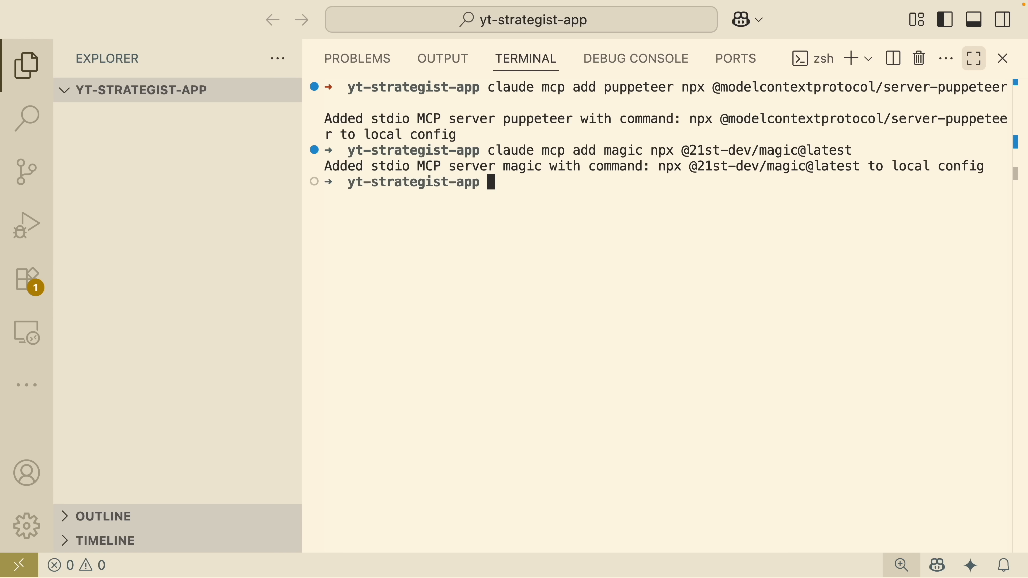
mouse_move(575, 204)
type("claude")
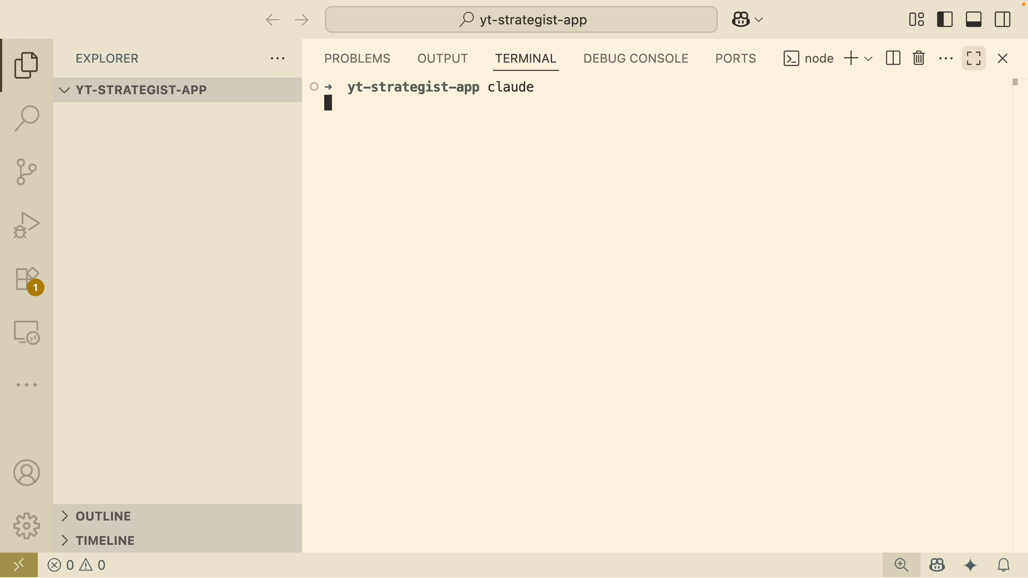
- Run /mcp in Claude Code to confirm all four MCP servers show connected
type("/mc")
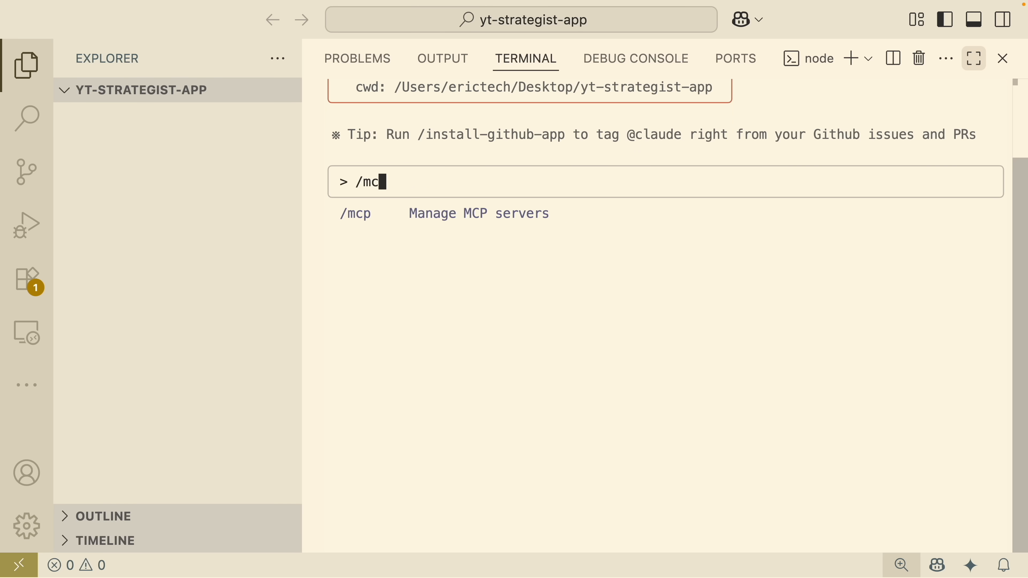
key("Return")
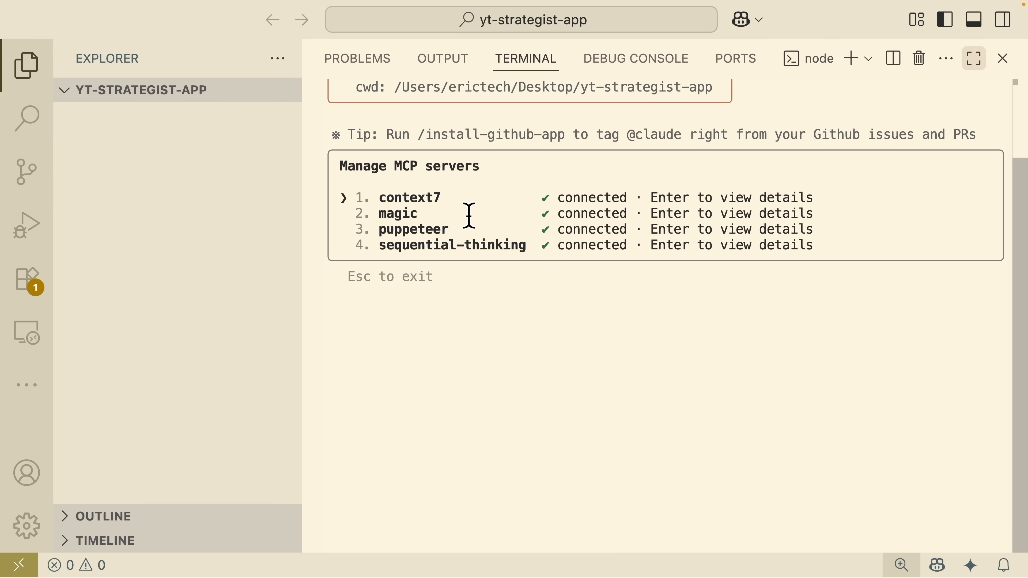
mouse_move(511, 203)
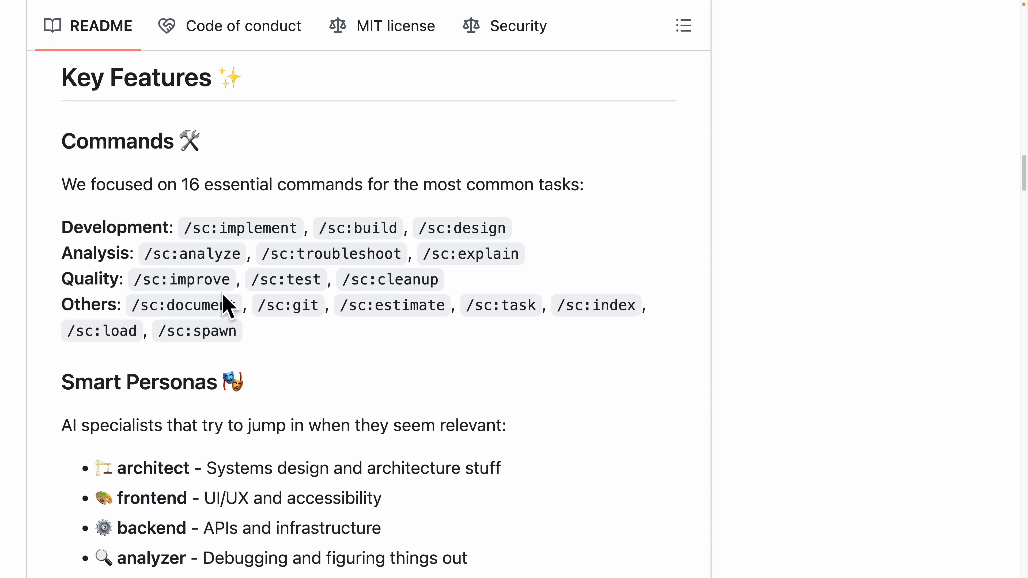
mouse_move(146, 268)
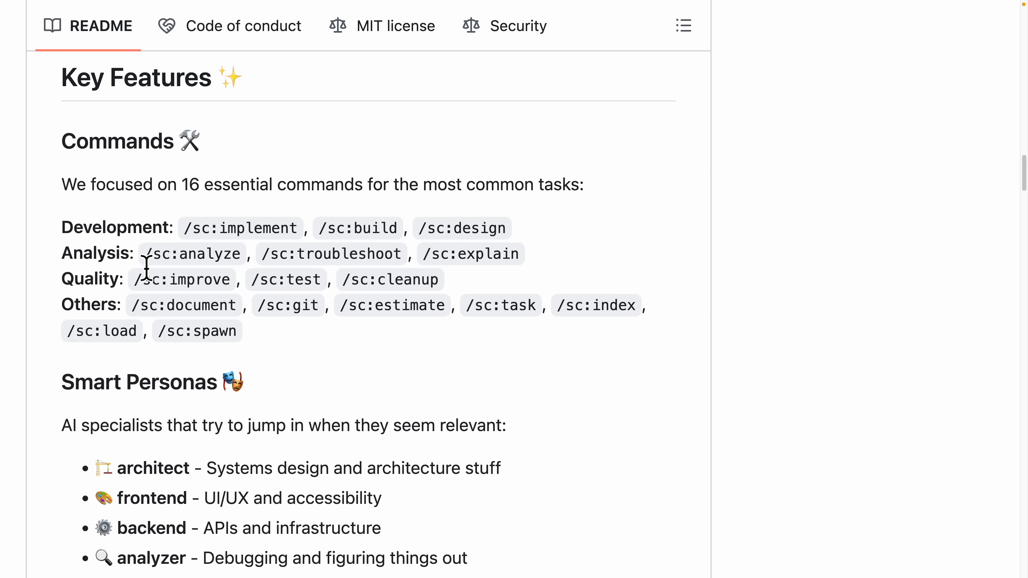
double_click(210, 253)
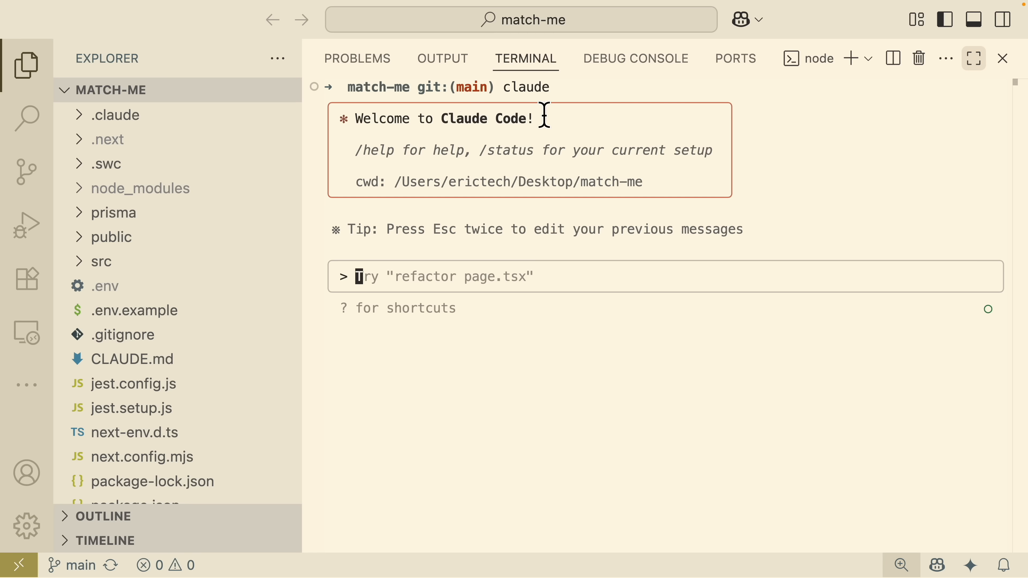
mouse_move(557, 160)
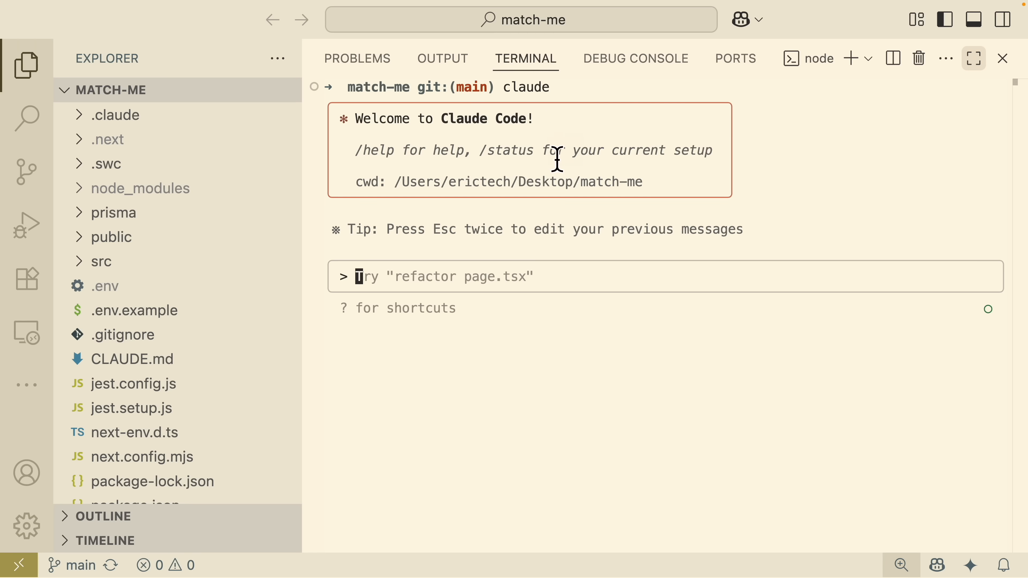
mouse_move(551, 161)
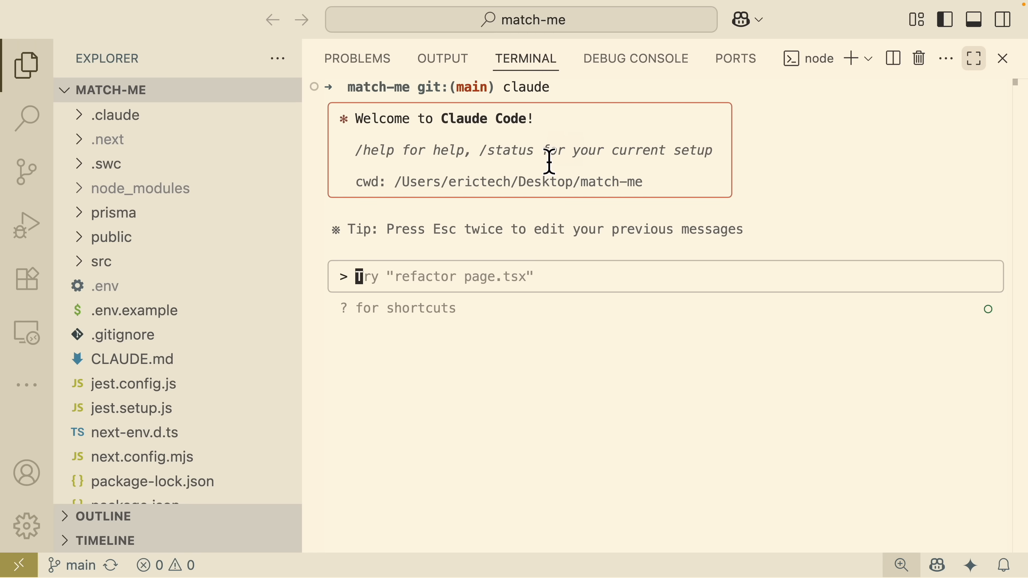
mouse_move(539, 182)
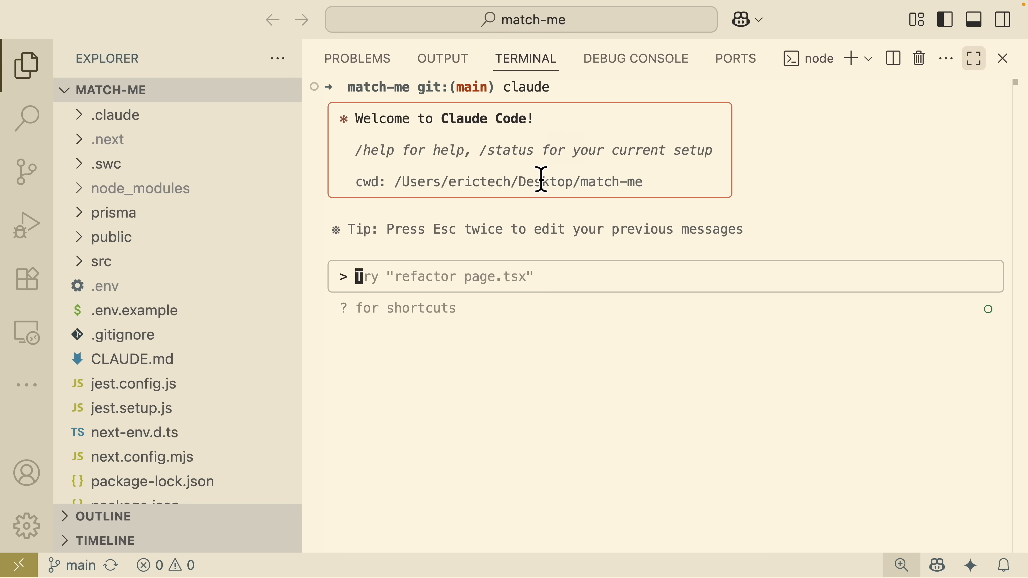
- Compose /sc:analyze --architecture --persona-architect --seq at the Claude Code prompt
type("/")
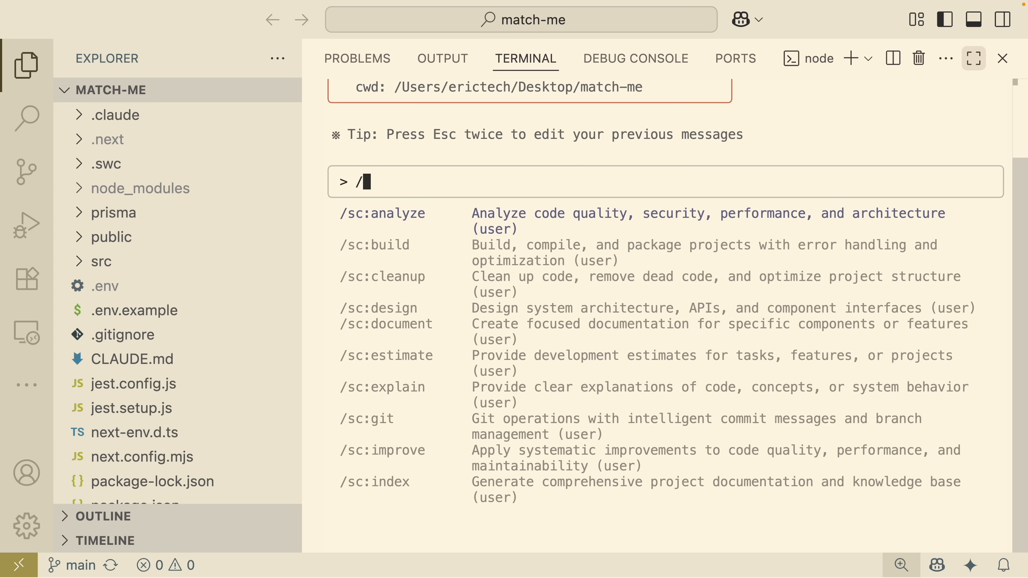
mouse_move(368, 227)
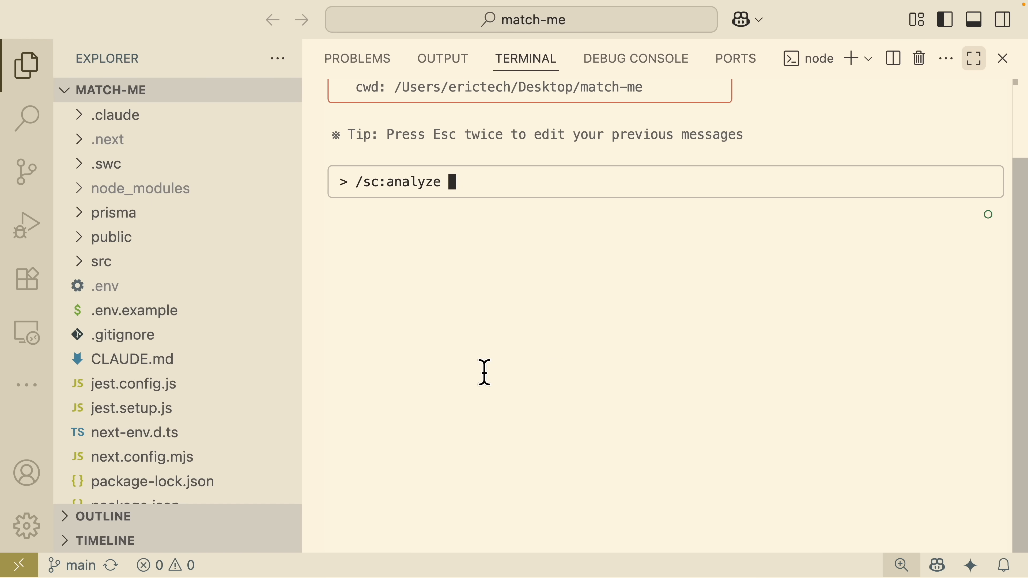
type("--architecture --persona-architect  --seq")
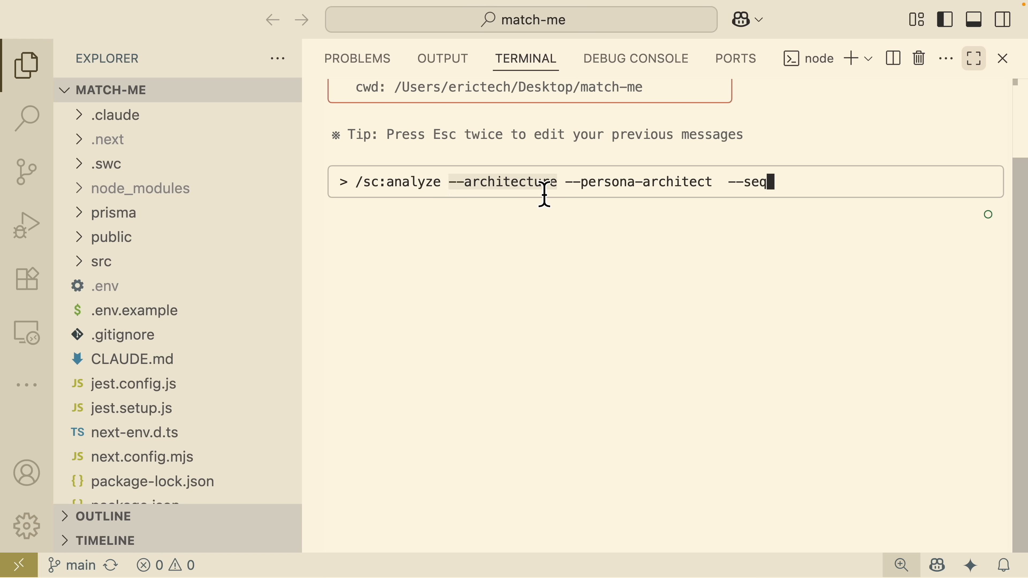
mouse_move(458, 194)
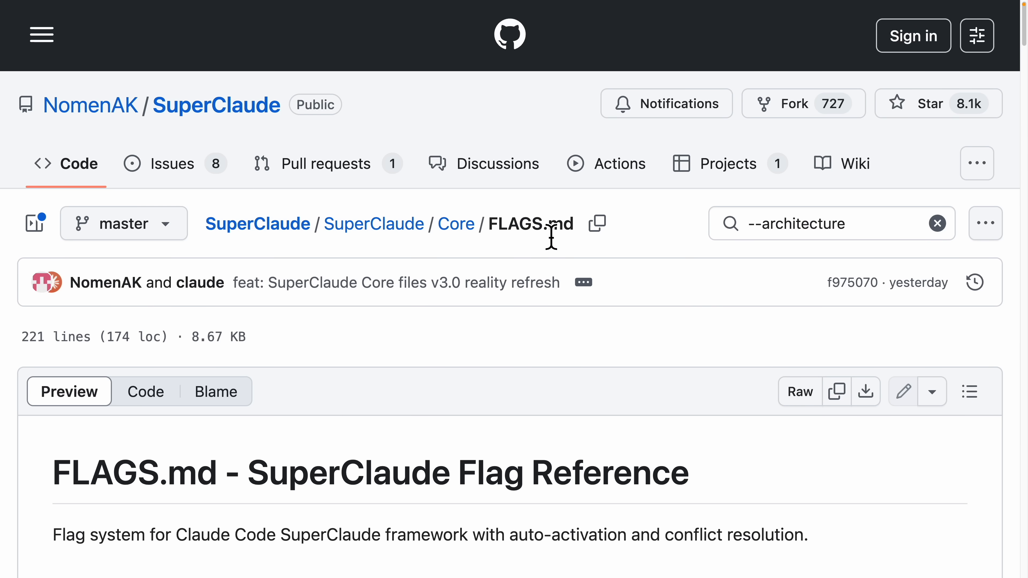
scroll("down", 3)
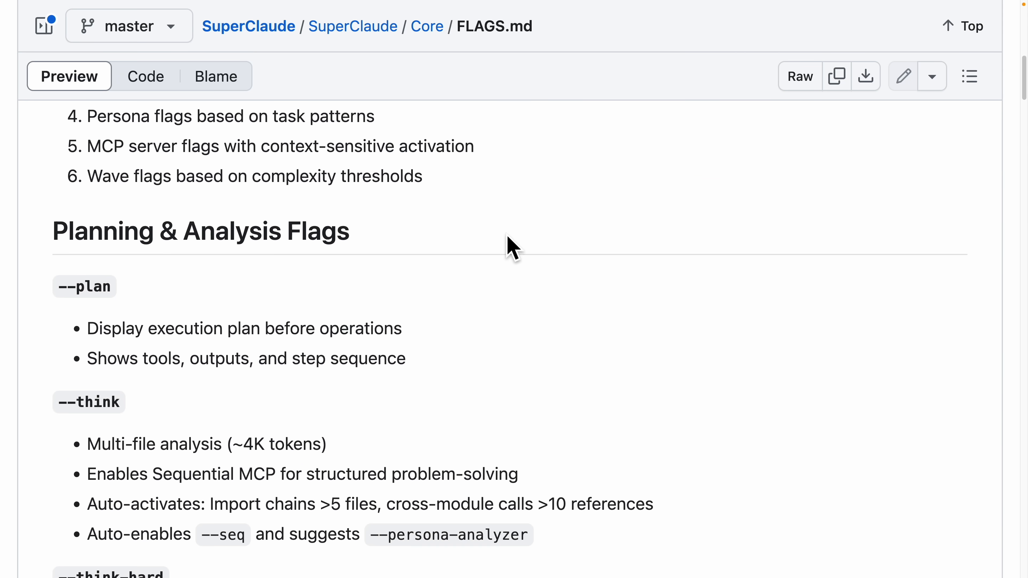
scroll("down", 3)
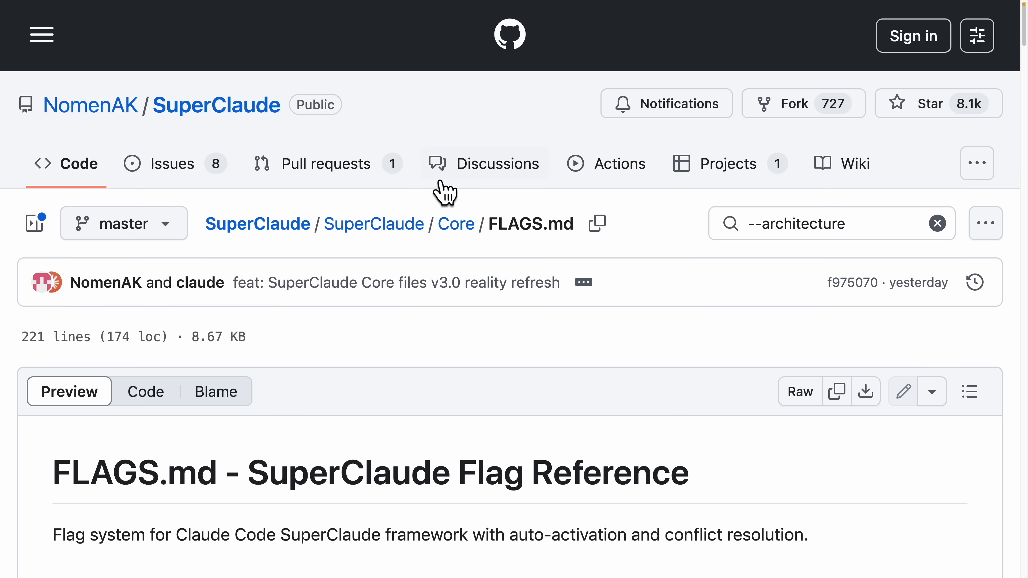
- Open PERSONAS.md from the Core folder to check the architect persona
left_click(456, 224)
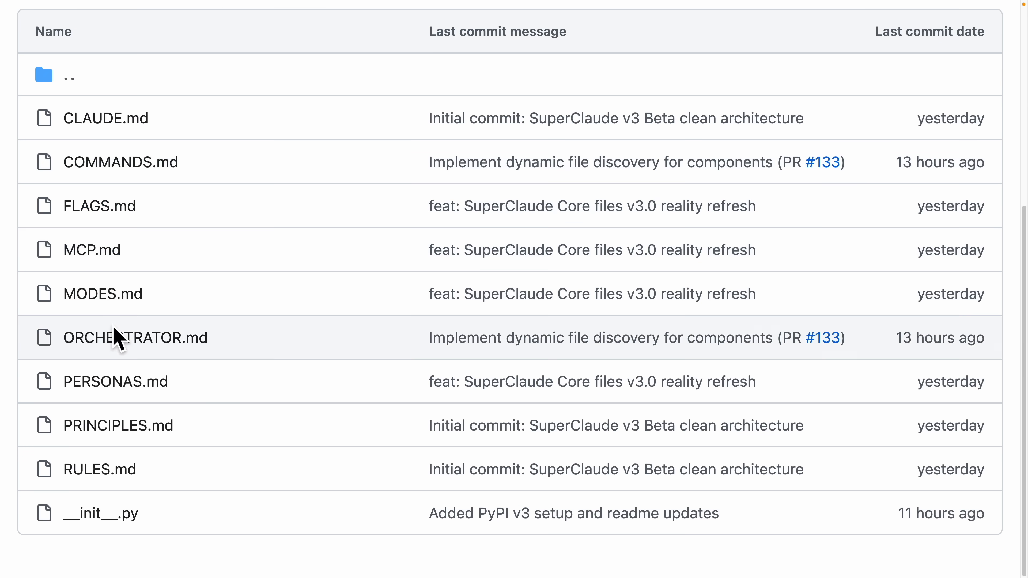
left_click(115, 381)
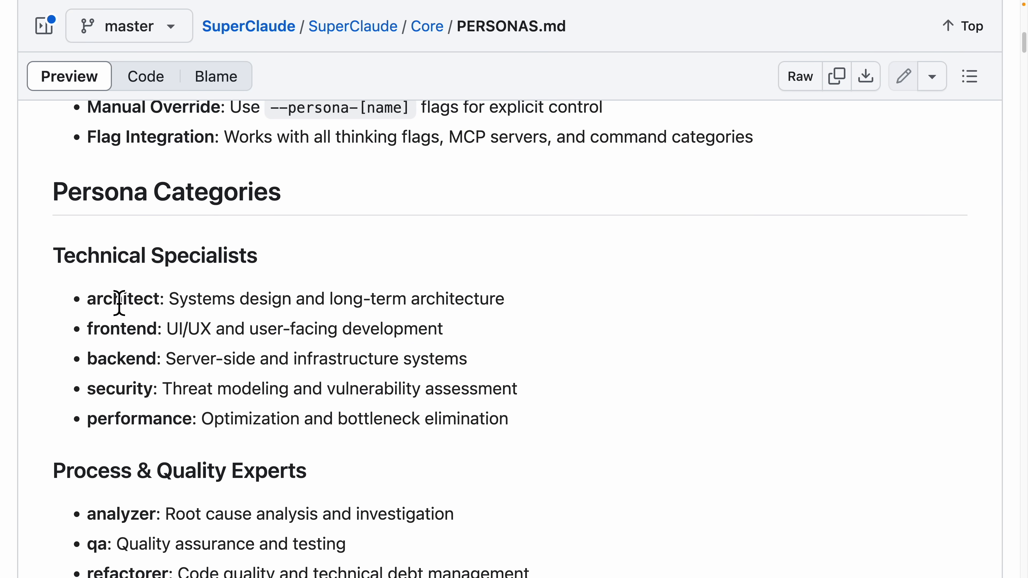
mouse_move(328, 311)
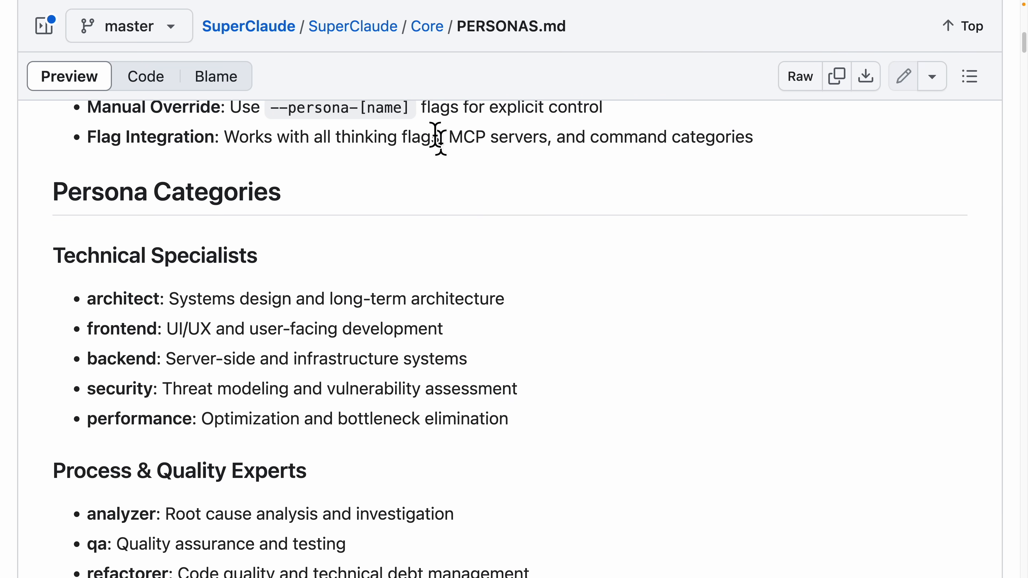
left_click(427, 26)
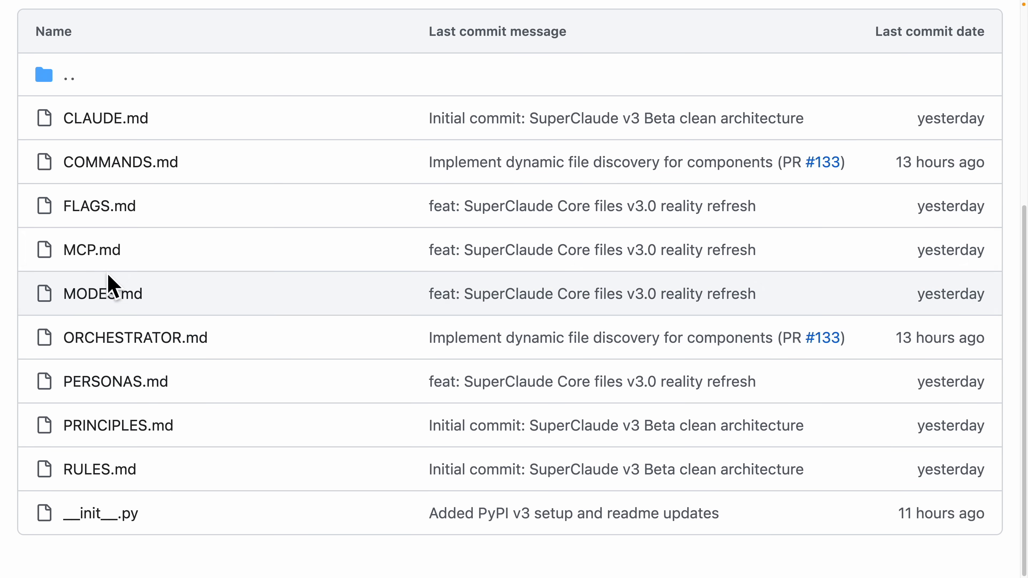
- Open MCP.md at Sequential Integration and select the --seq flag
left_click(91, 250)
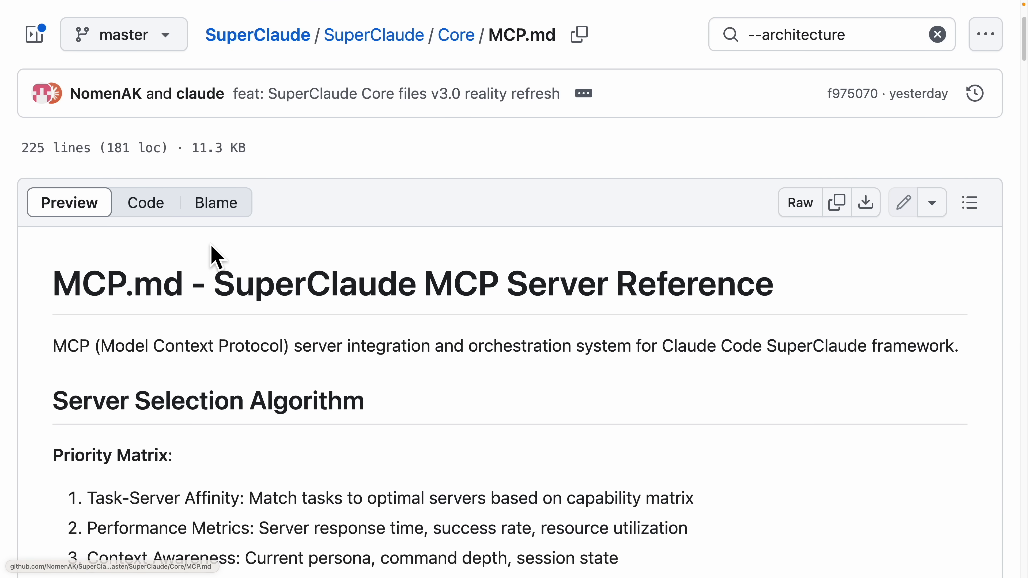
scroll("down", 3)
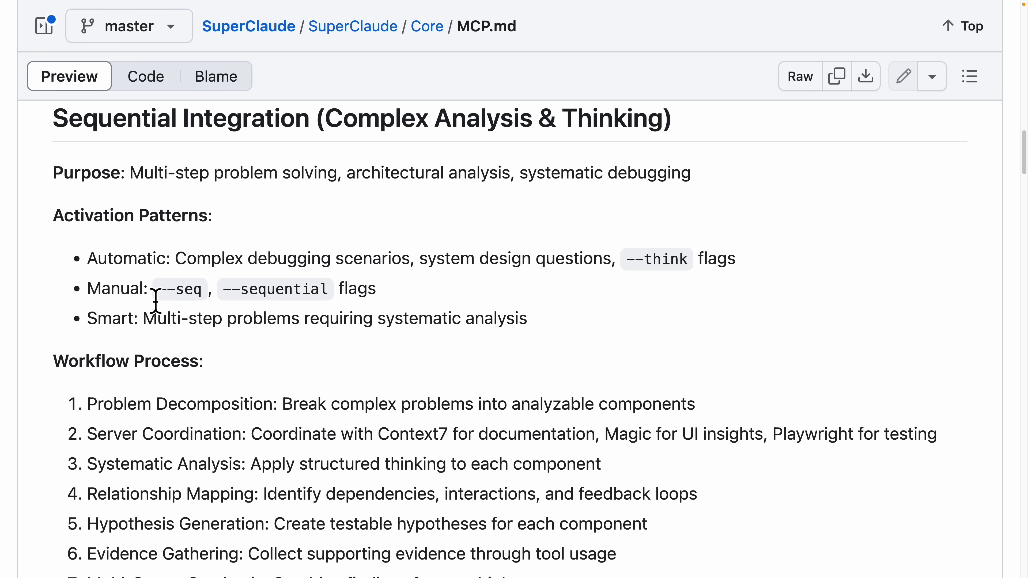
double_click(178, 289)
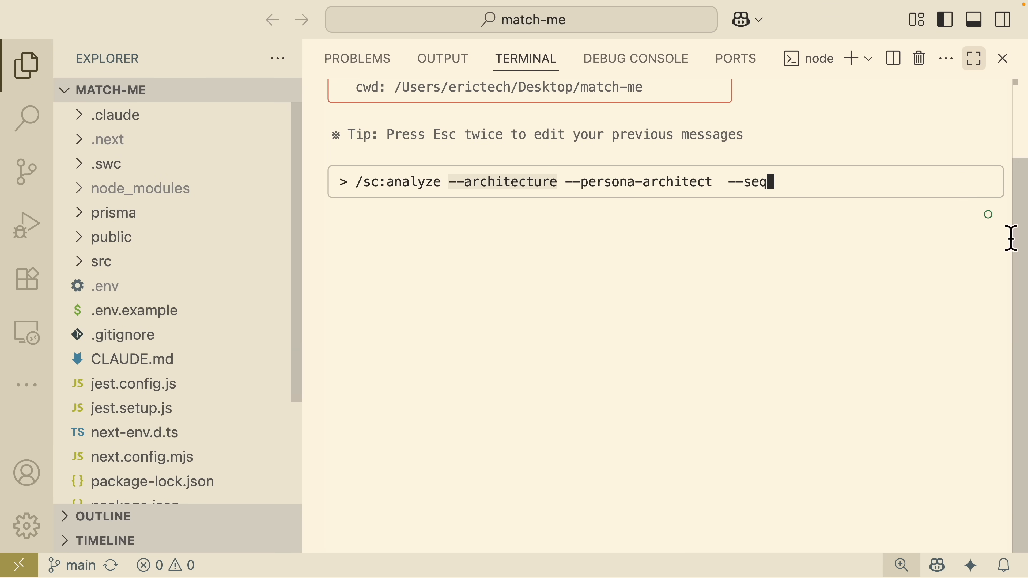
mouse_move(675, 190)
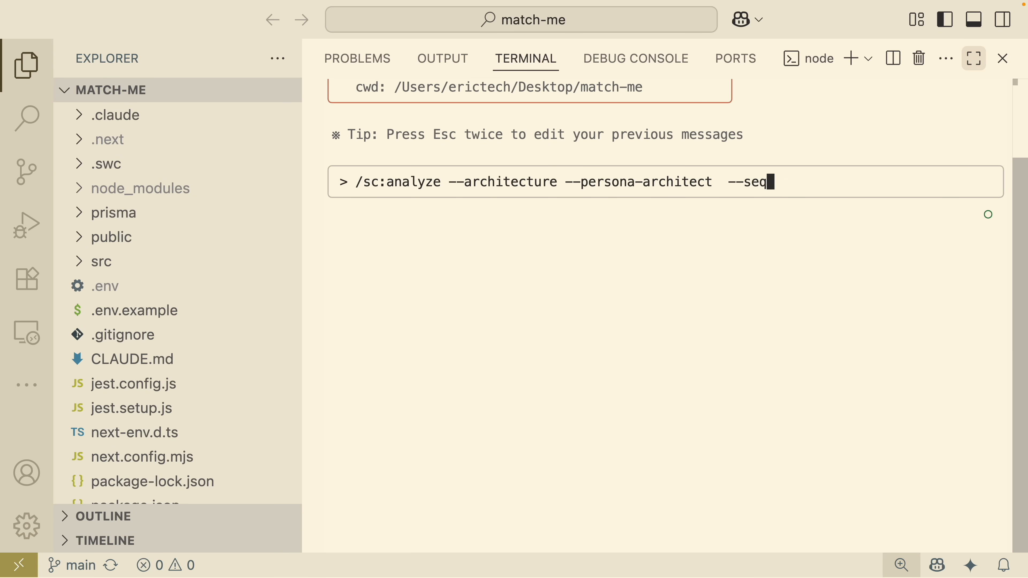
- Submit /sc:analyze --architecture --persona-architect --seq to start the analysis
key("Return")
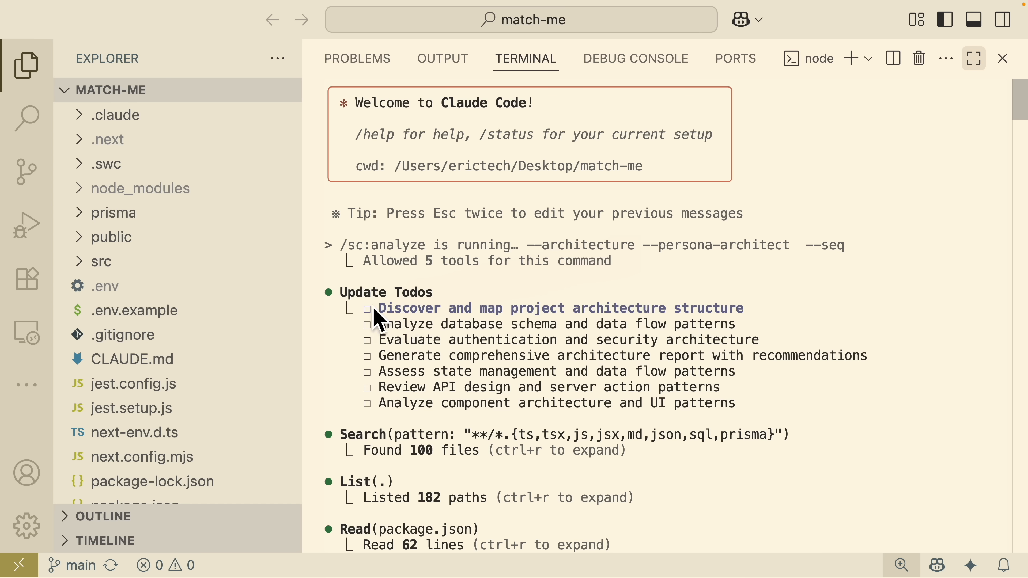
mouse_move(447, 333)
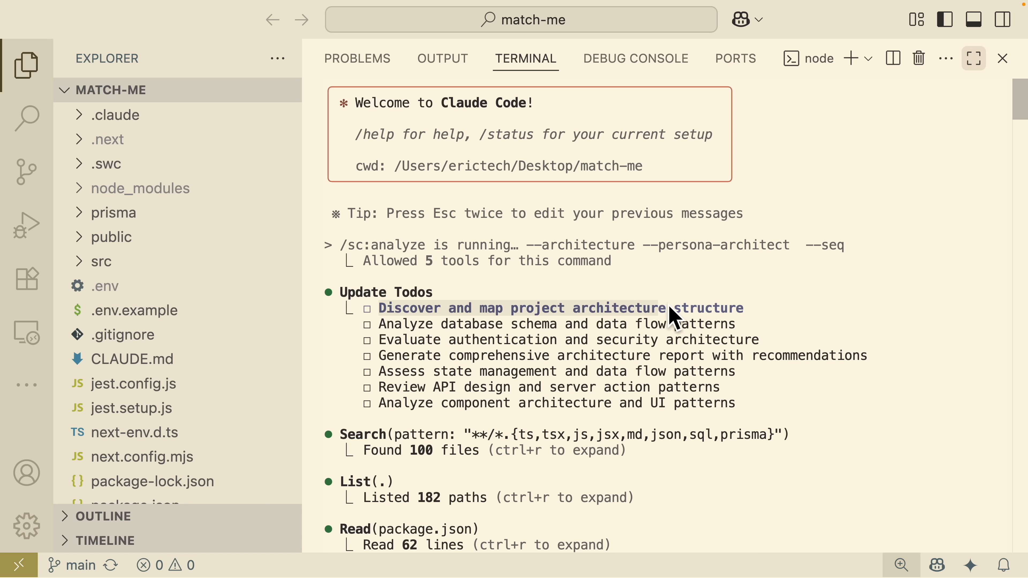
mouse_move(462, 338)
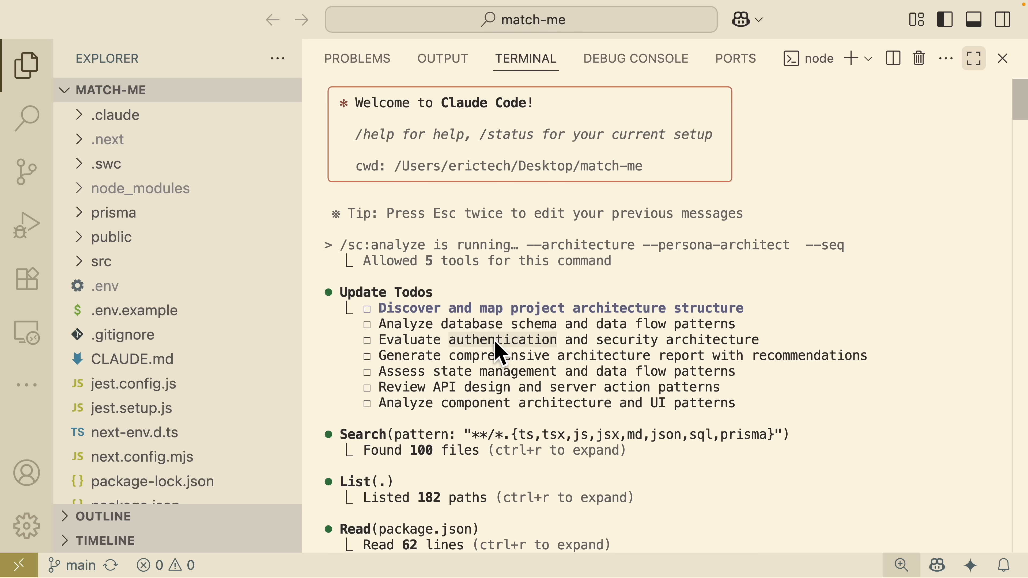
mouse_move(829, 367)
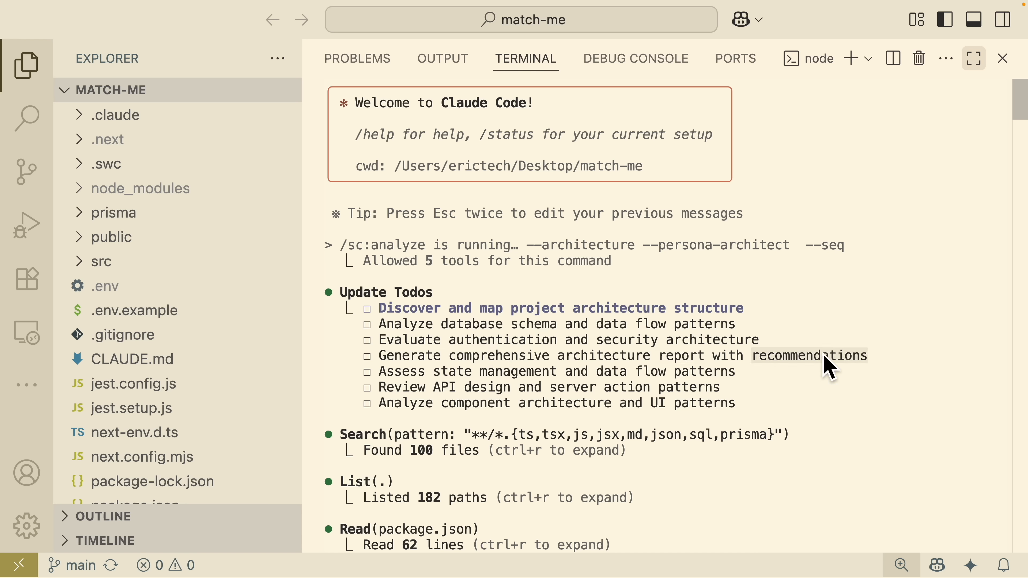
mouse_move(616, 383)
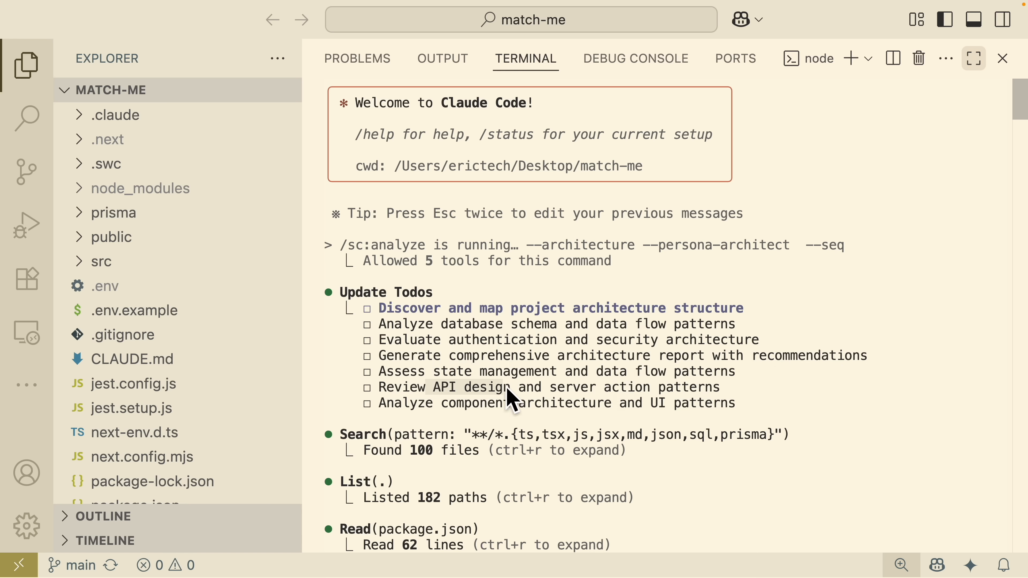
mouse_move(573, 407)
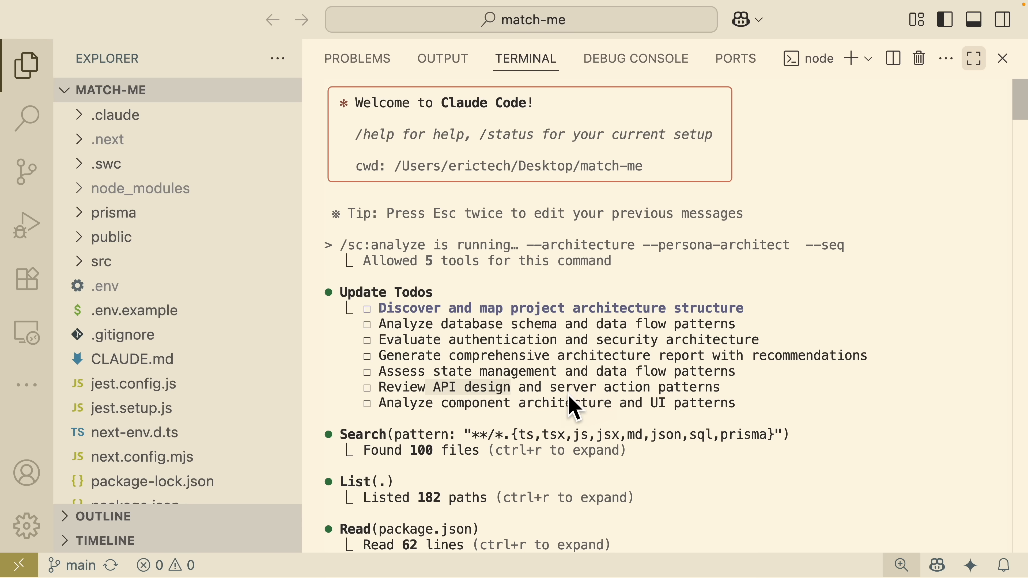
mouse_move(441, 417)
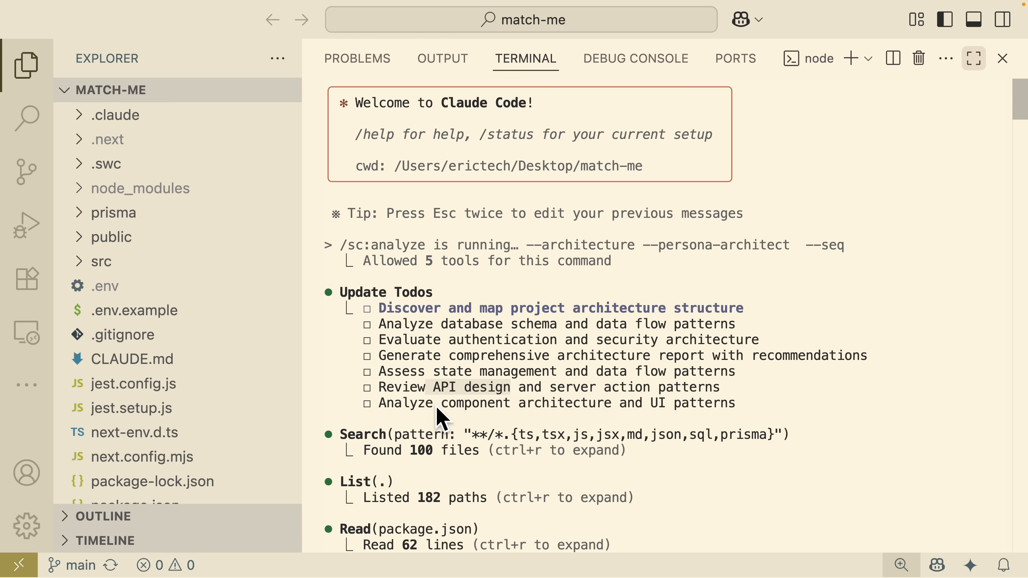
- Follow the analysis output as it ticks off structure, database, auth, state and API todos
scroll("down", 3)
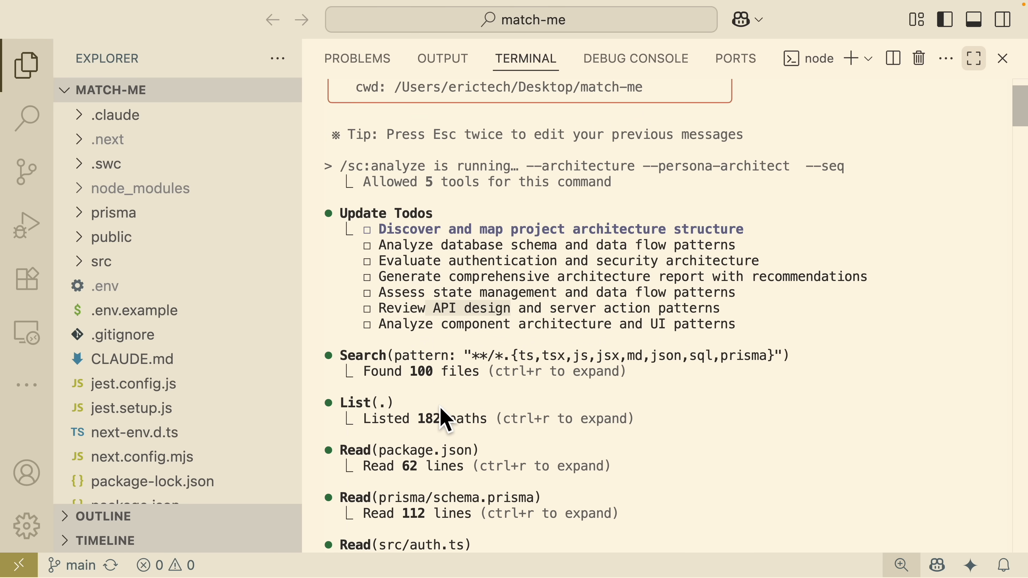
scroll("down", 3)
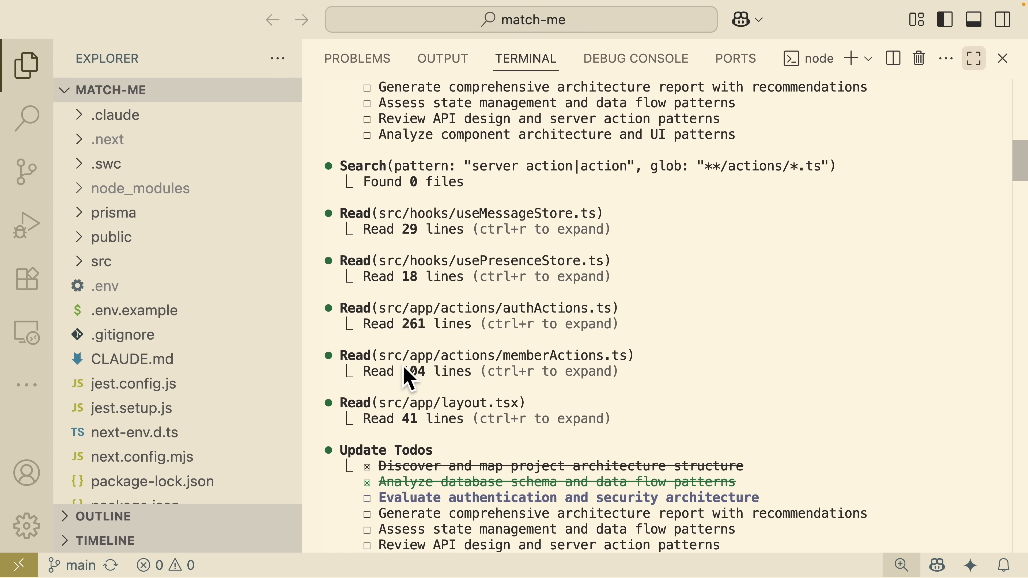
scroll("down", 3)
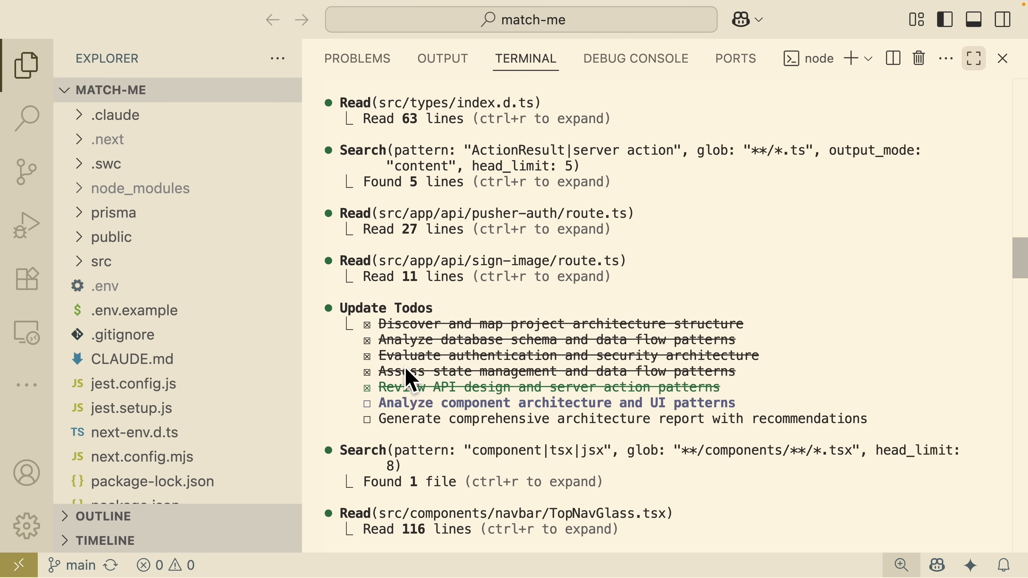
scroll("down", 3)
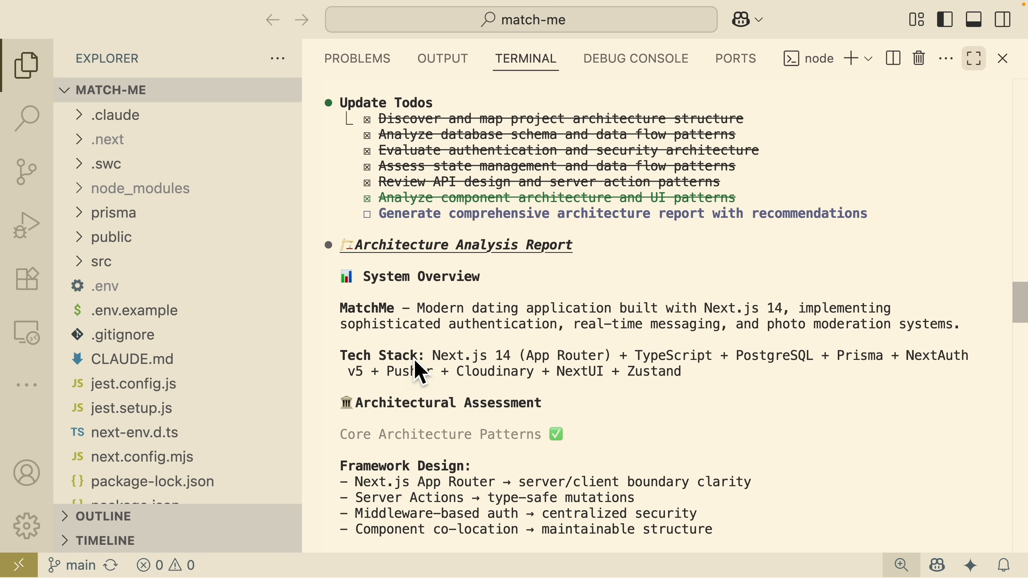
mouse_move(475, 256)
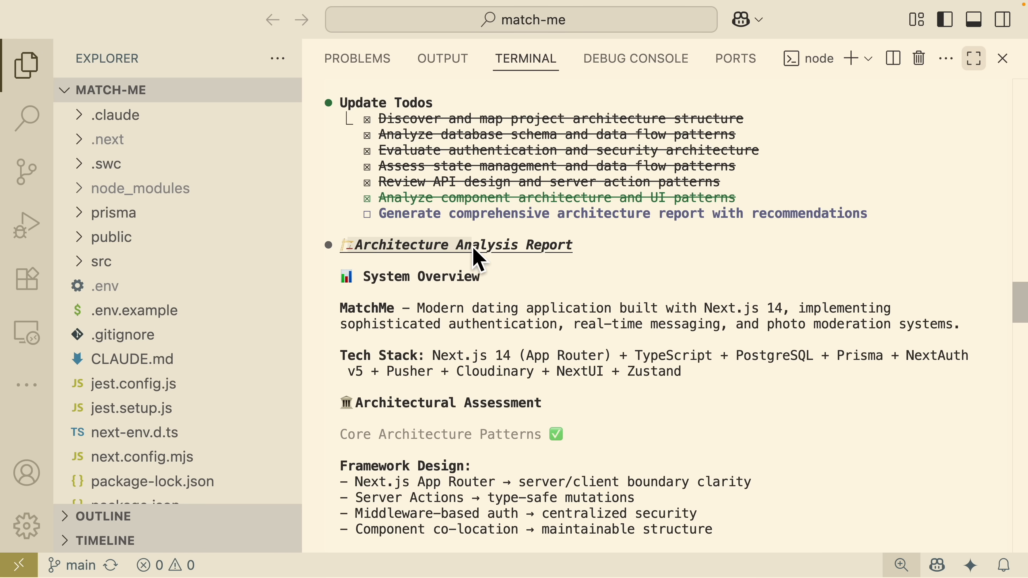
mouse_move(369, 292)
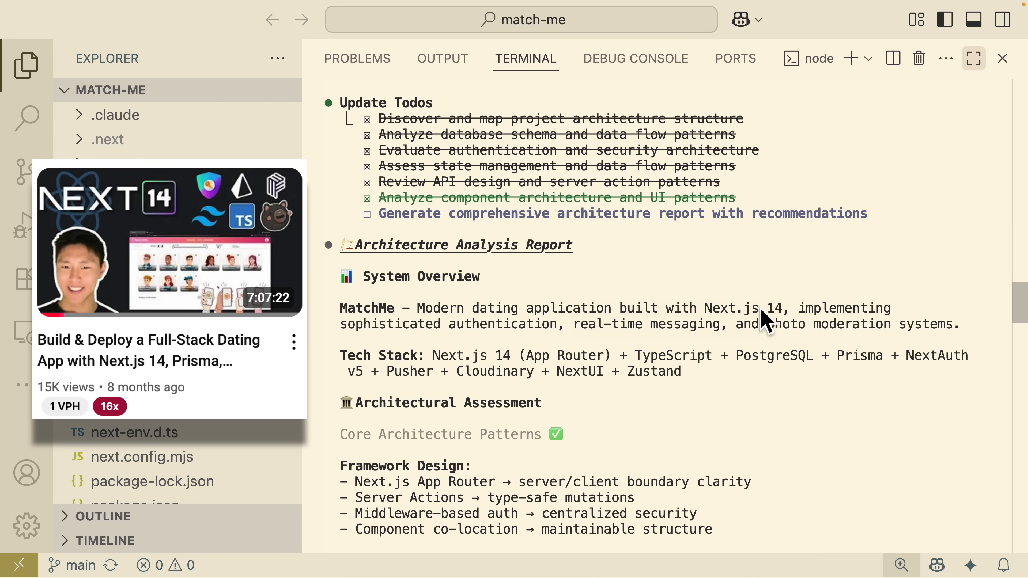
mouse_move(643, 341)
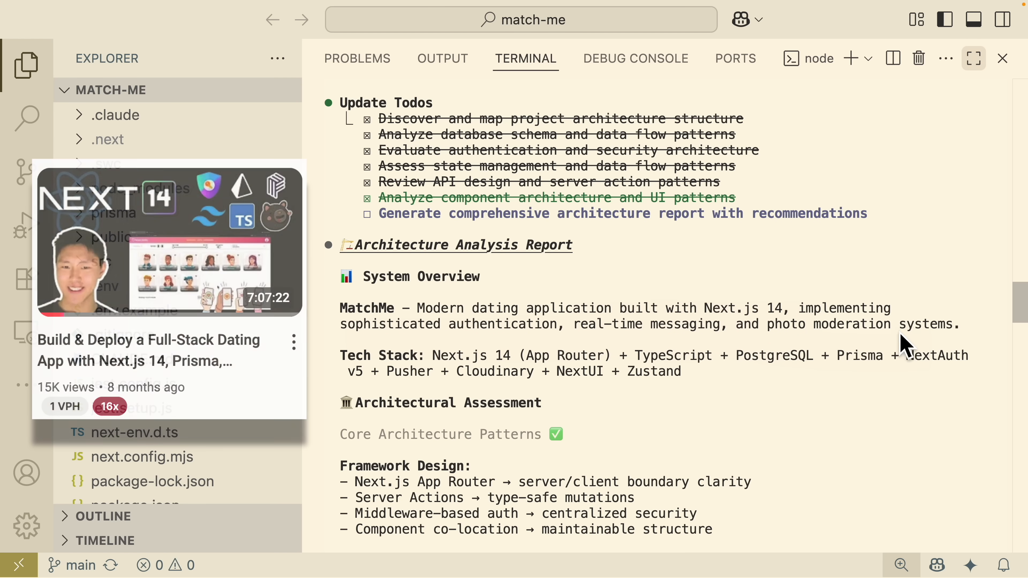
scroll("down", 3)
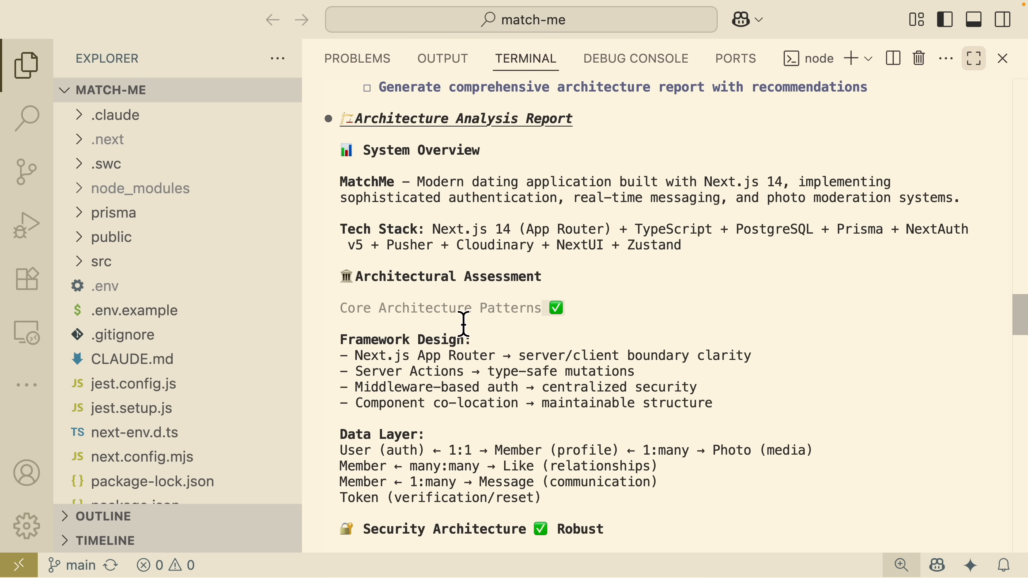
scroll("down", 3)
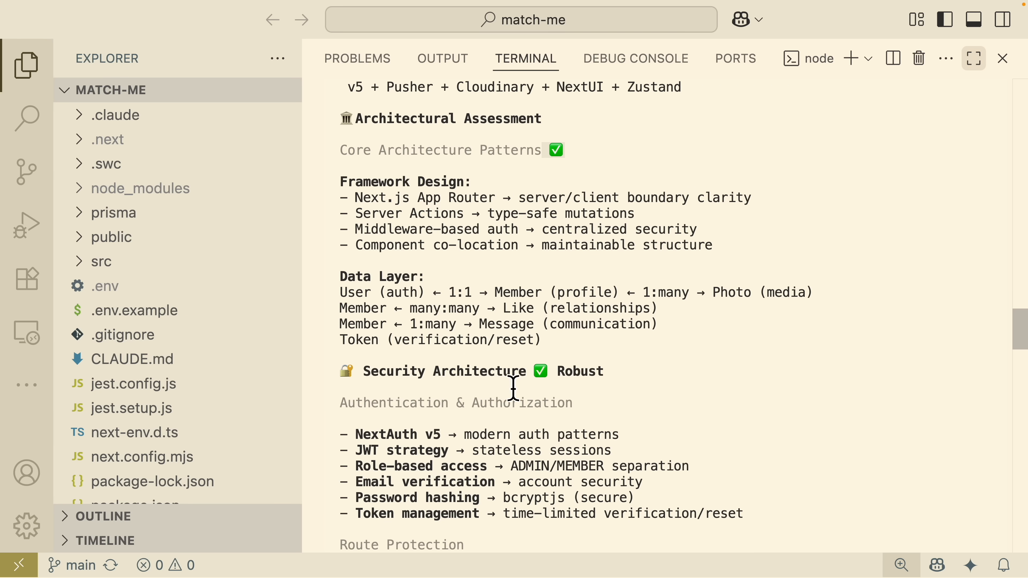
scroll("down", 3)
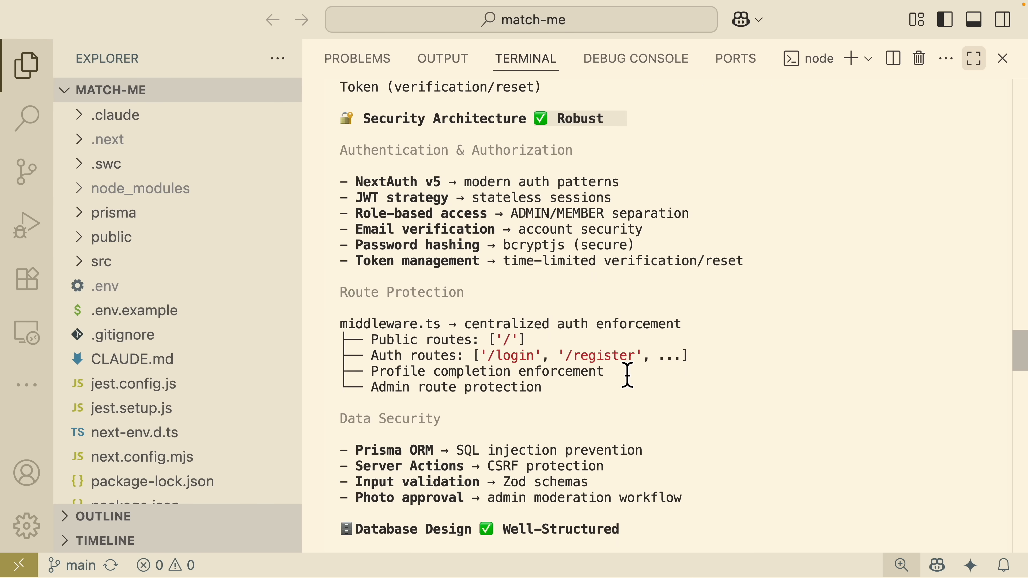
scroll("down", 3)
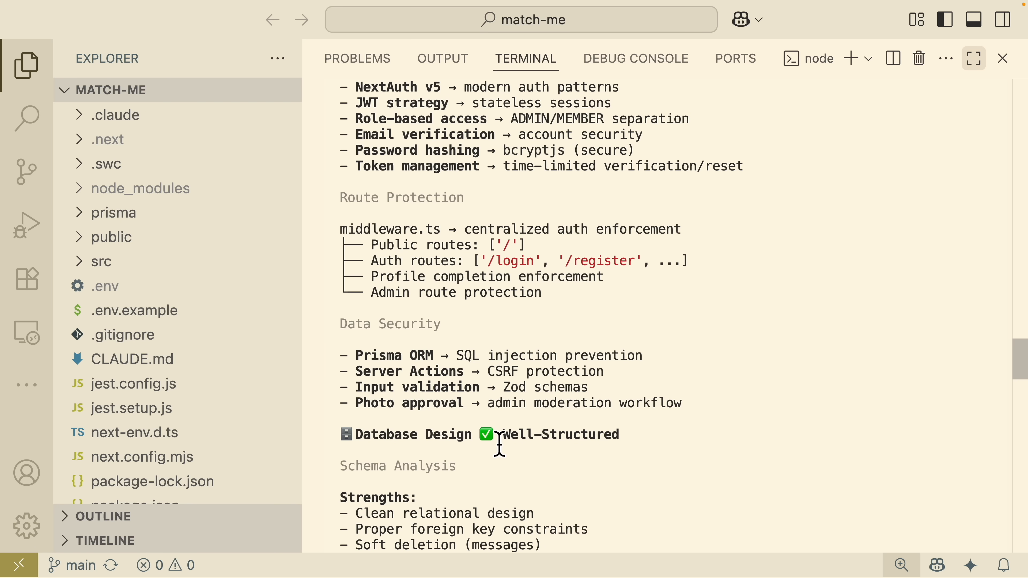
mouse_move(556, 389)
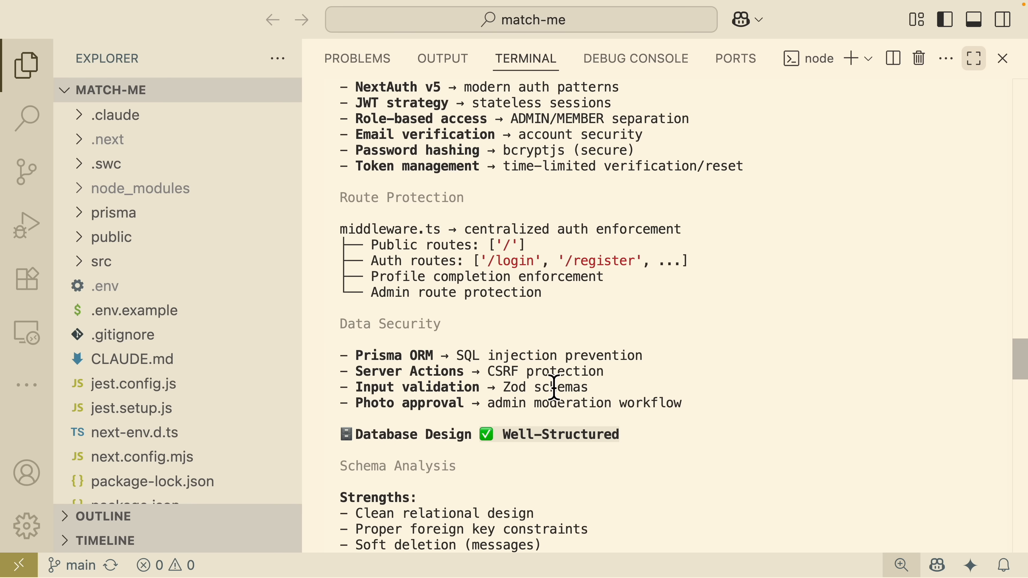
scroll("down", 3)
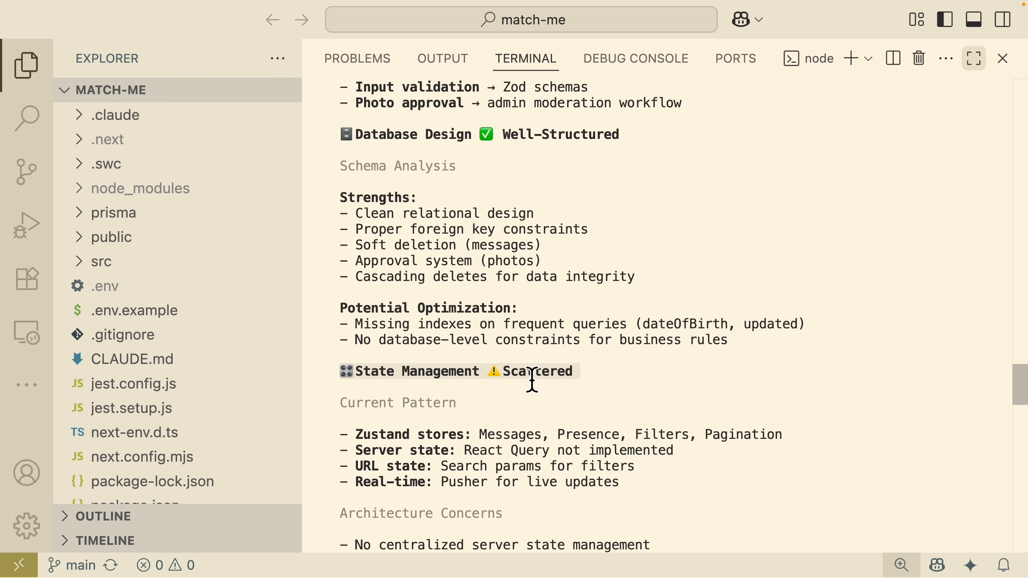
scroll("down", 3)
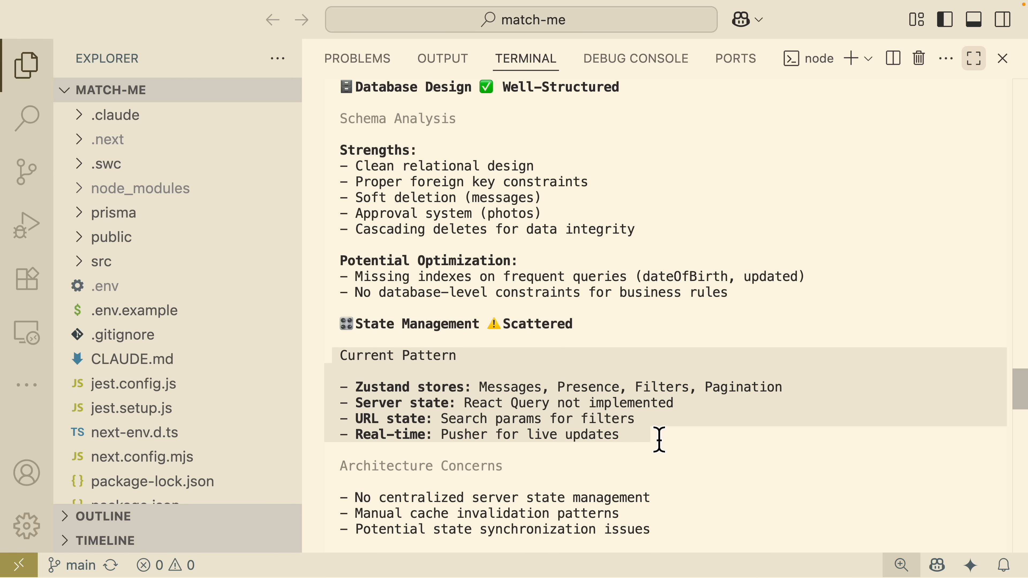
scroll("down", 3)
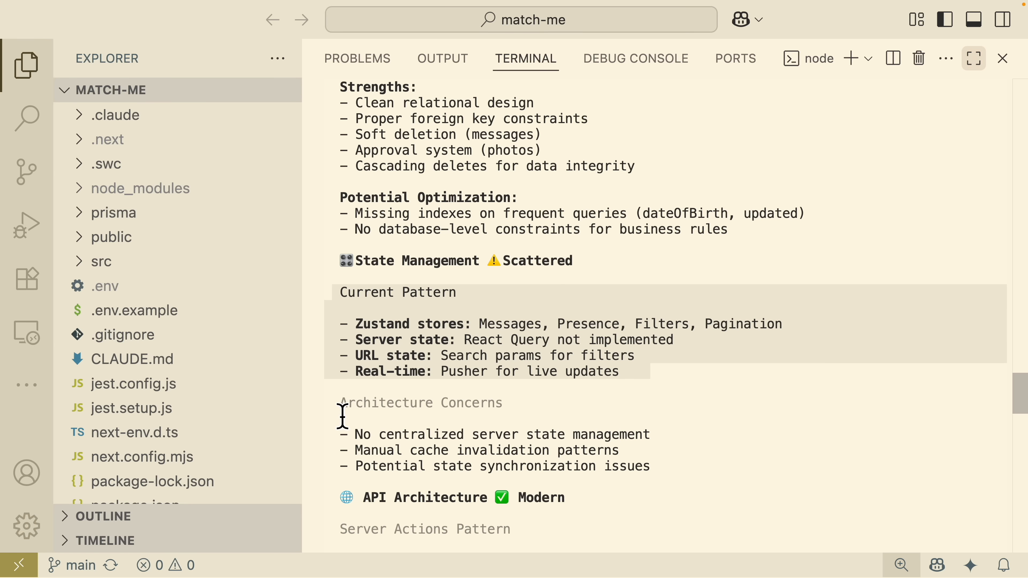
mouse_move(674, 476)
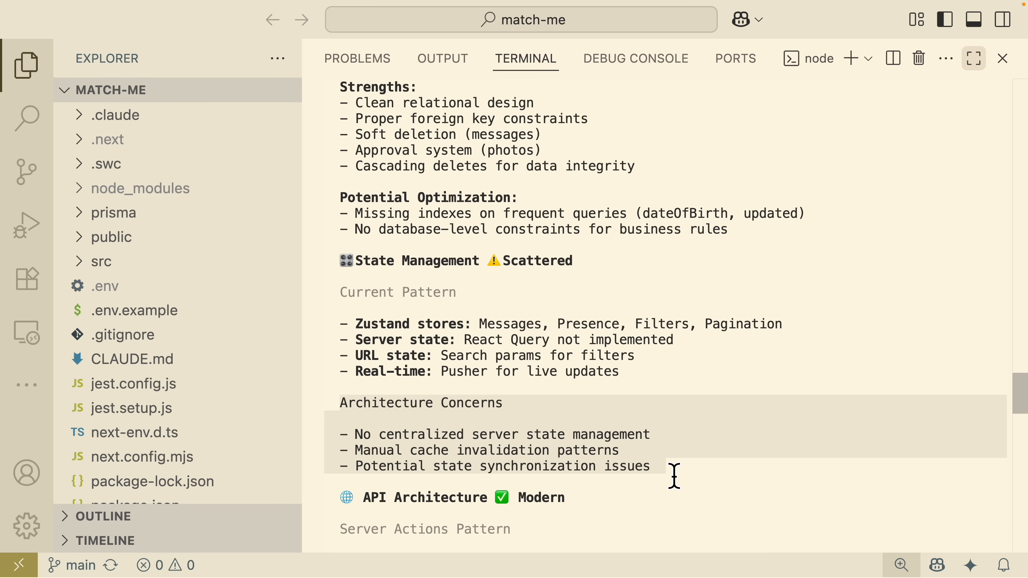
scroll("down", 3)
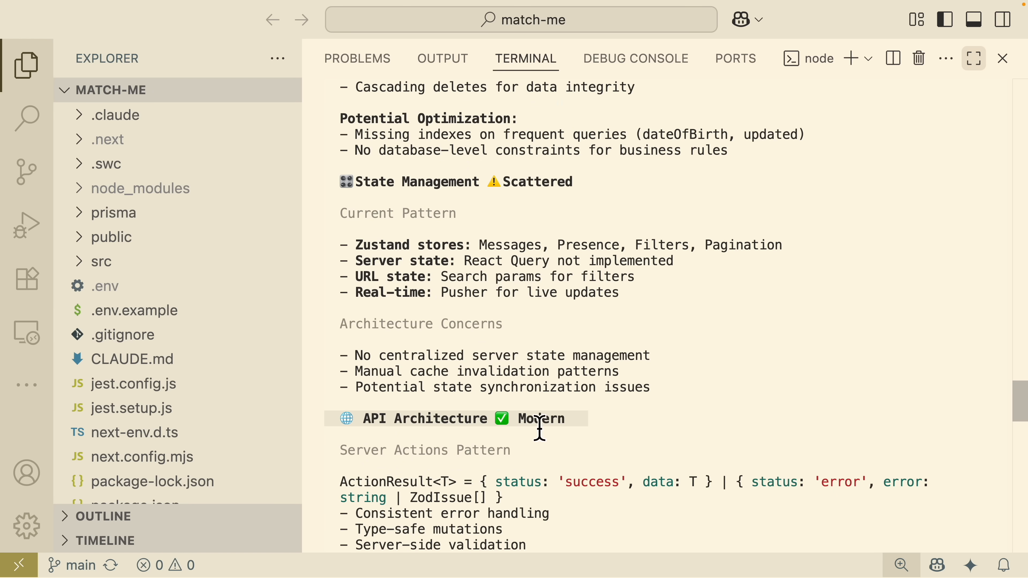
scroll("down", 3)
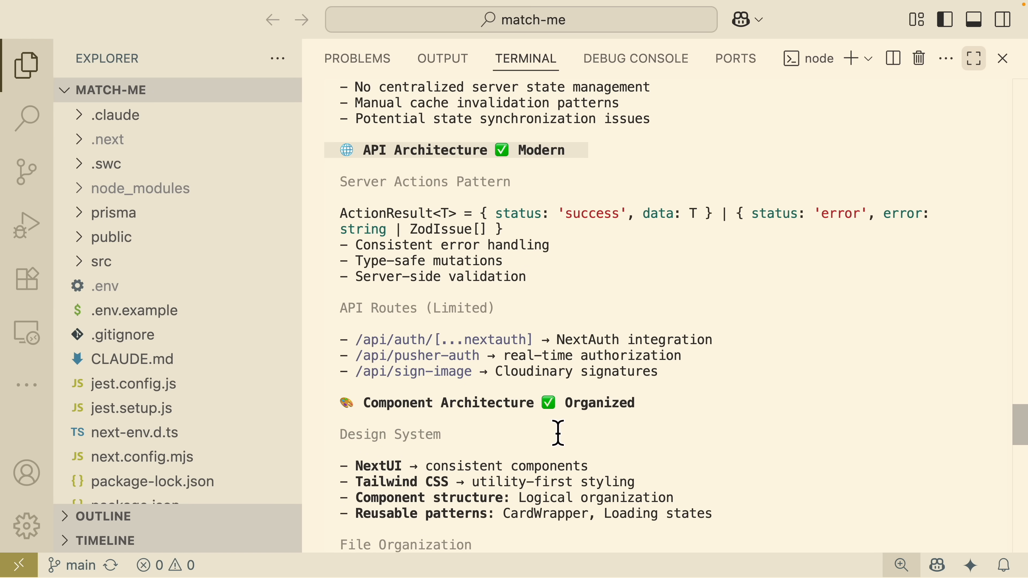
mouse_move(593, 419)
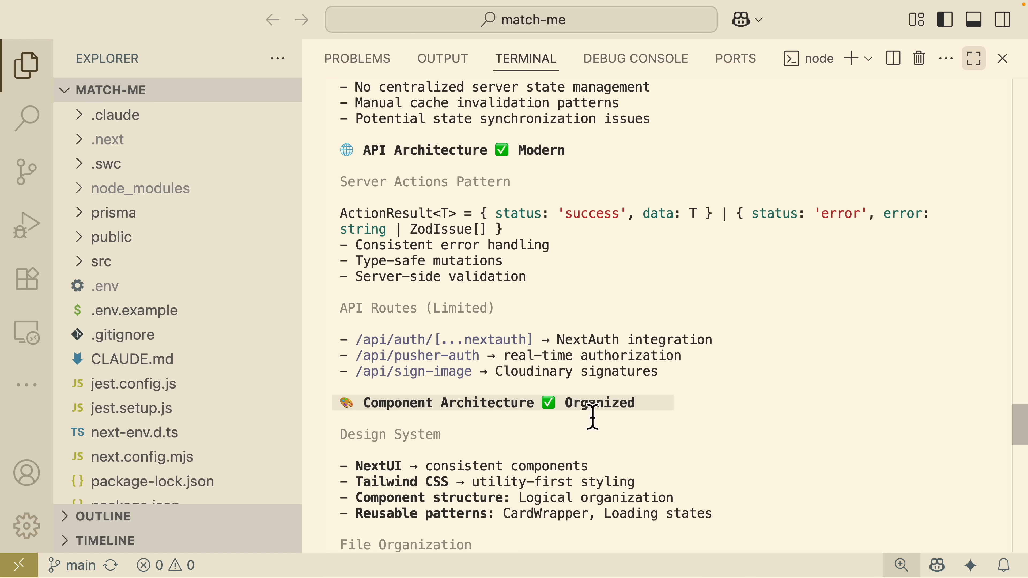
scroll("down", 3)
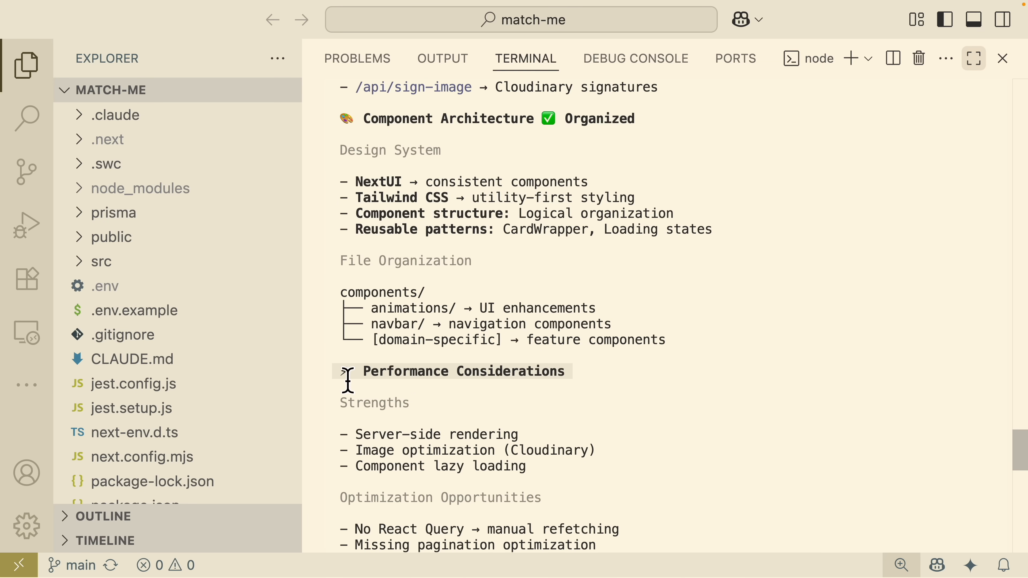
scroll("down", 3)
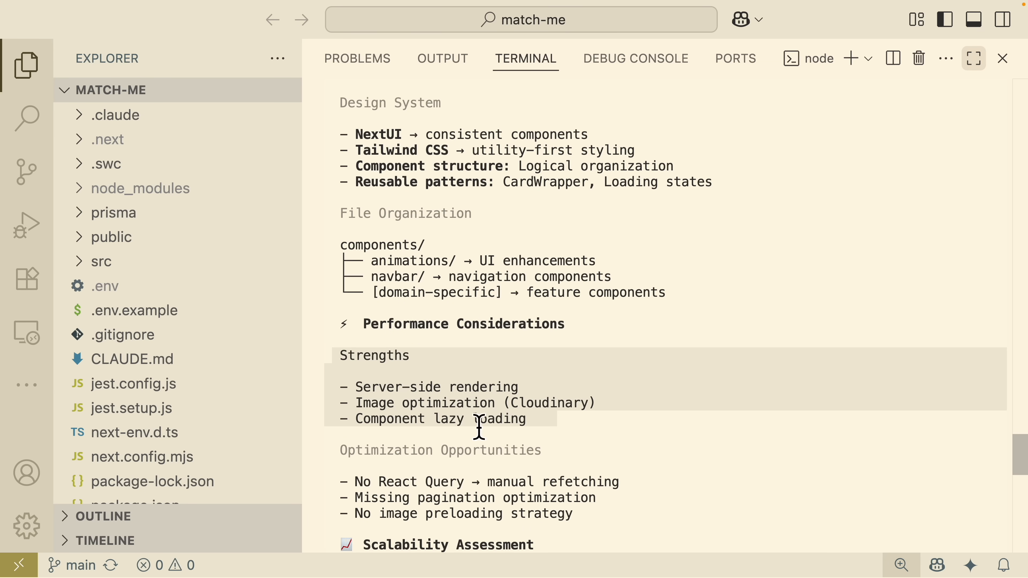
scroll("down", 3)
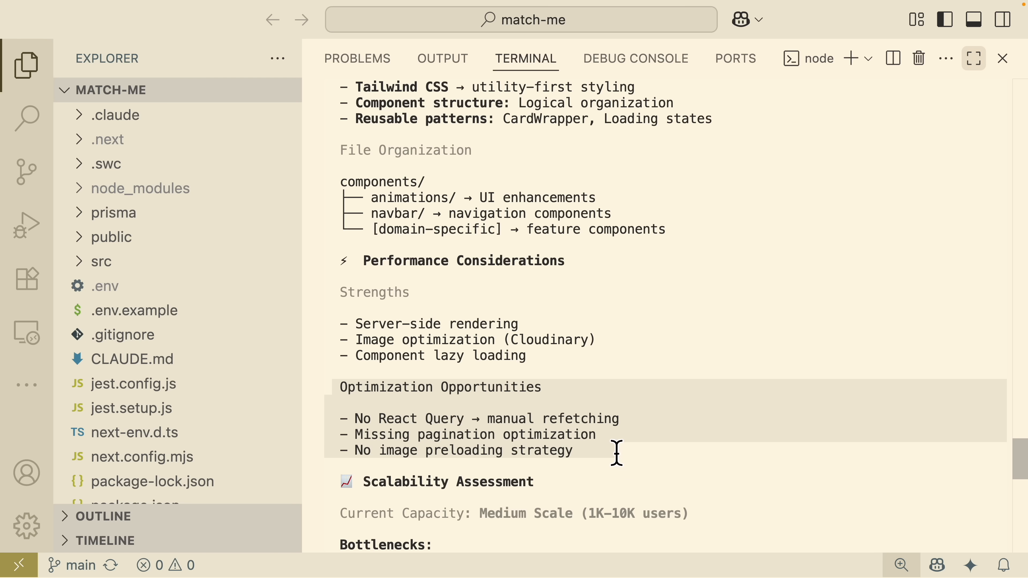
scroll("down", 3)
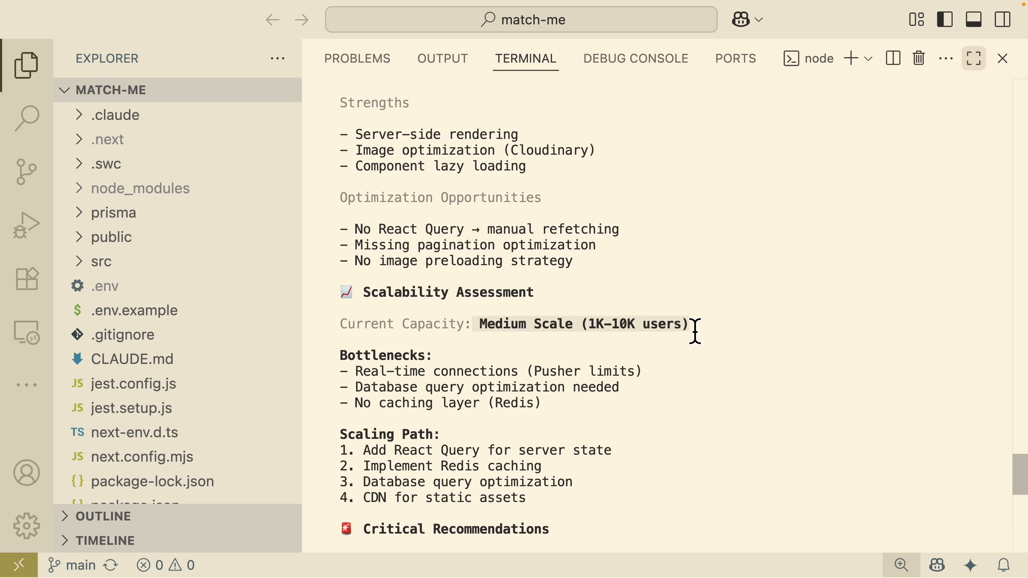
mouse_move(596, 338)
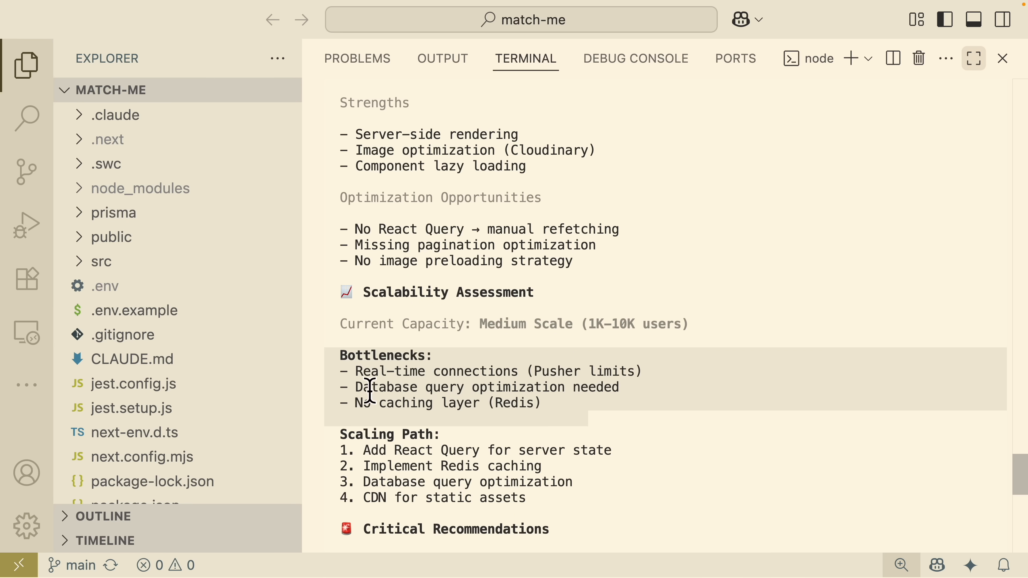
mouse_move(652, 386)
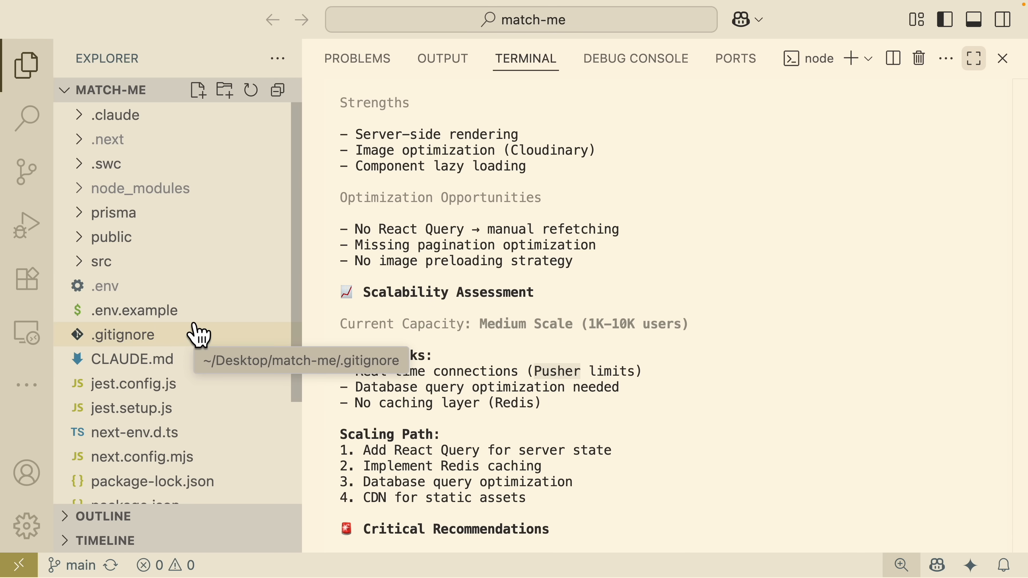
mouse_move(356, 398)
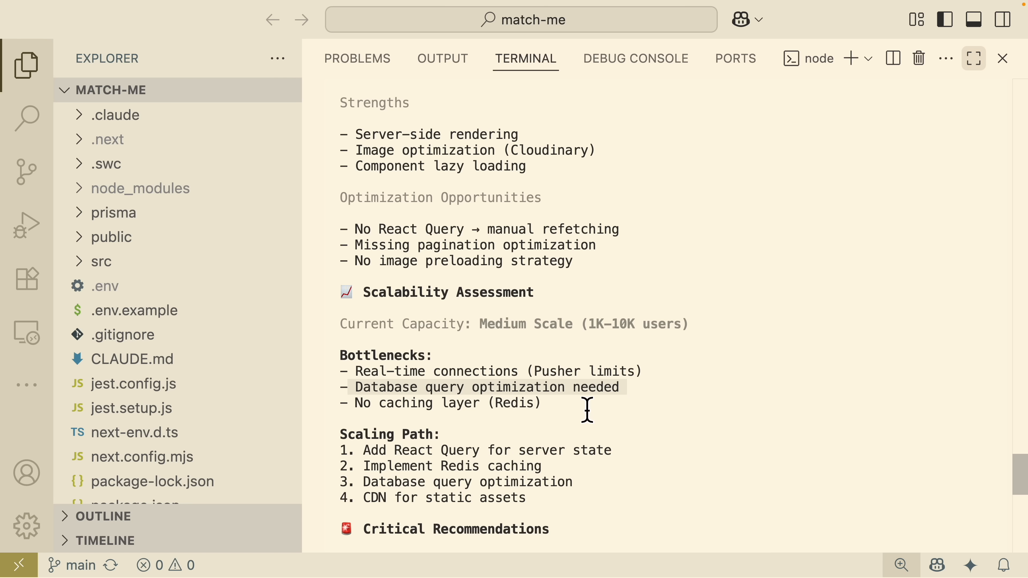
scroll("down", 3)
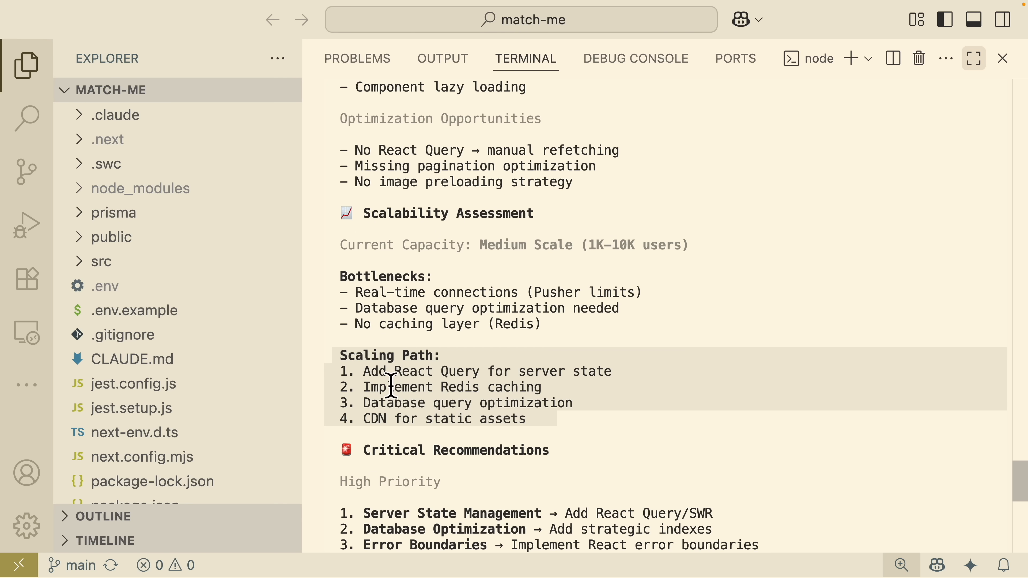
mouse_move(488, 385)
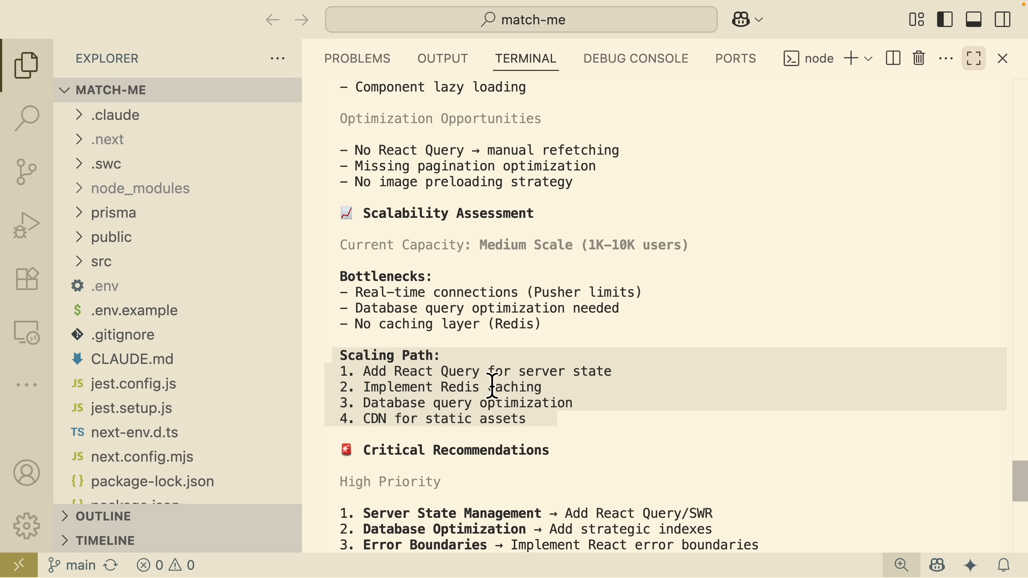
mouse_move(455, 392)
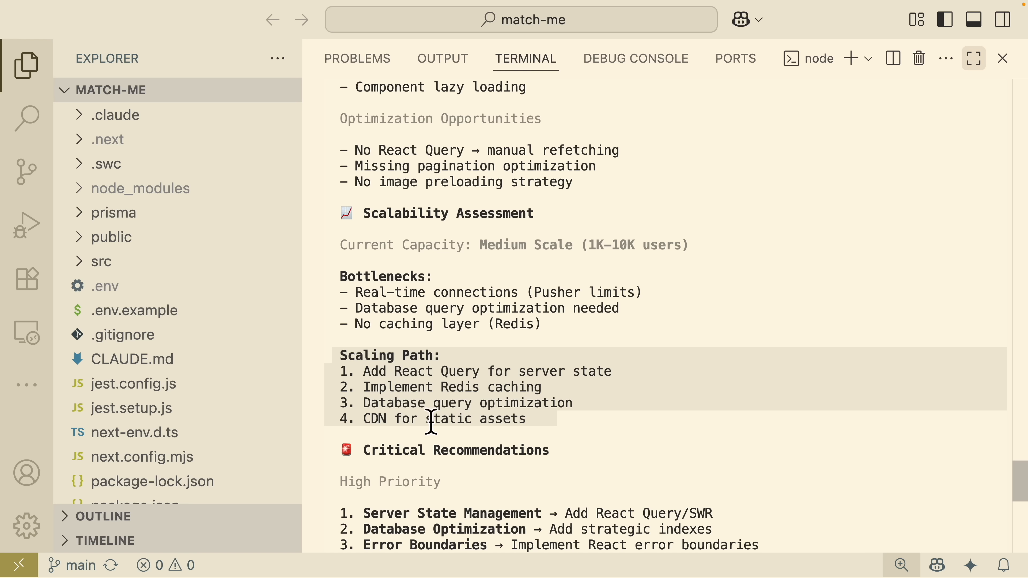
mouse_move(495, 430)
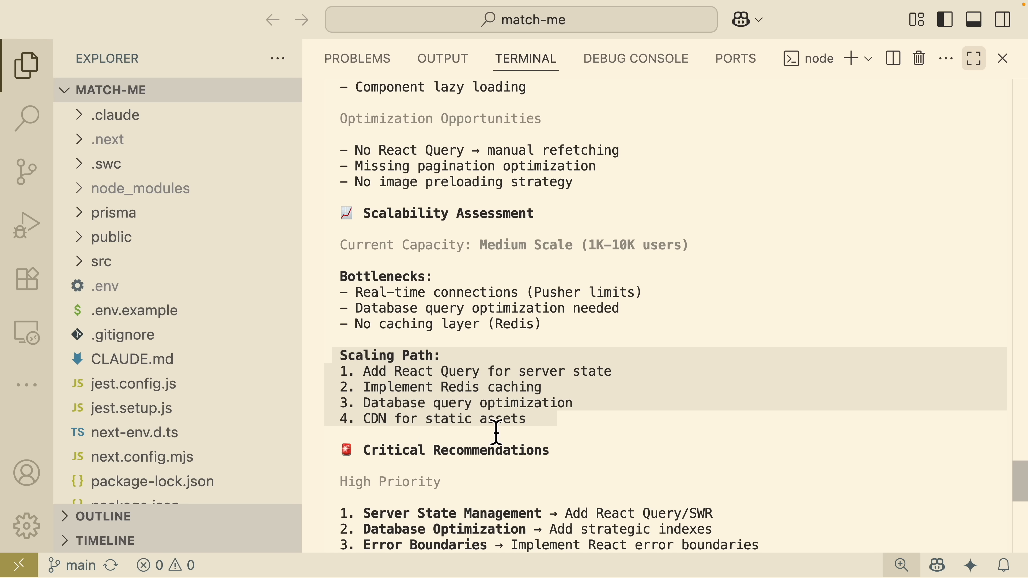
scroll("down", 3)
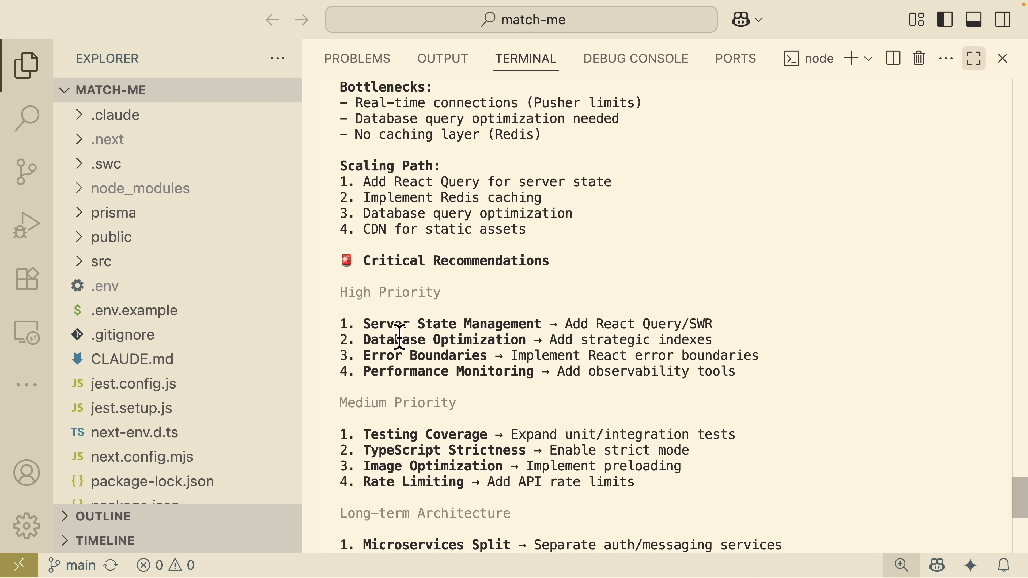
mouse_move(339, 306)
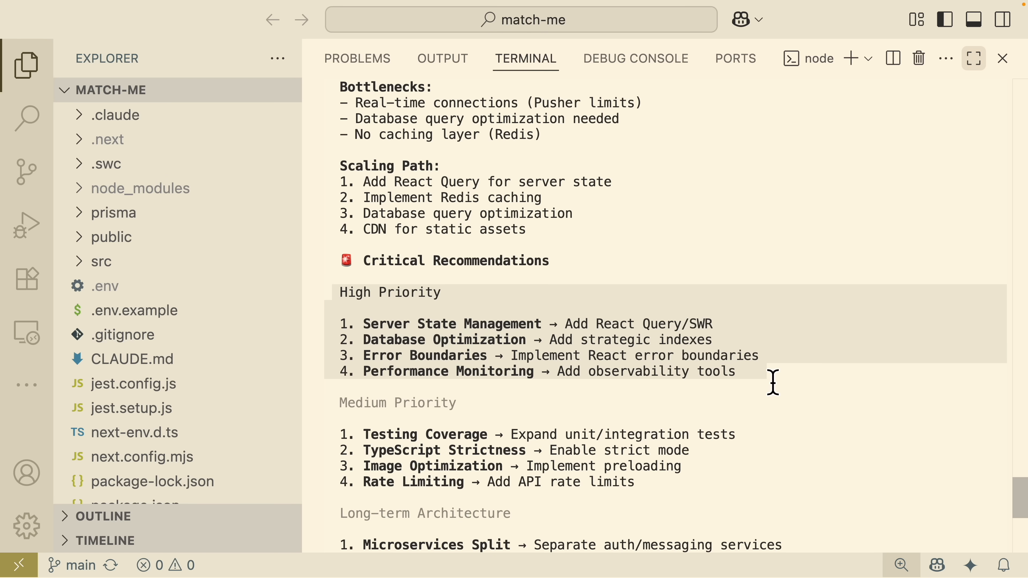
scroll("down", 3)
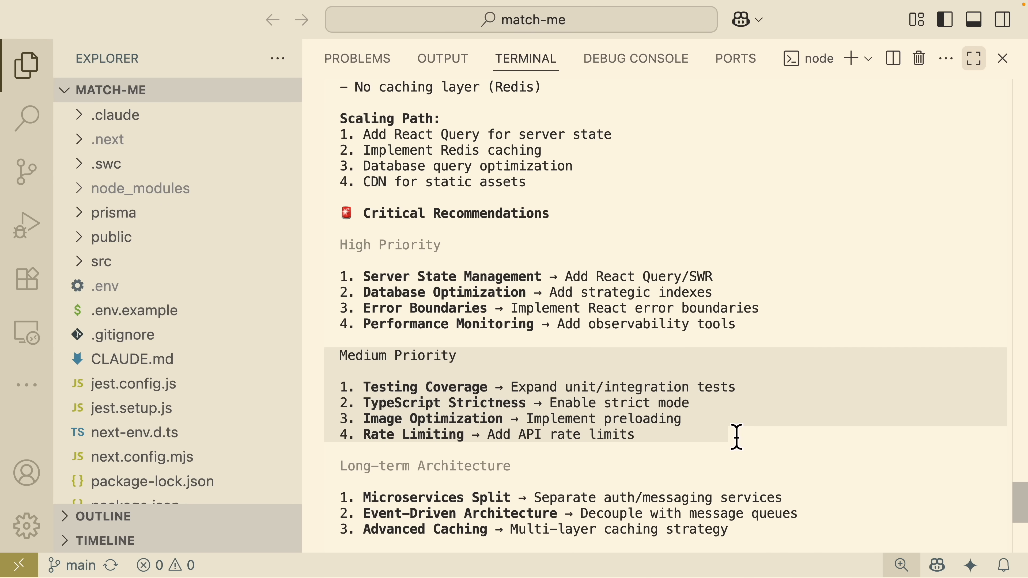
scroll("down", 3)
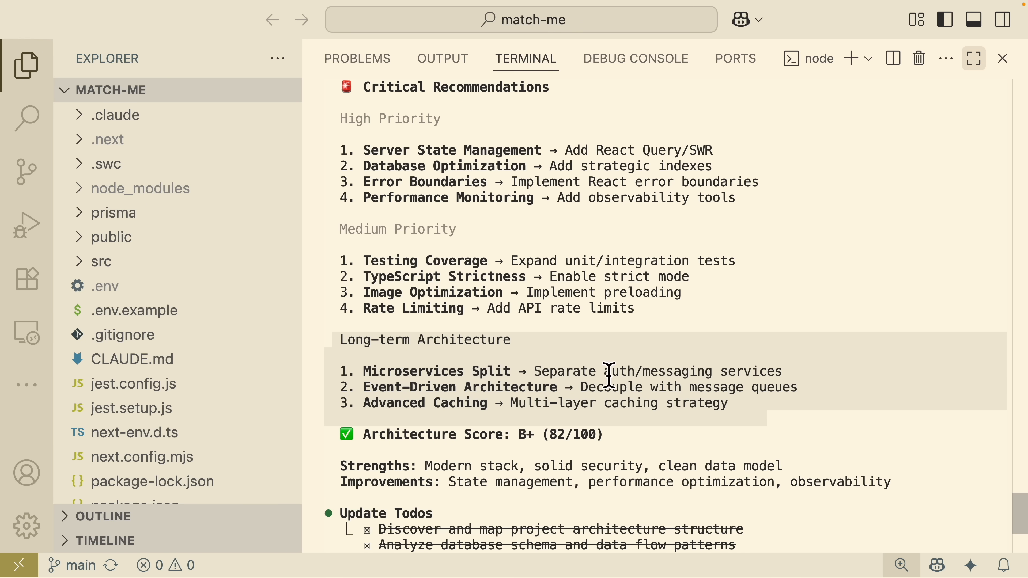
mouse_move(698, 383)
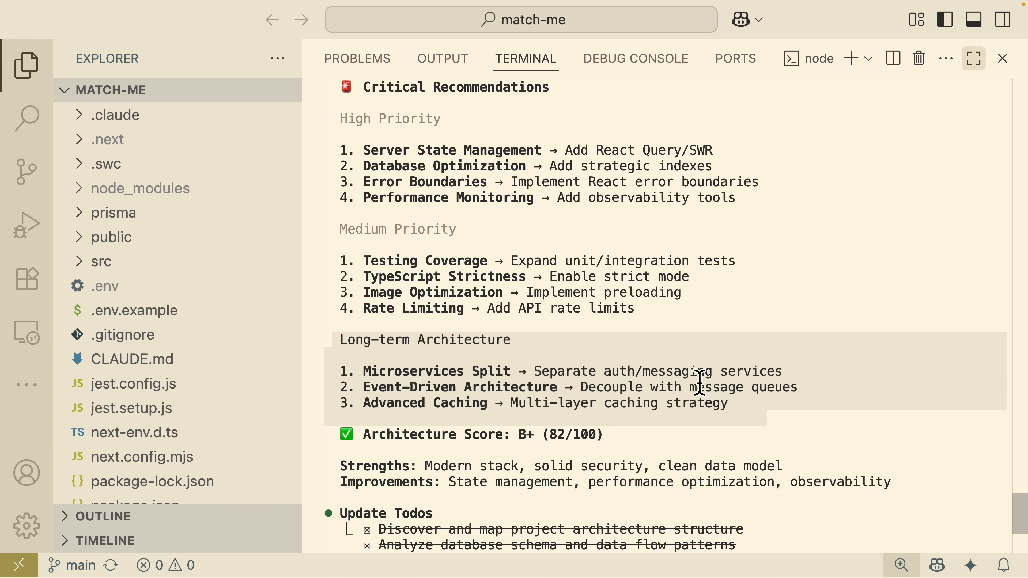
scroll("down", 3)
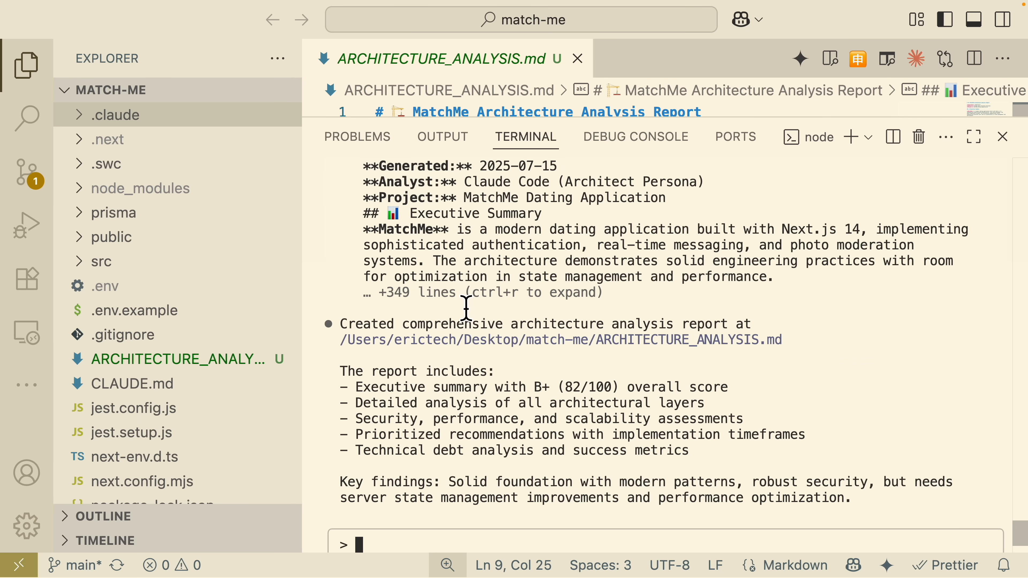
- Bring ARCHITECTURE_ANALYSIS.md into the editor showing the MatchMe executive summary
left_click(1002, 136)
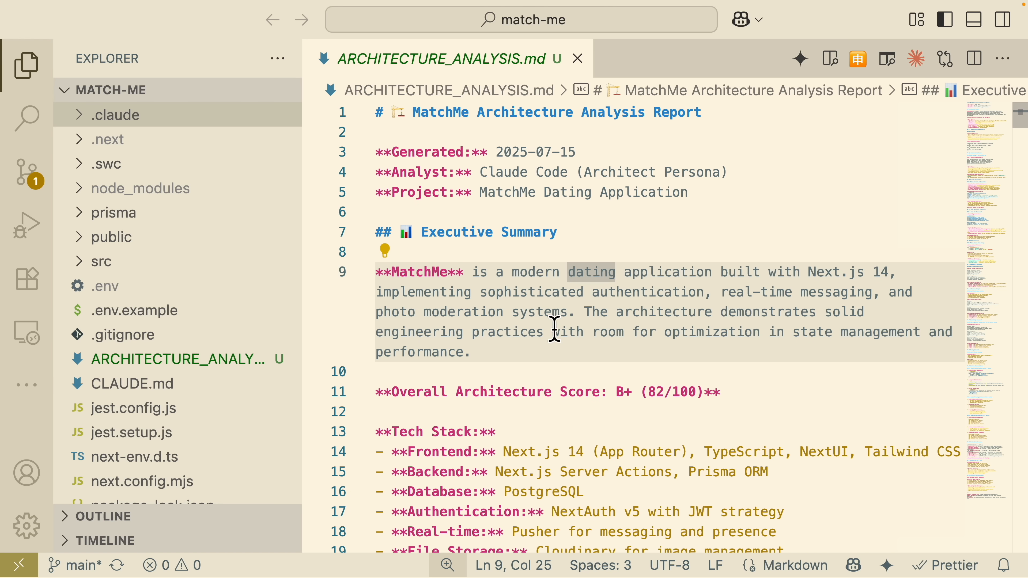
mouse_move(563, 346)
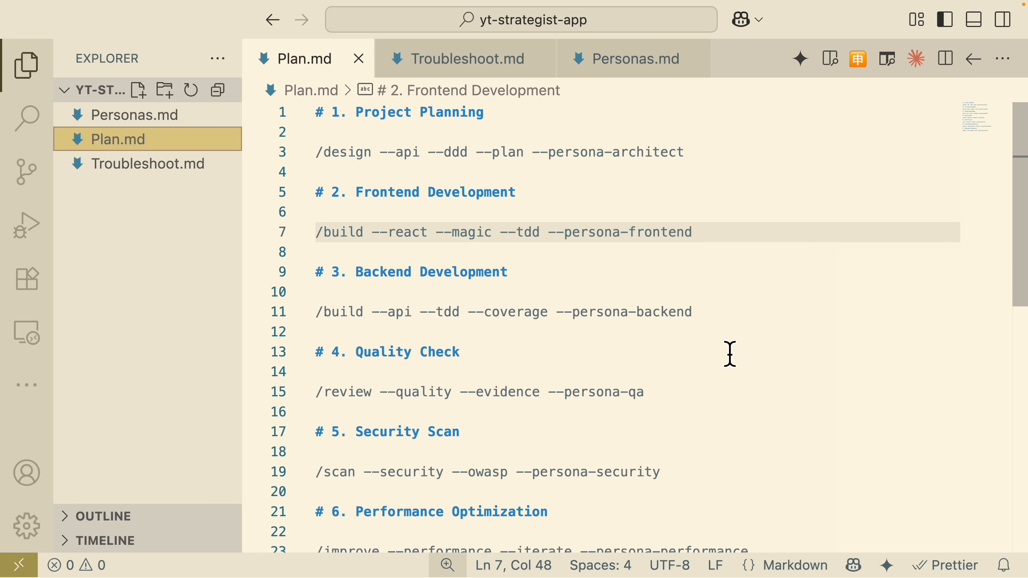
mouse_move(661, 239)
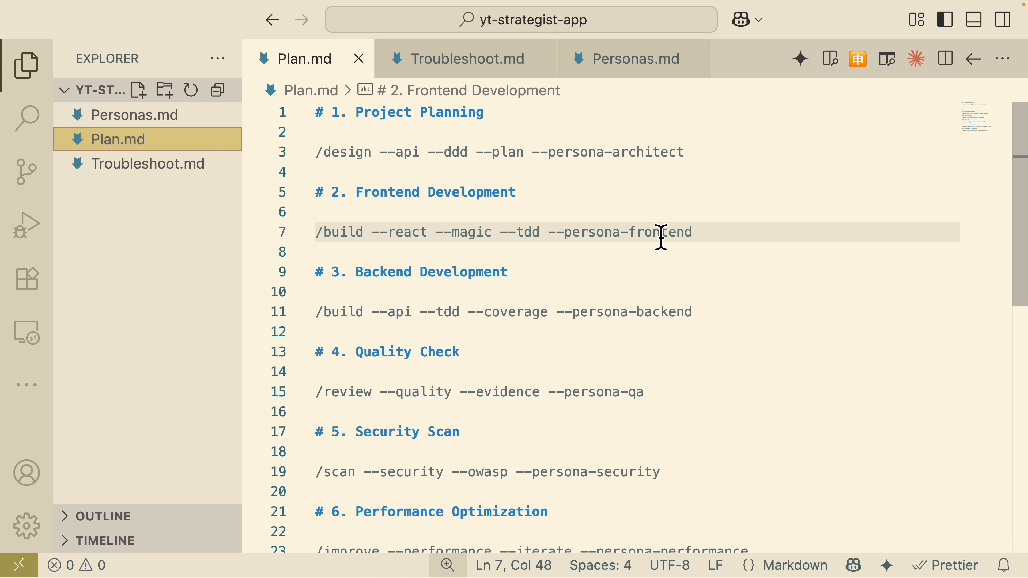
mouse_move(722, 175)
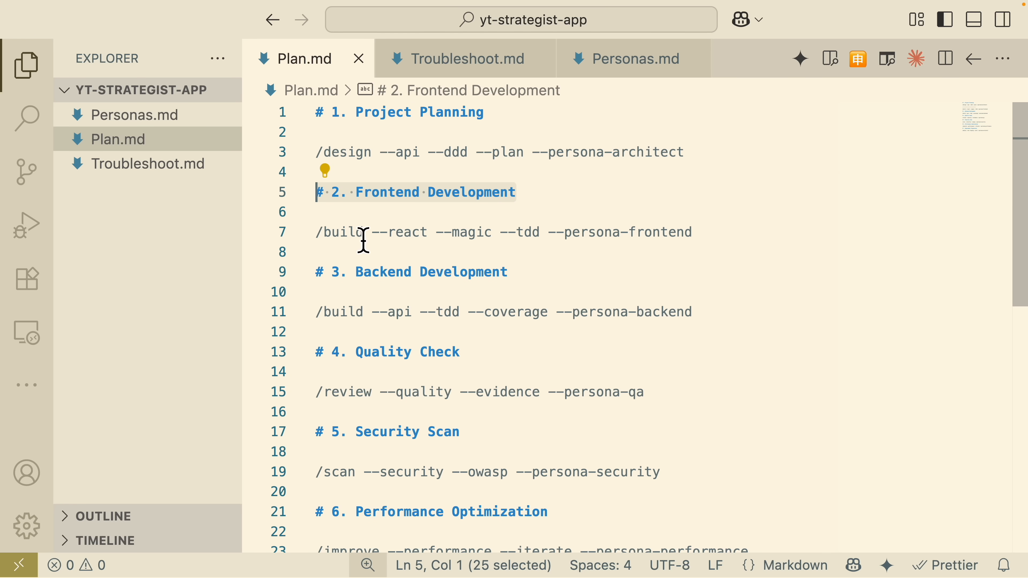
left_click(693, 232)
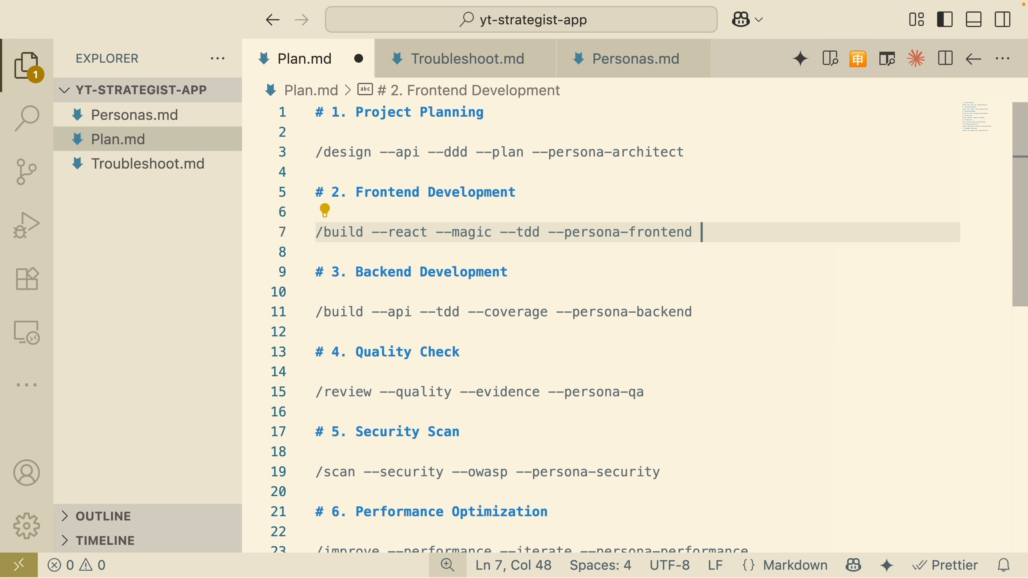
type("\"")
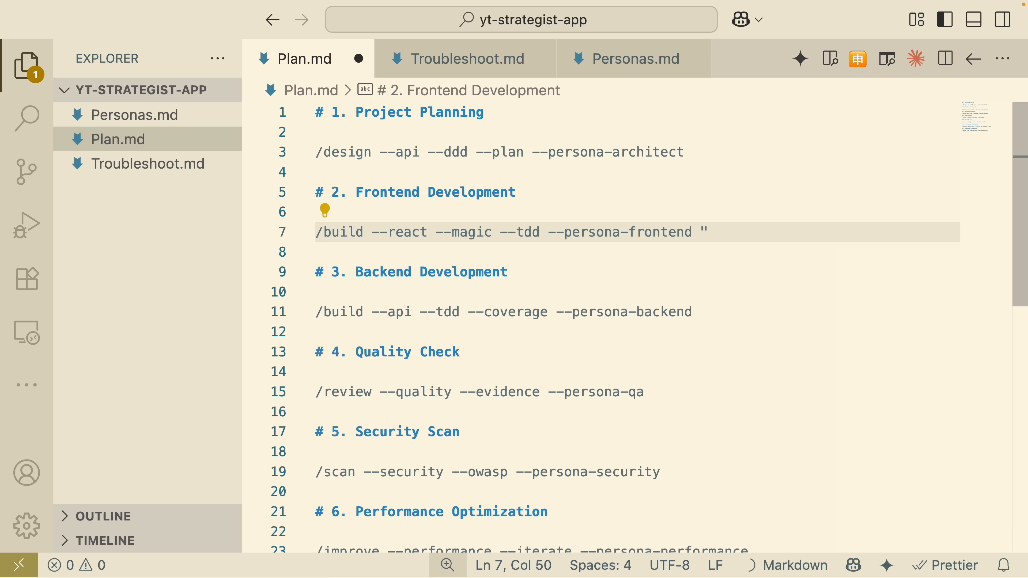
left_click(710, 232)
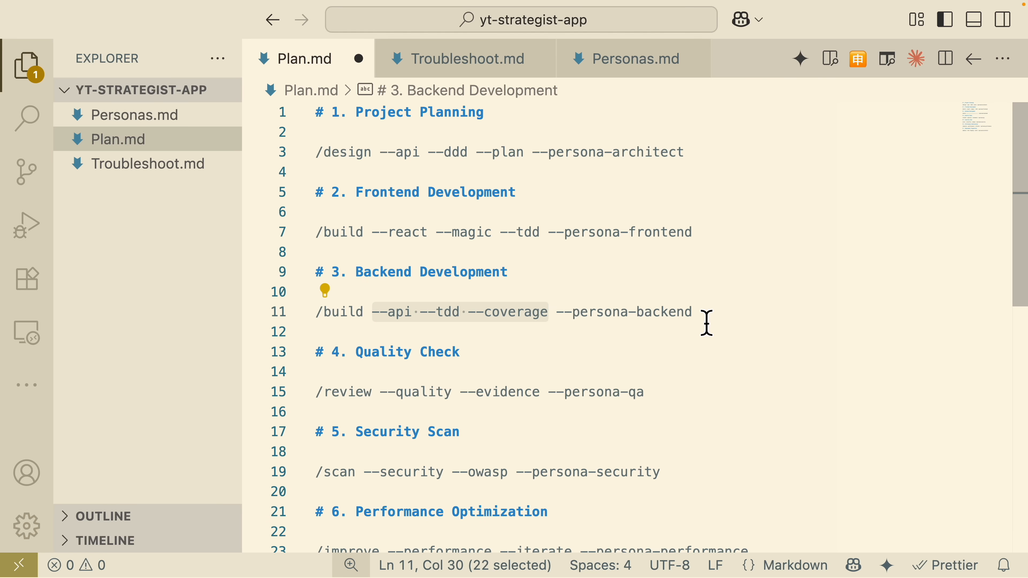
- Review Plan.md's backend build, security scan and Deployment Preparation steps, then move to Troubleshoot.md
double_click(445, 312)
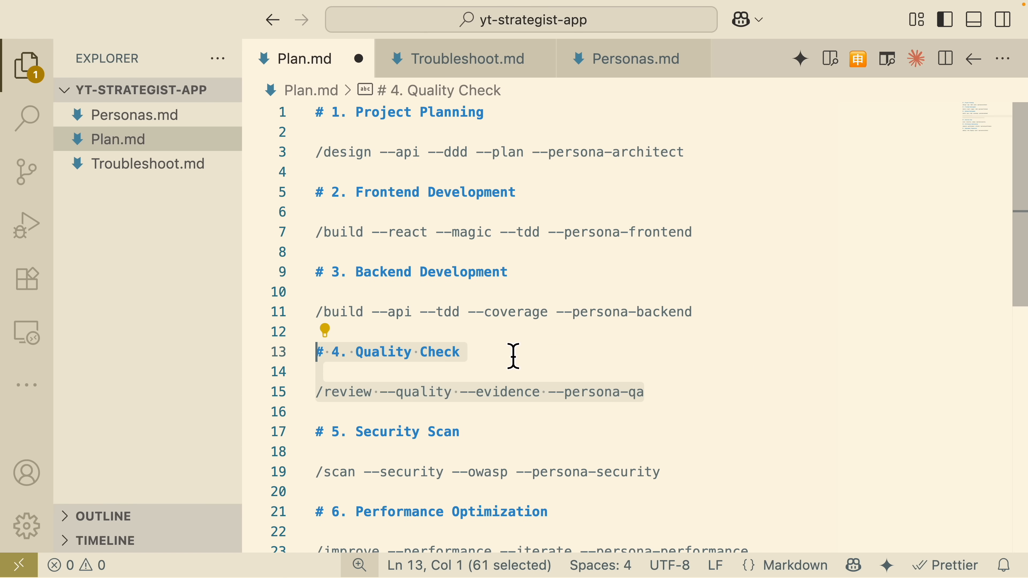
mouse_move(523, 409)
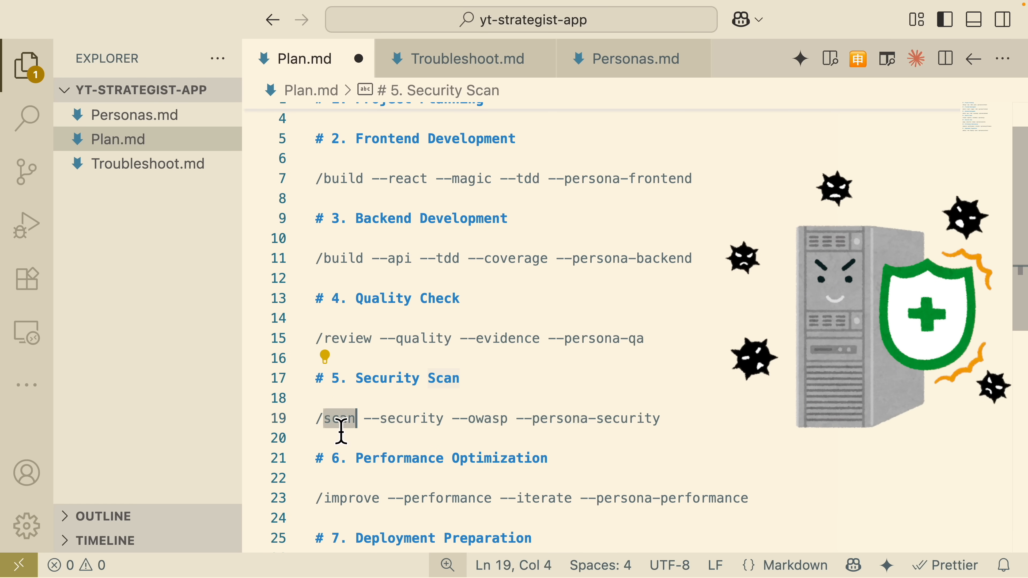
double_click(339, 418)
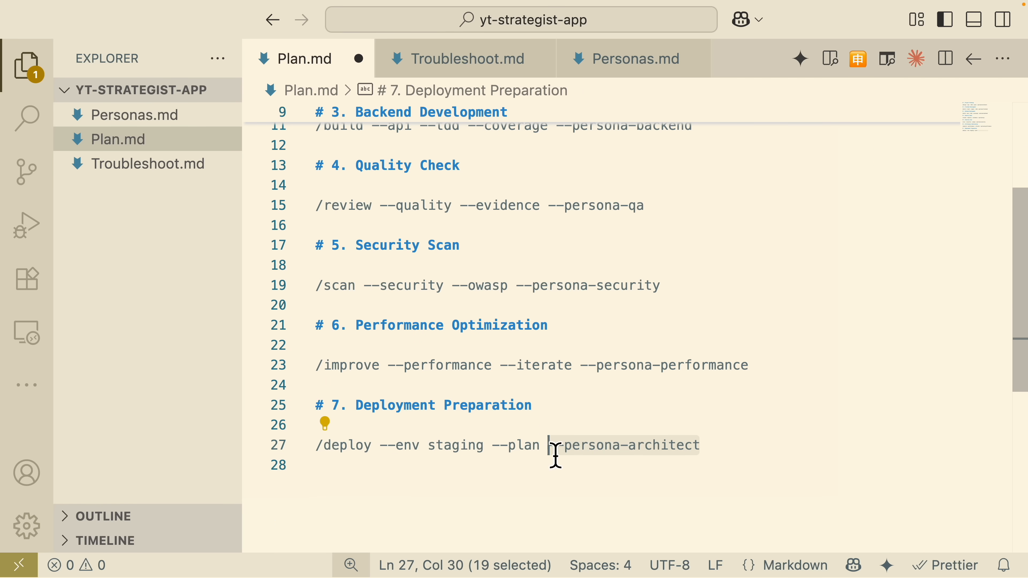
mouse_move(529, 465)
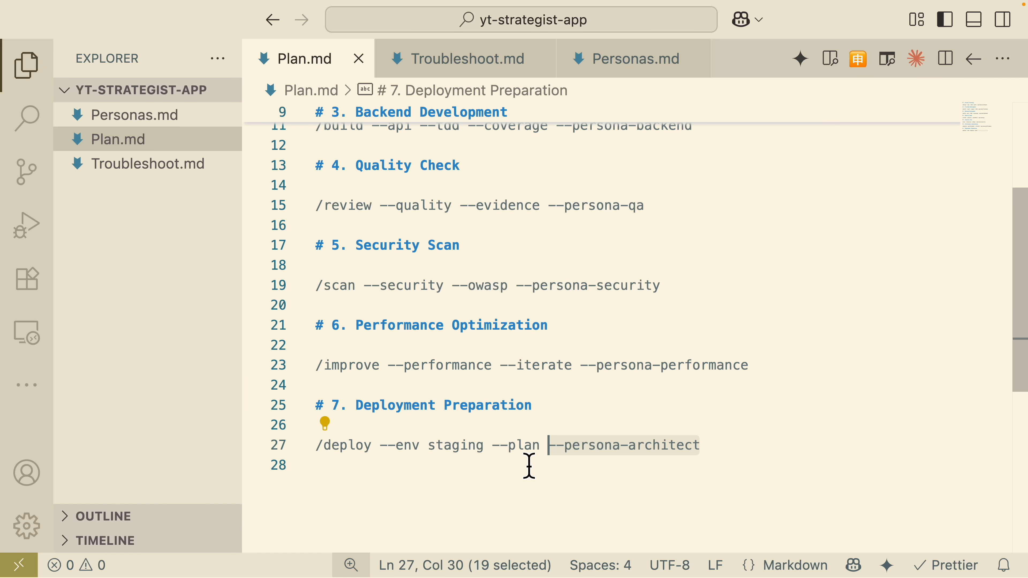
scroll("up", 3)
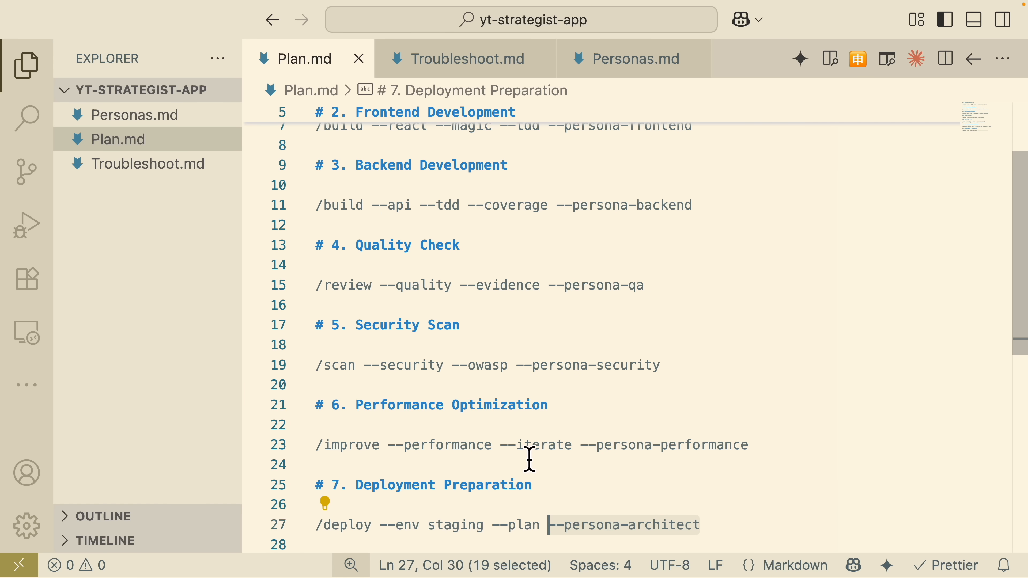
scroll("up", 3)
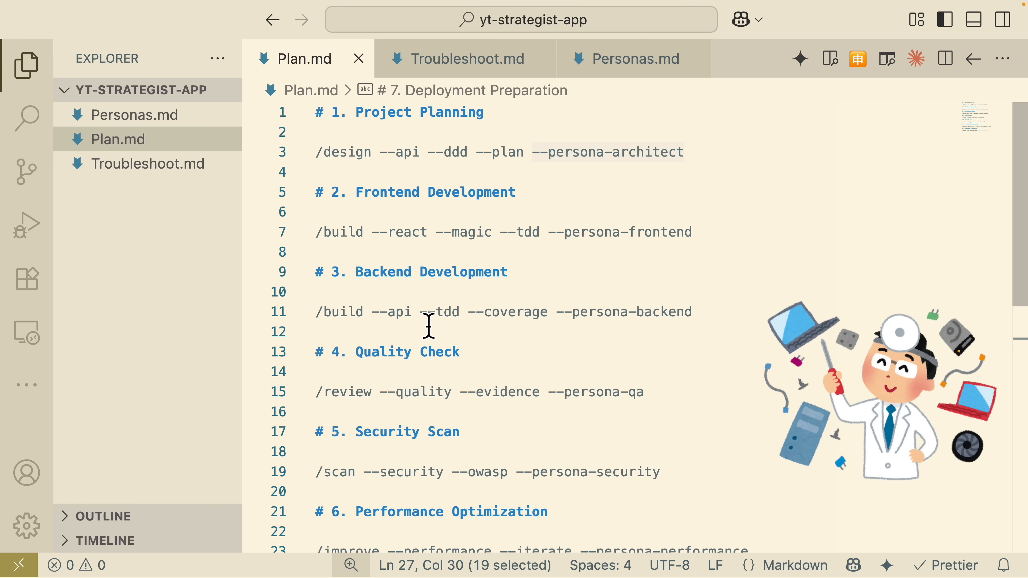
left_click(465, 59)
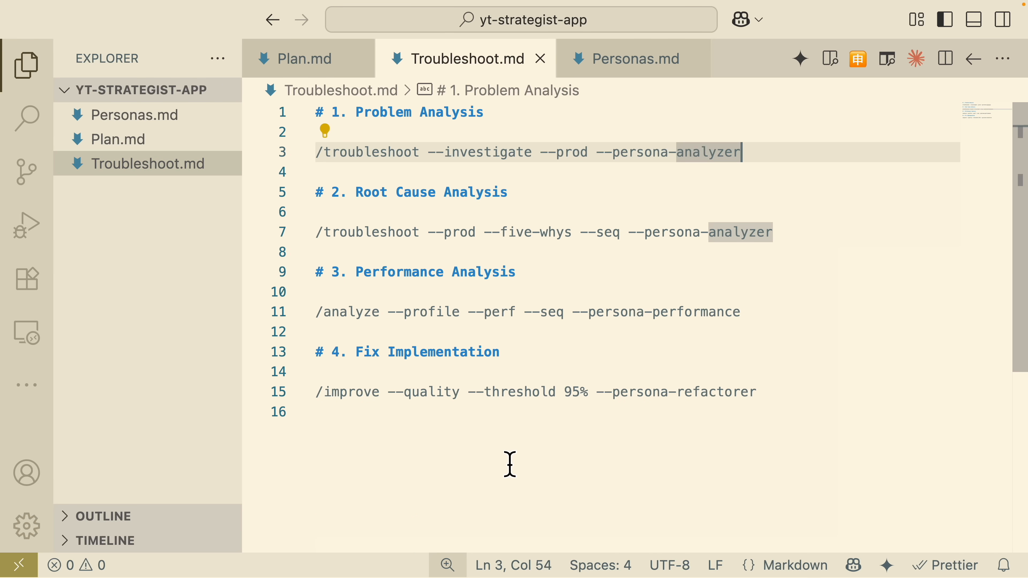
mouse_move(760, 167)
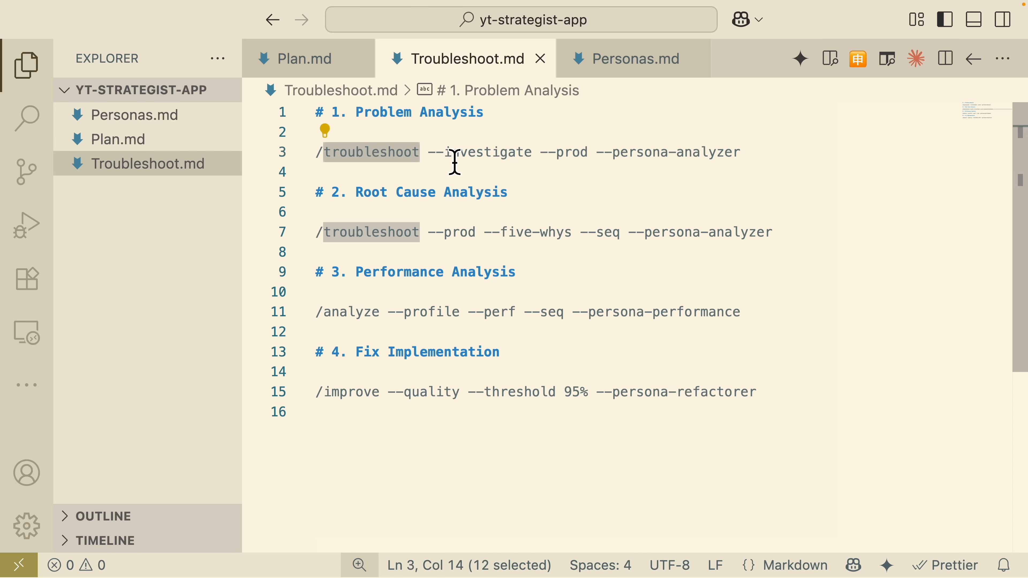
double_click(489, 152)
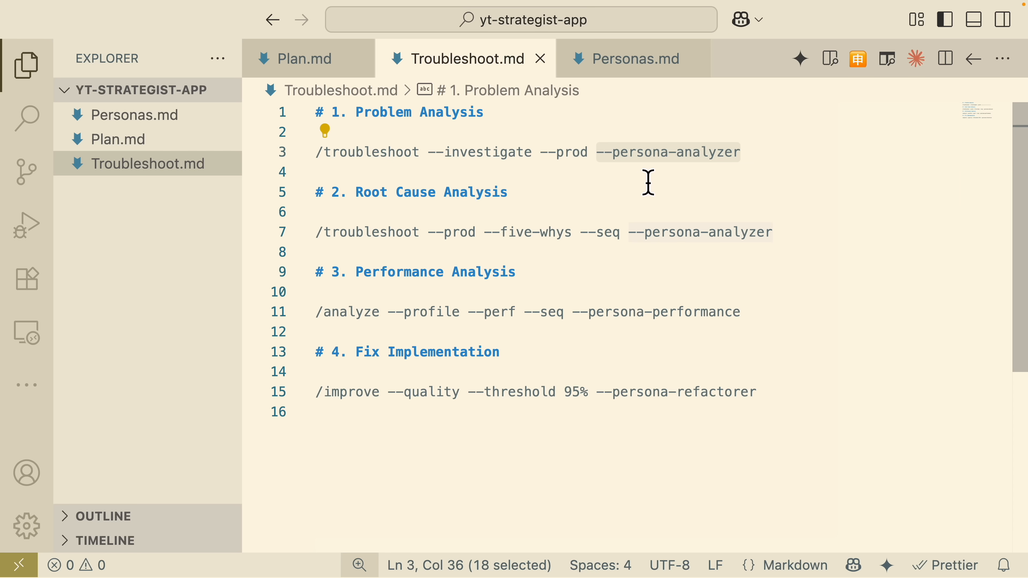
mouse_move(525, 211)
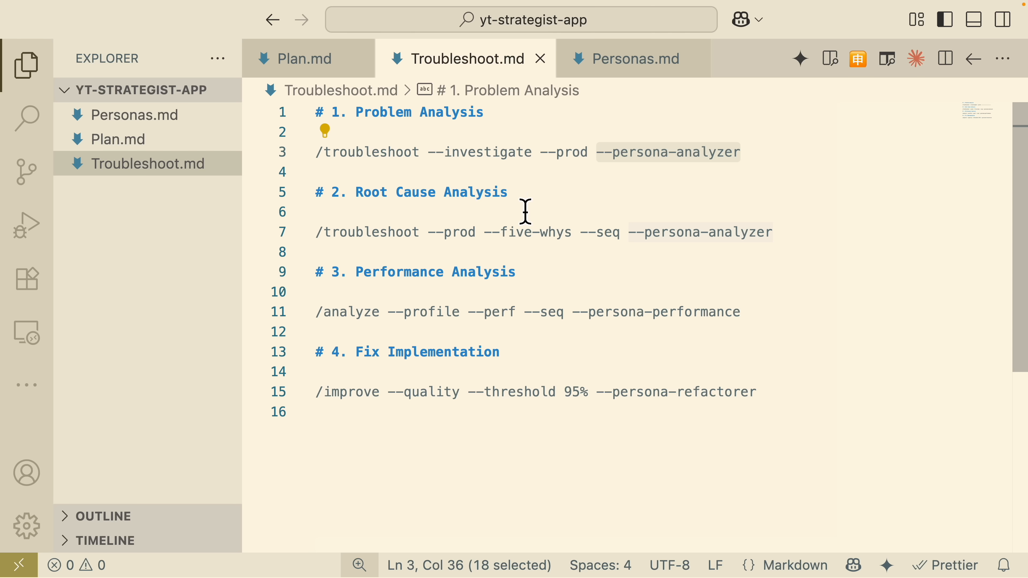
mouse_move(525, 204)
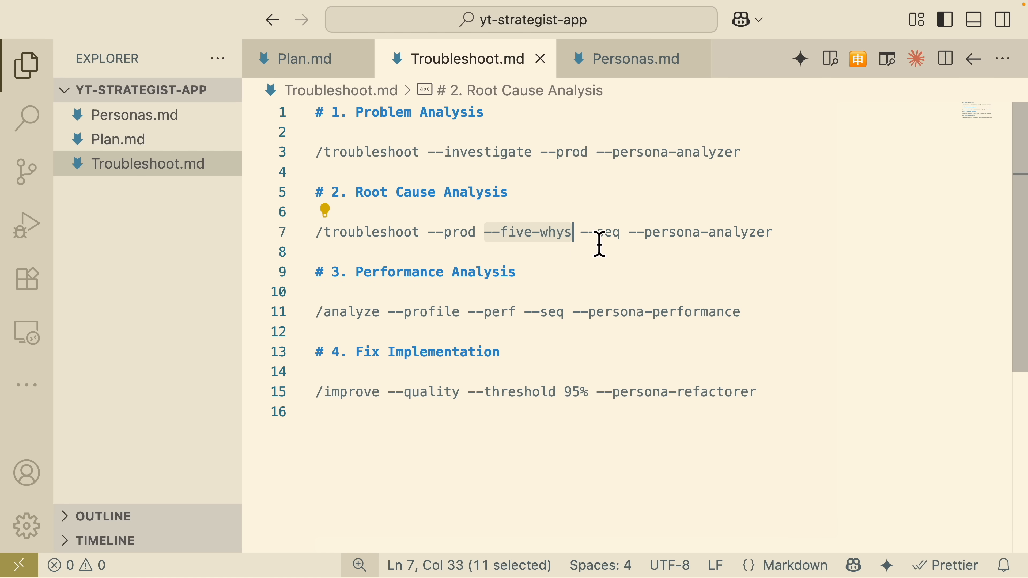
mouse_move(663, 239)
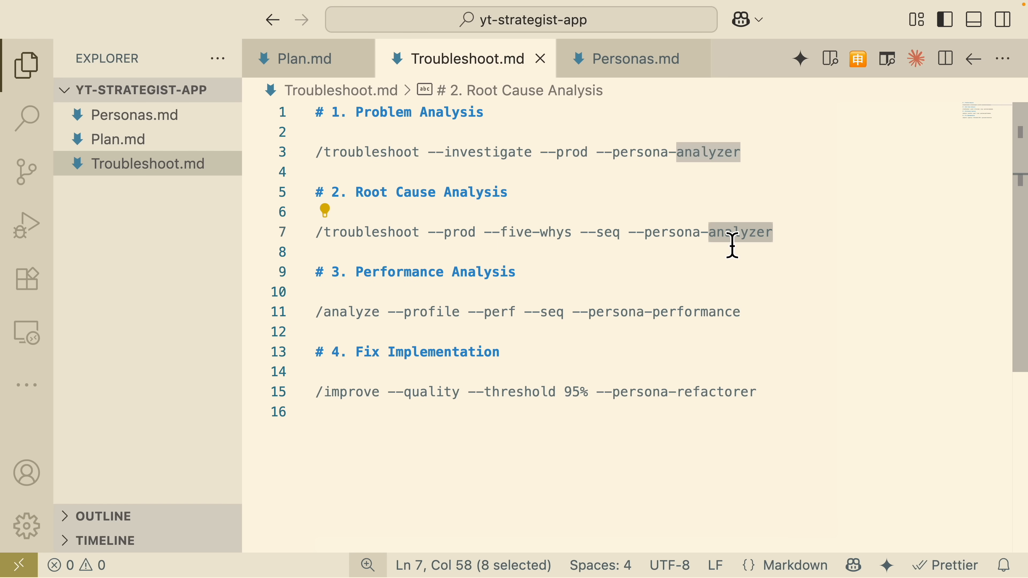
mouse_move(573, 286)
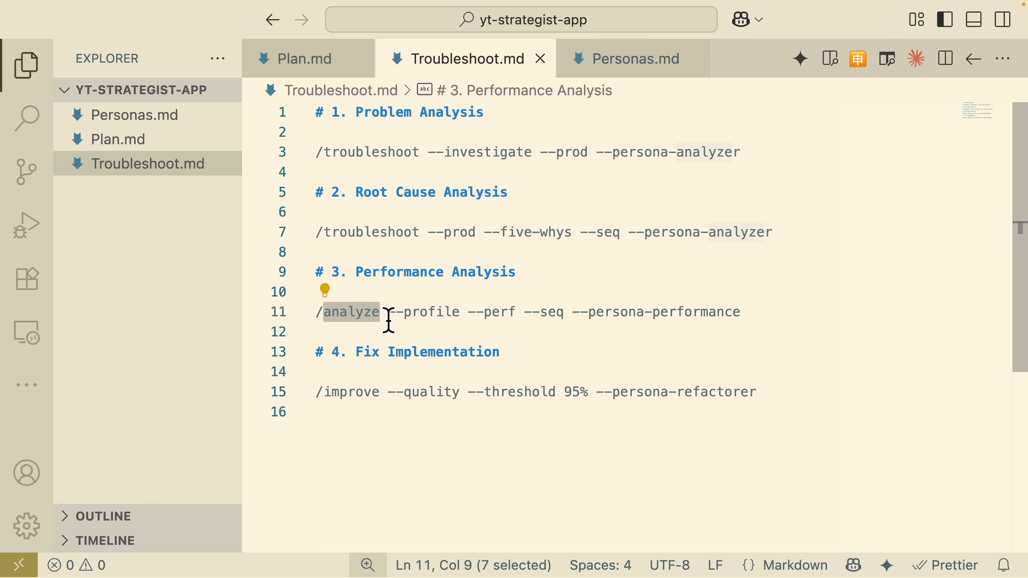
double_click(432, 312)
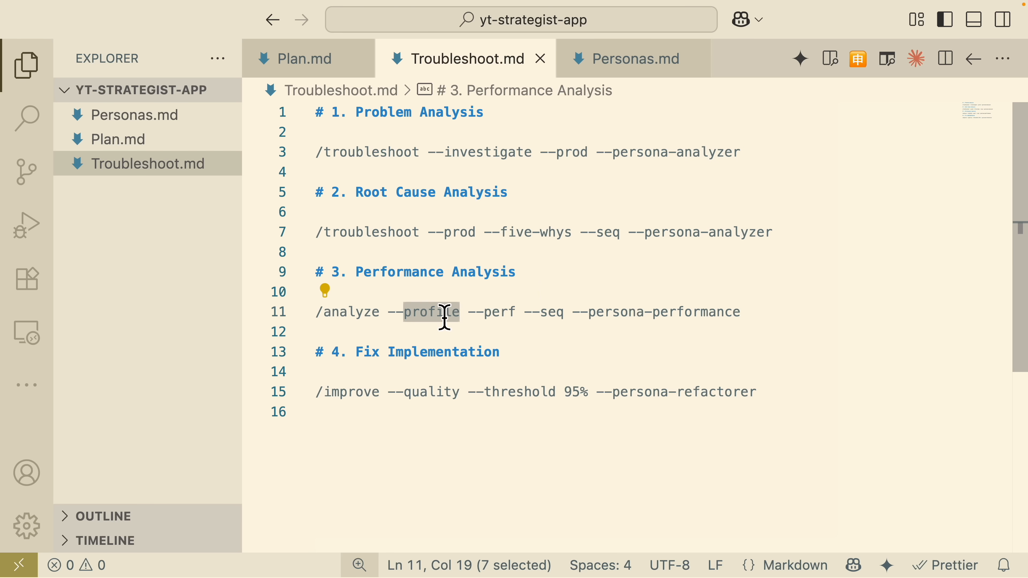
mouse_move(446, 318)
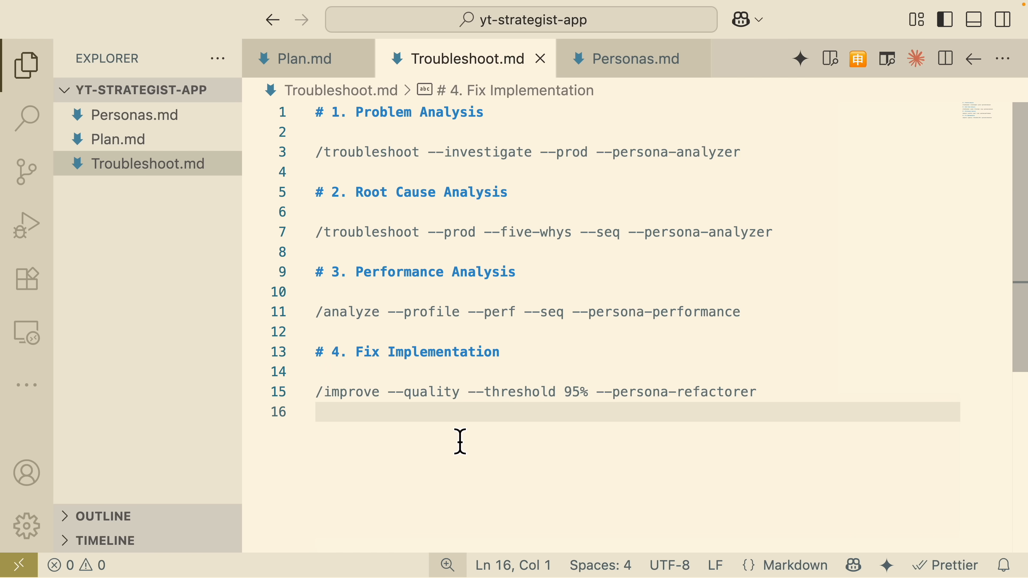
mouse_move(465, 446)
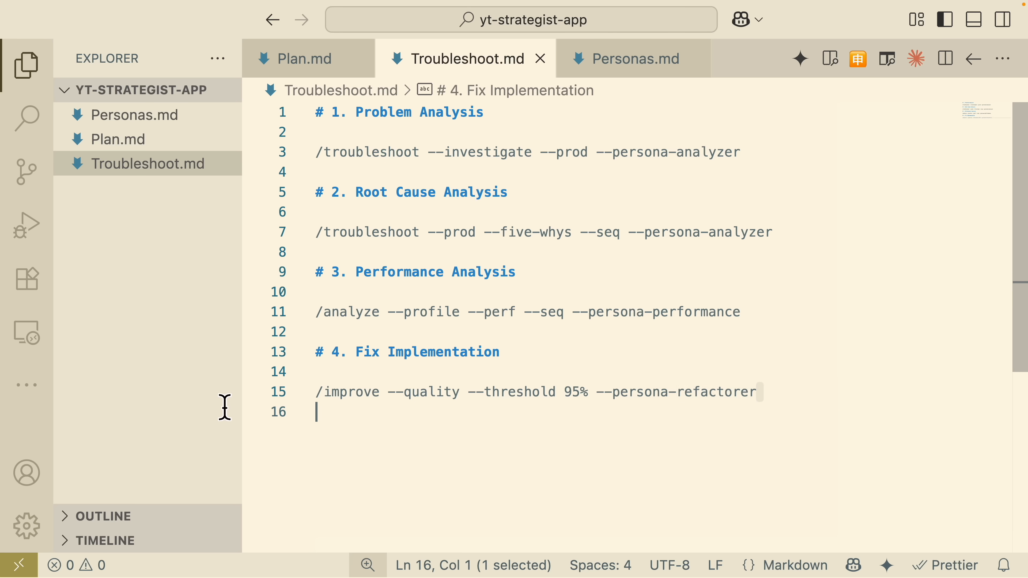
double_click(351, 391)
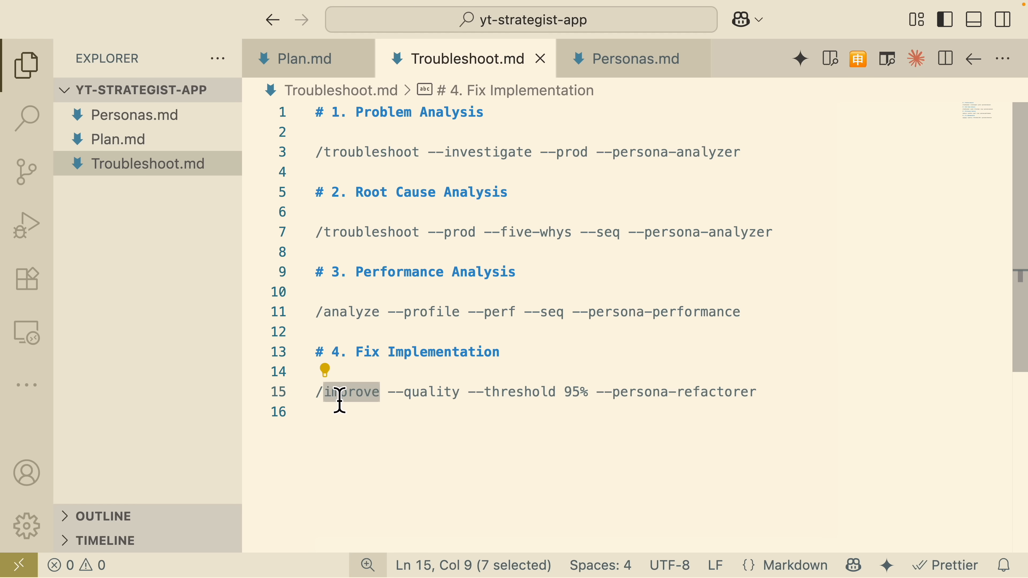
double_click(430, 392)
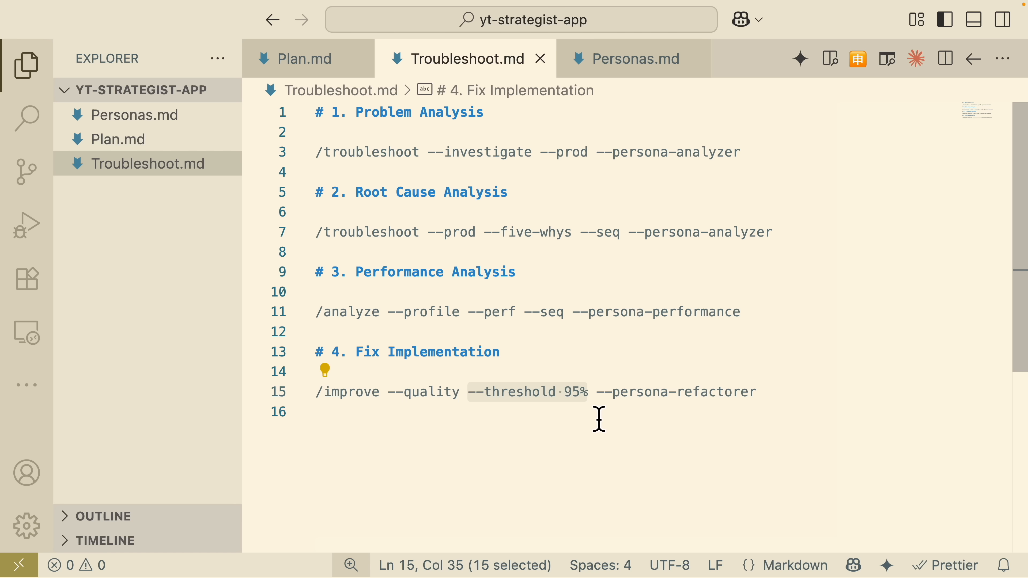
mouse_move(582, 415)
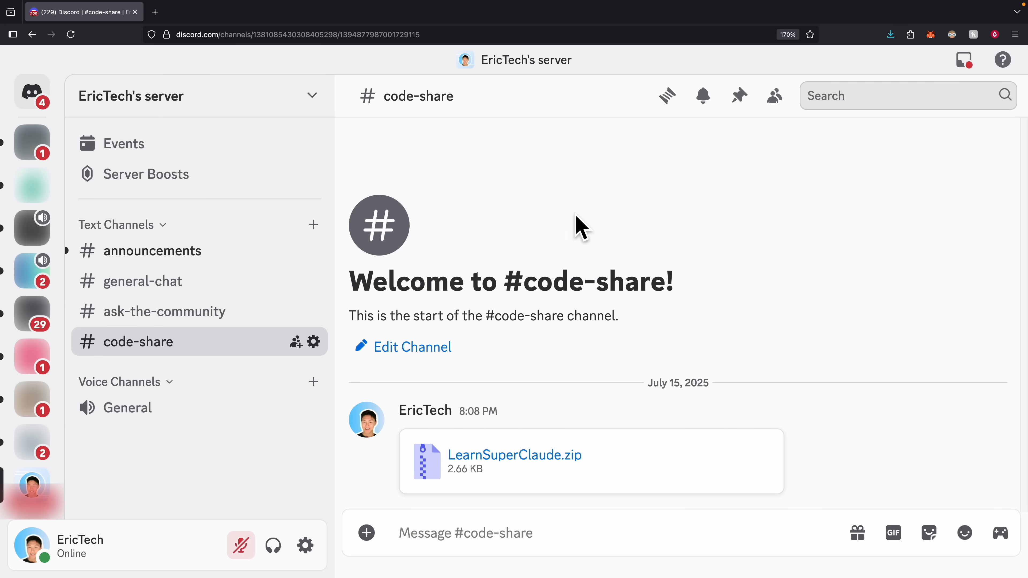
mouse_move(131, 354)
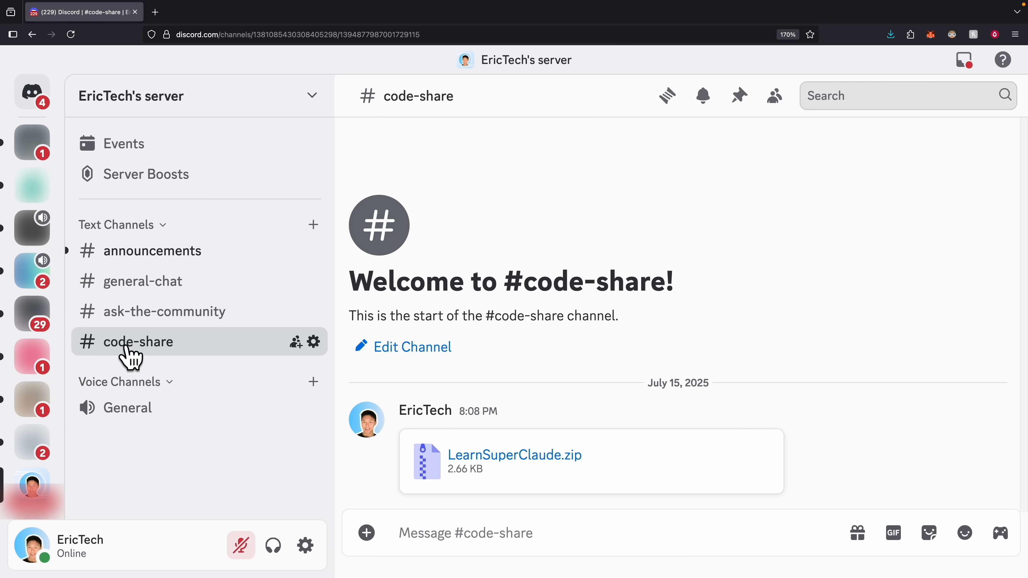
mouse_move(558, 435)
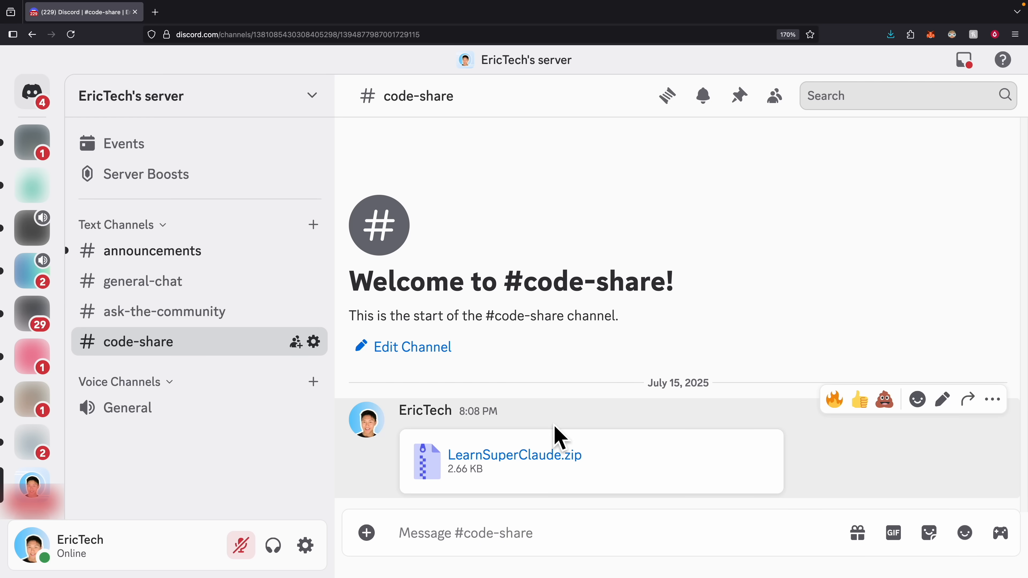
mouse_move(580, 476)
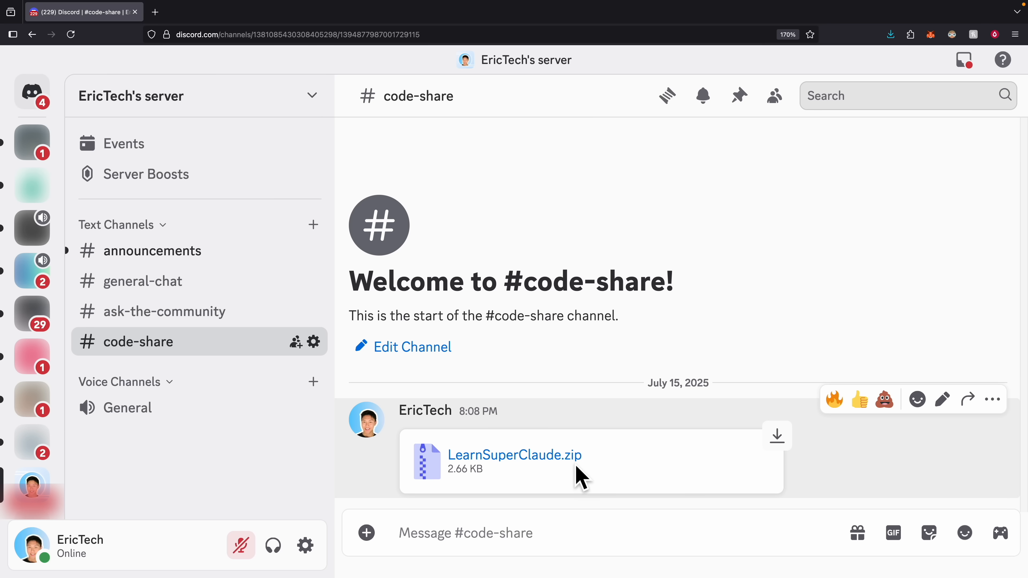
mouse_move(502, 204)
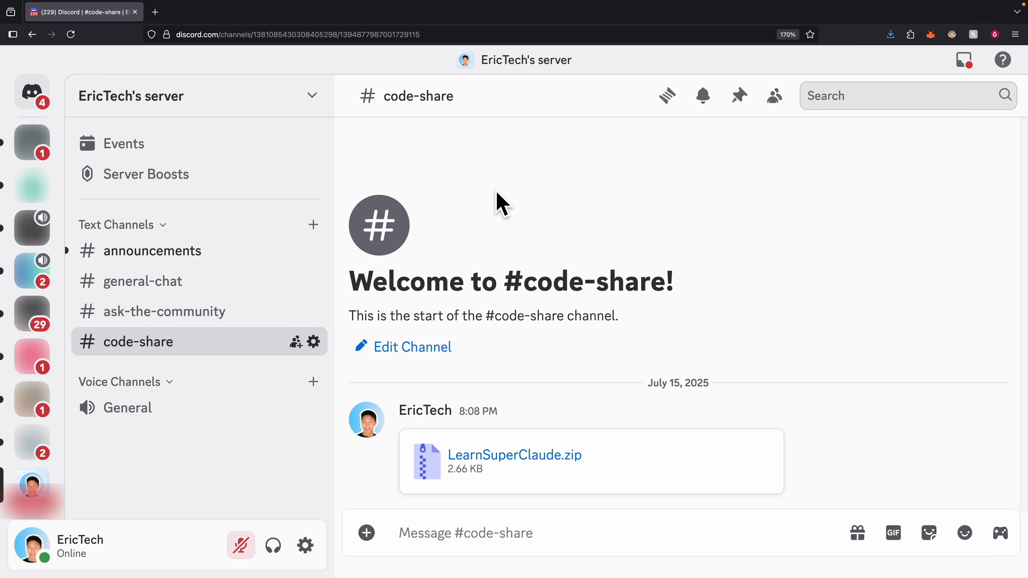